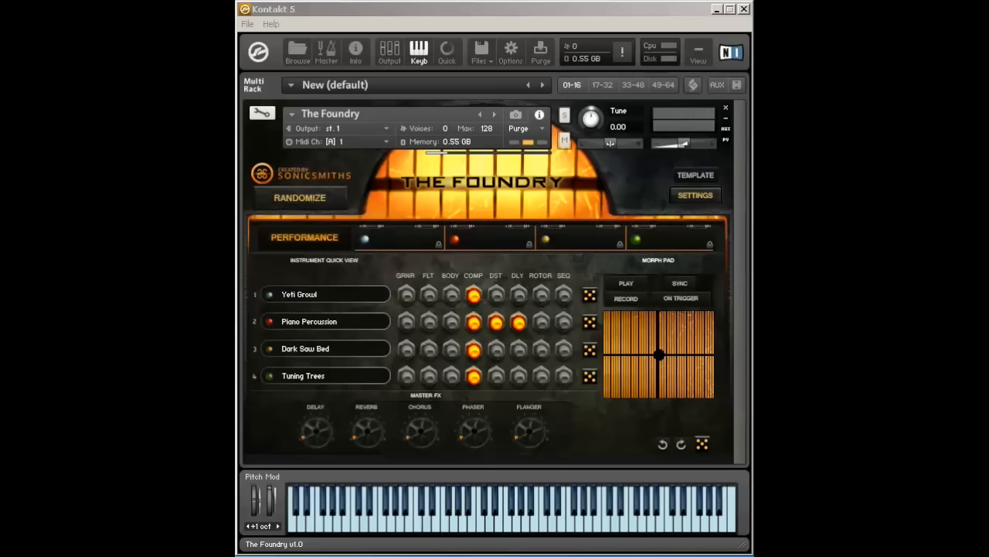
pyautogui.moveTo(710, 485)
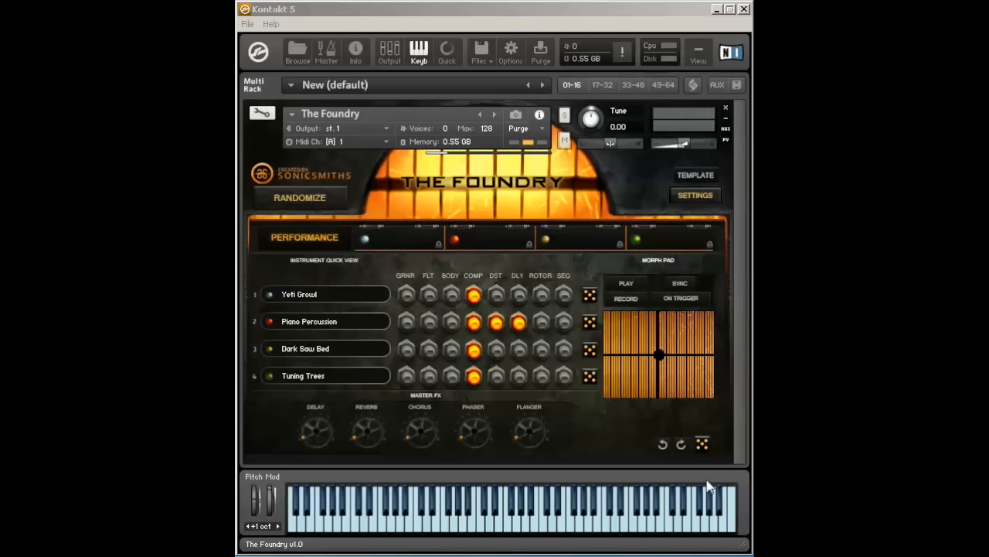
pyautogui.moveTo(344, 448)
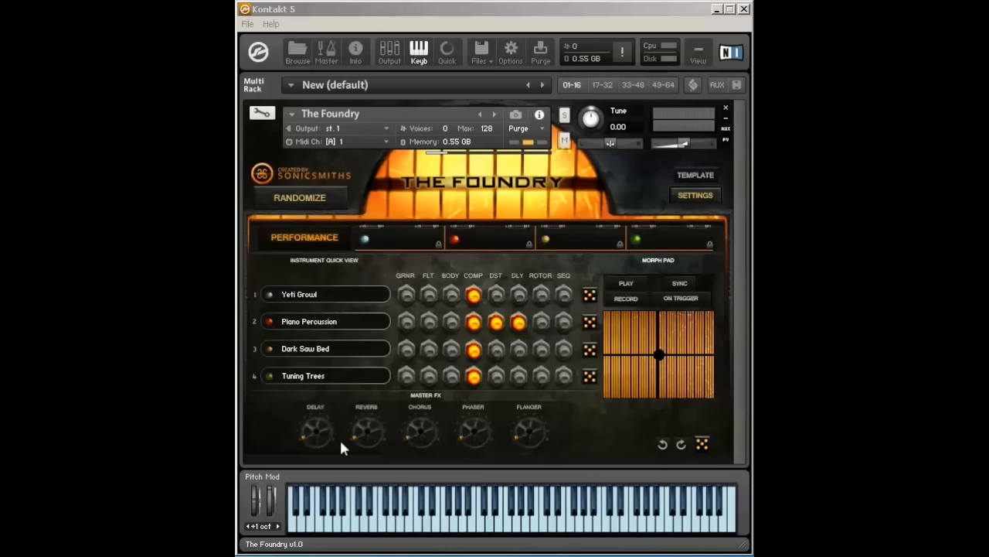
pyautogui.moveTo(437, 245)
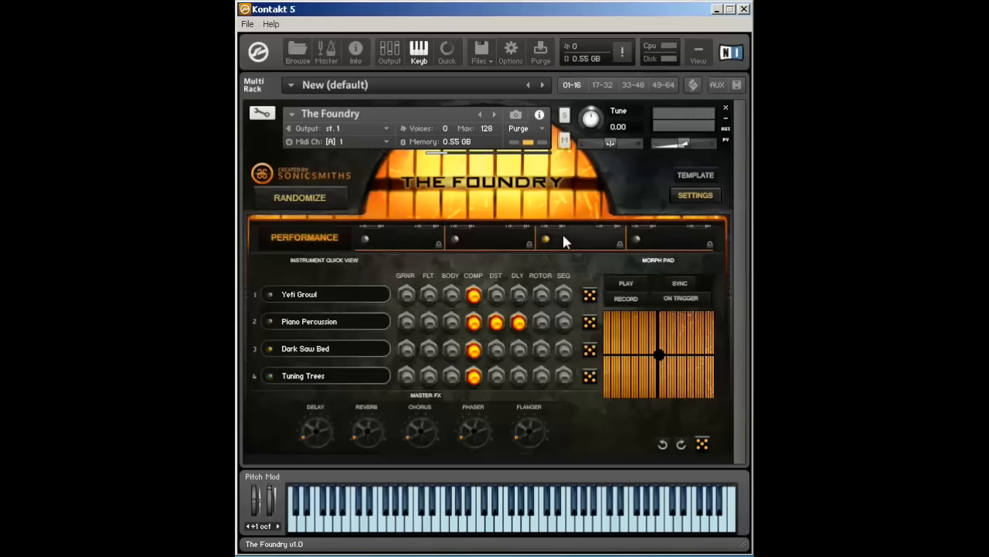
# - Replace voice 3's Dark Saw Bed sound with Metallic Circles, briefly viewing voice 4's Tuning Trees
pyautogui.click(581, 238)
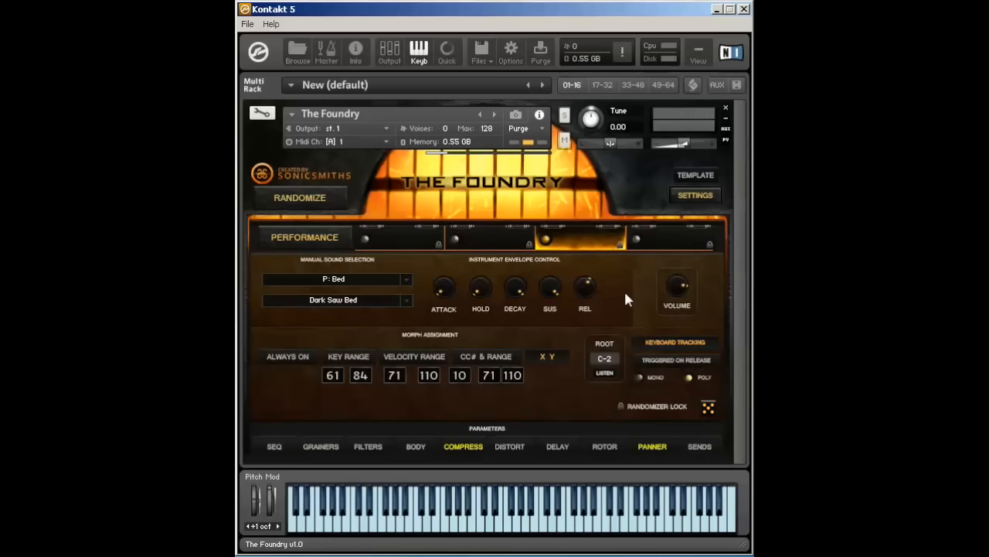
pyautogui.moveTo(524, 434)
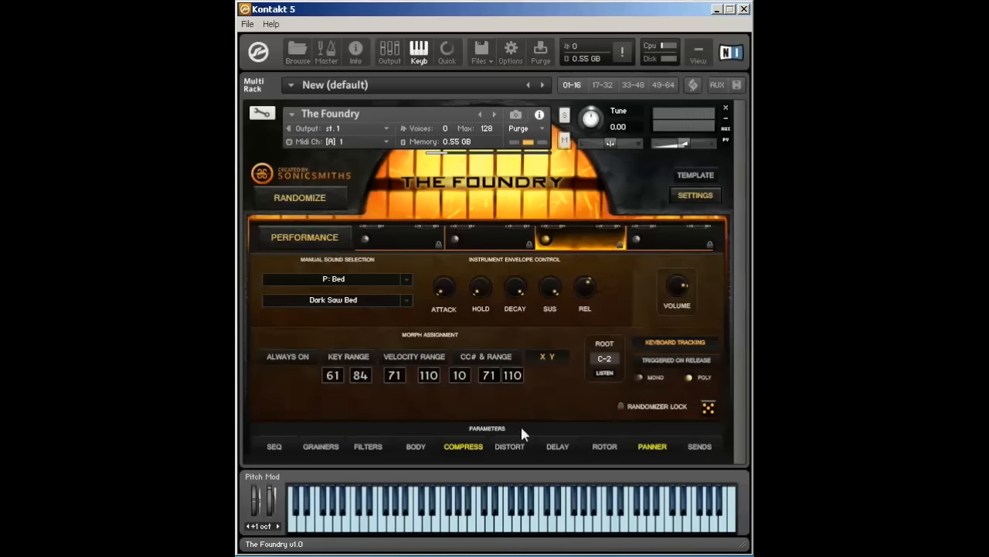
pyautogui.click(299, 198)
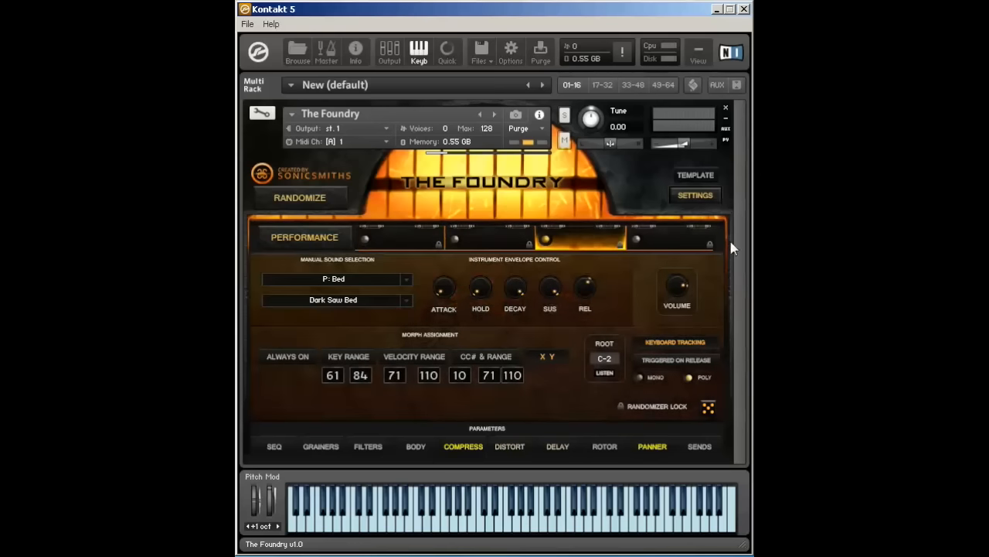
pyautogui.click(300, 197)
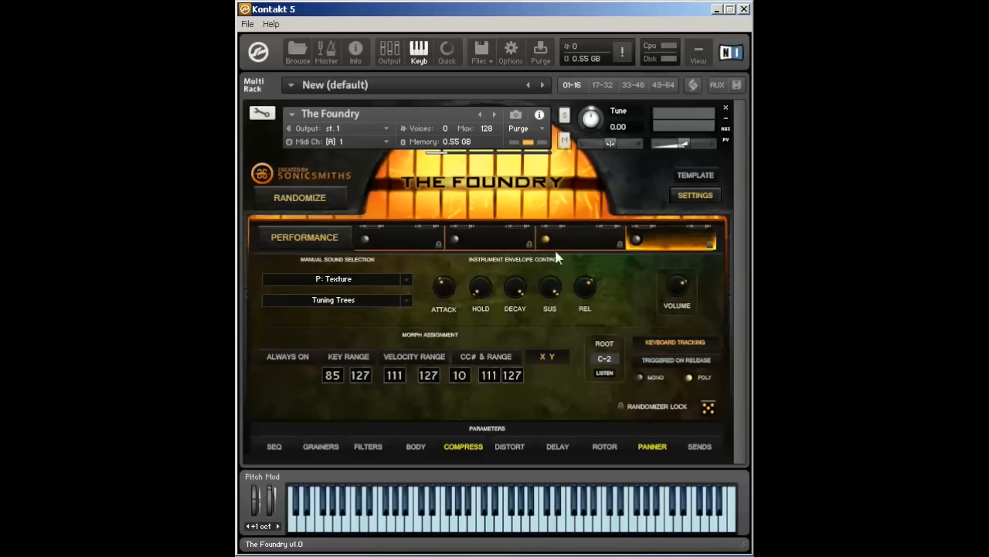
pyautogui.click(336, 278)
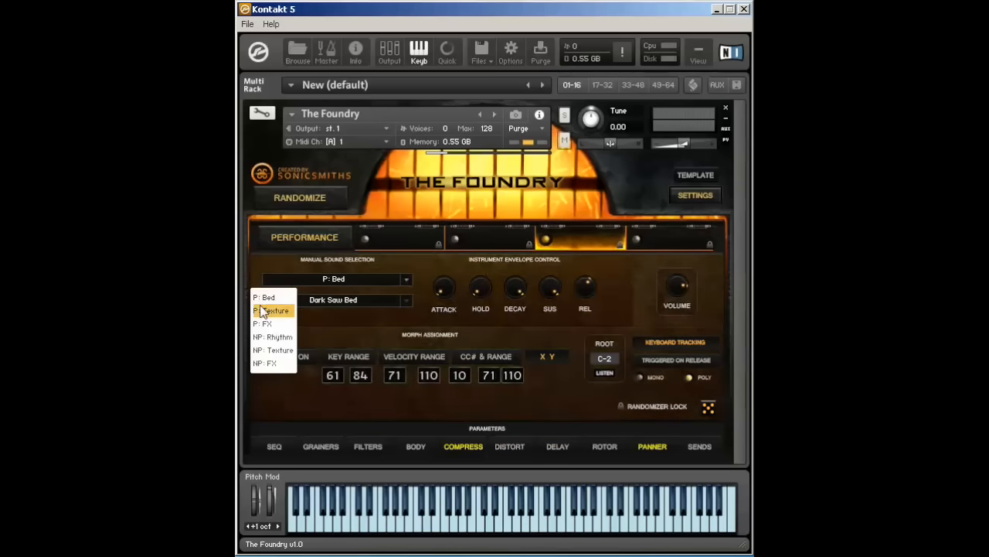
pyautogui.click(271, 310)
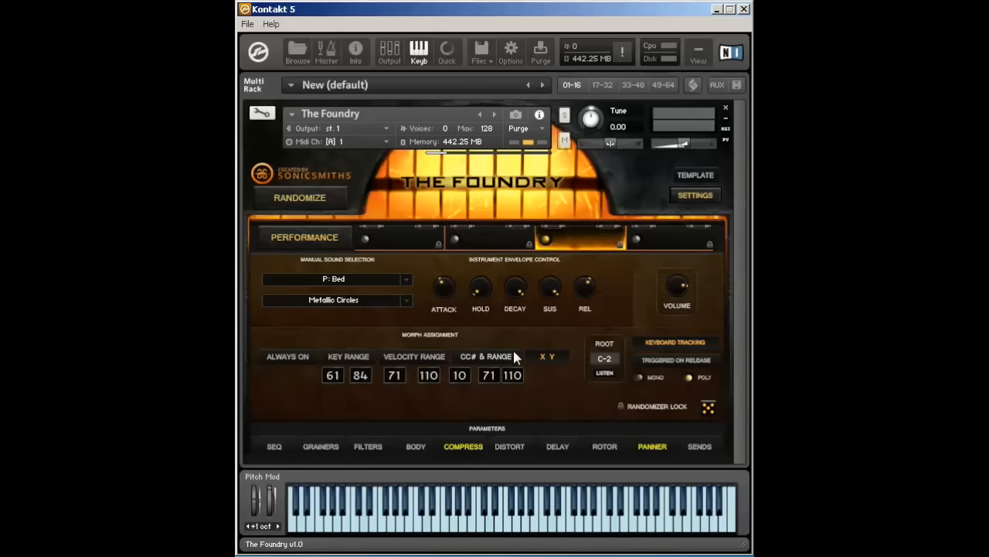
pyautogui.moveTo(364, 339)
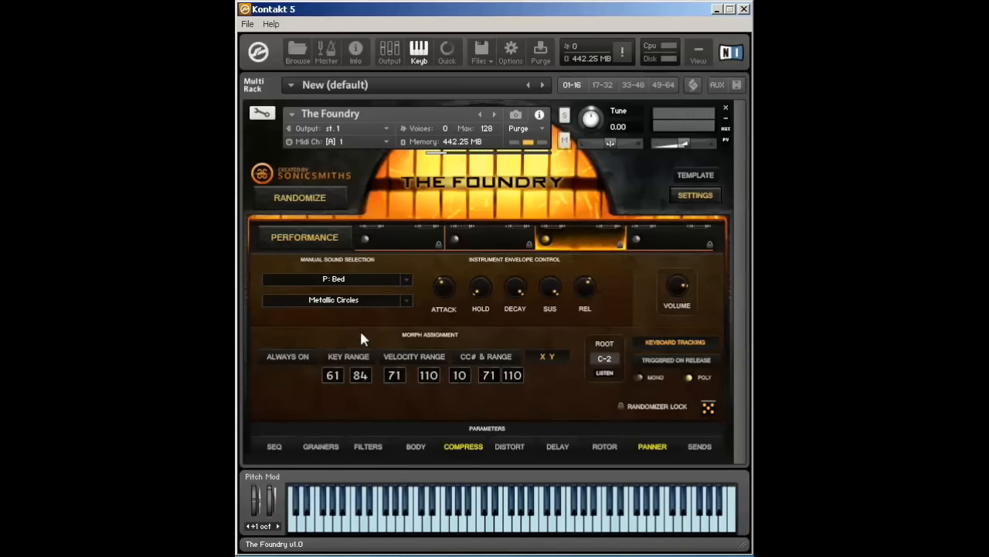
pyautogui.moveTo(518, 362)
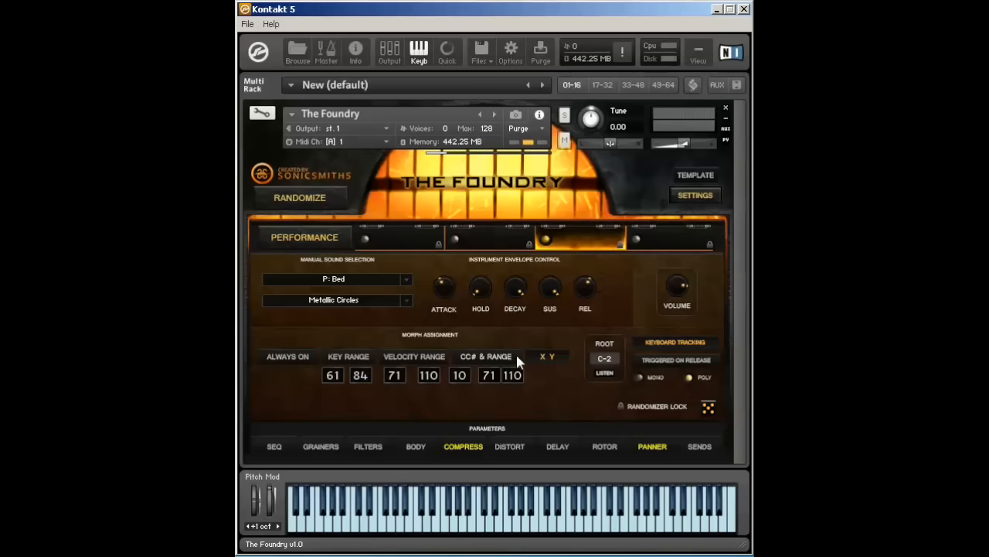
# - Open voice 3's sound category dropdown, keeping P: Bed selected
pyautogui.click(334, 300)
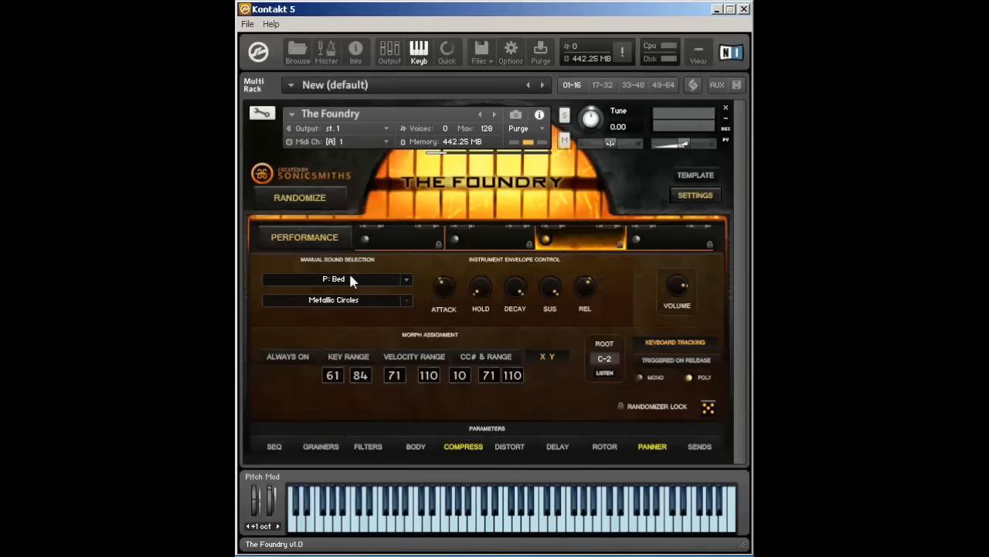
pyautogui.click(336, 278)
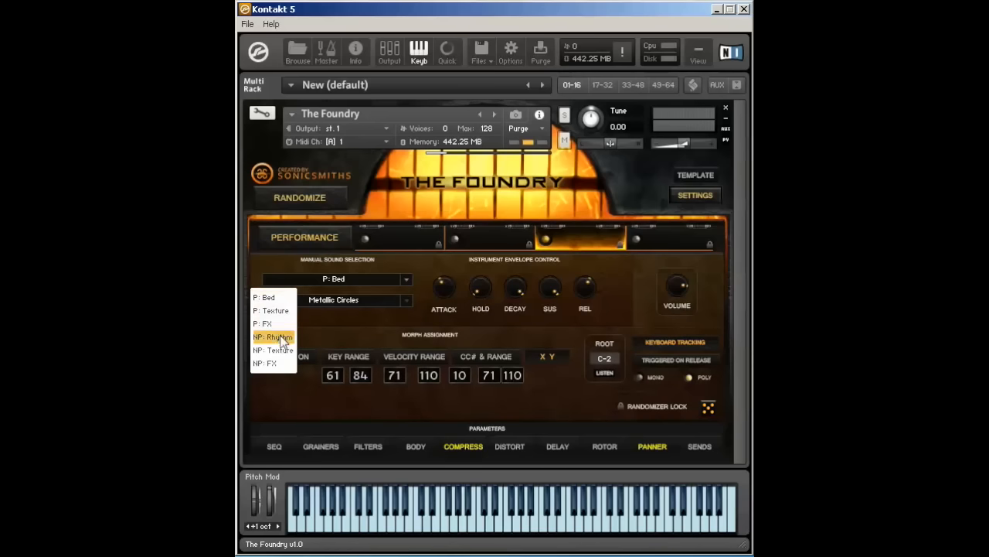
pyautogui.moveTo(278, 364)
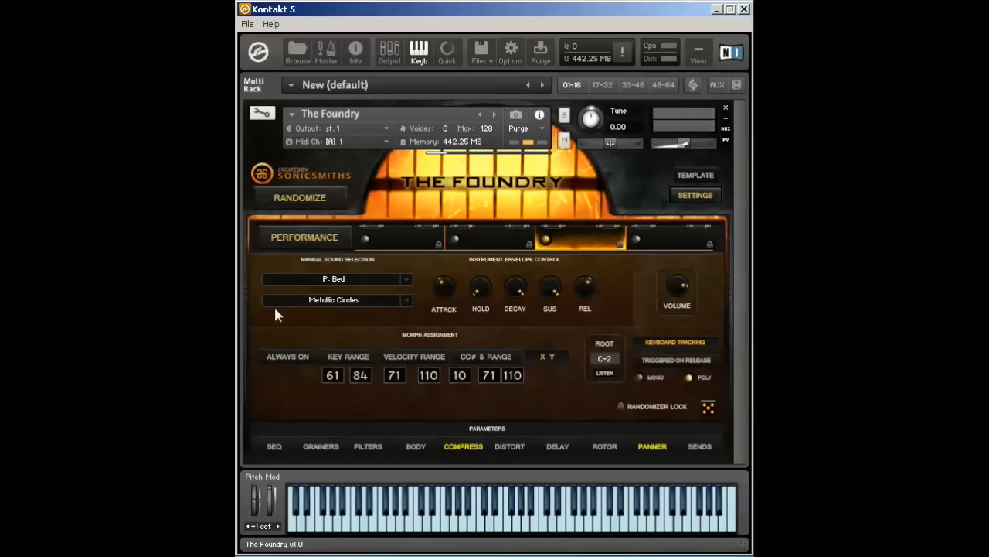
pyautogui.moveTo(368, 309)
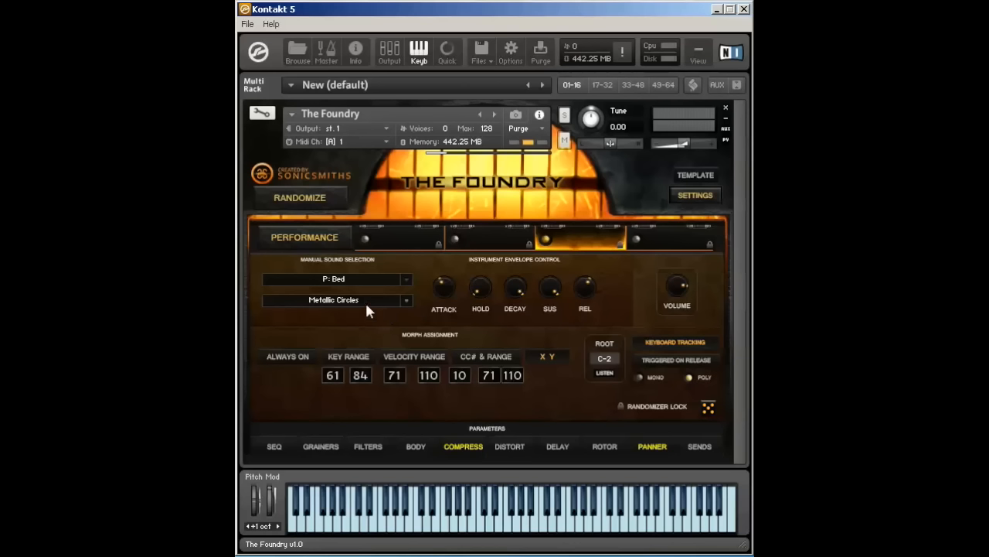
pyautogui.moveTo(364, 301)
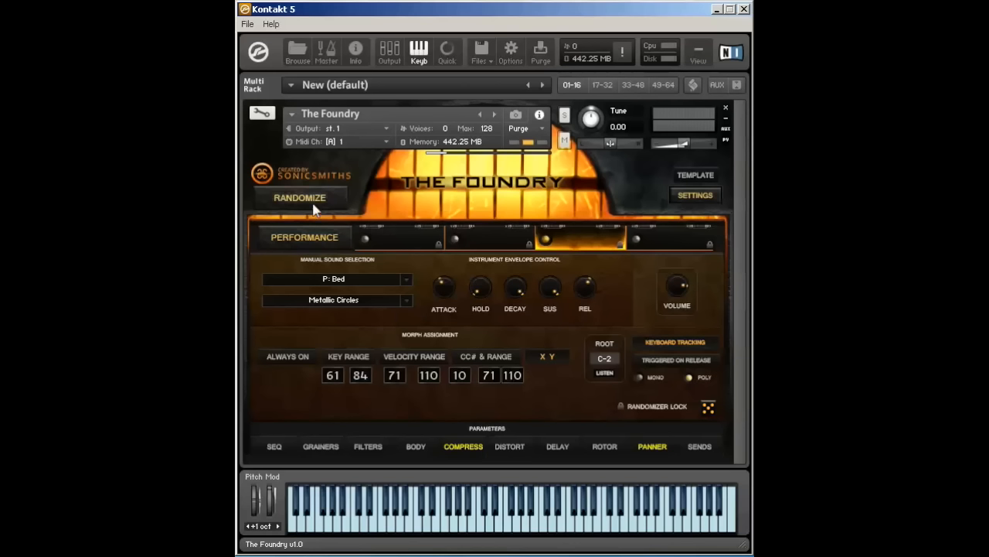
pyautogui.moveTo(667, 218)
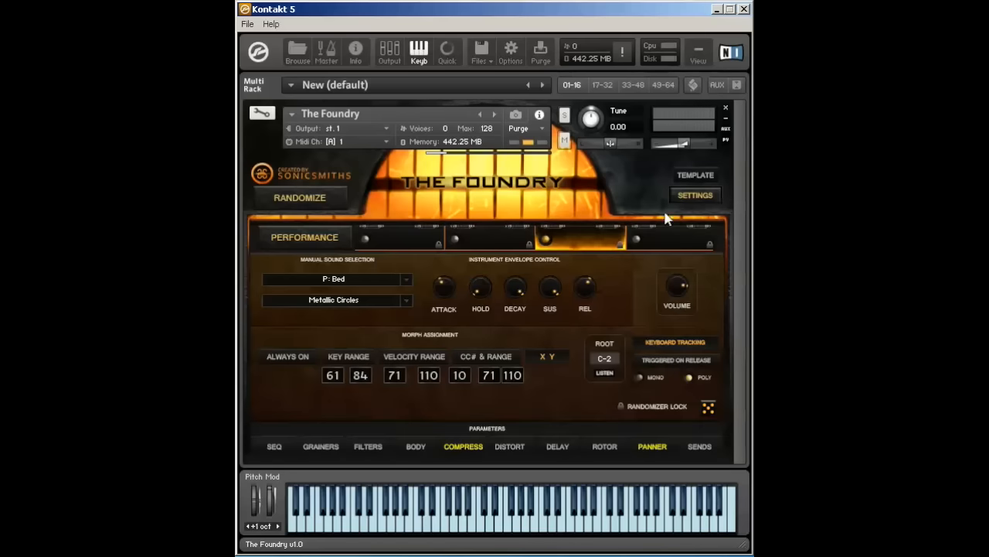
pyautogui.moveTo(410, 304)
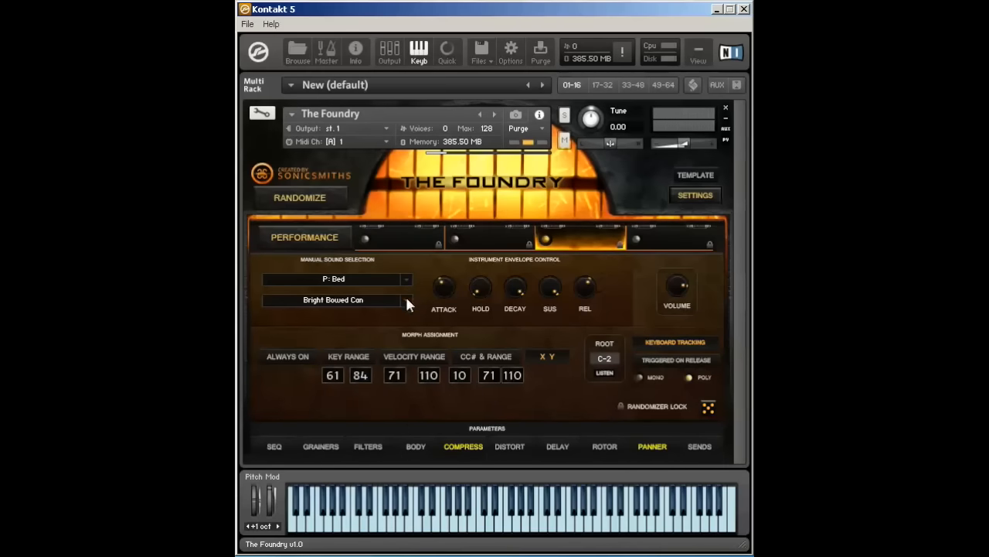
# - Pick Synth Buzz Saw from voice 3's Bed sound list
pyautogui.click(336, 300)
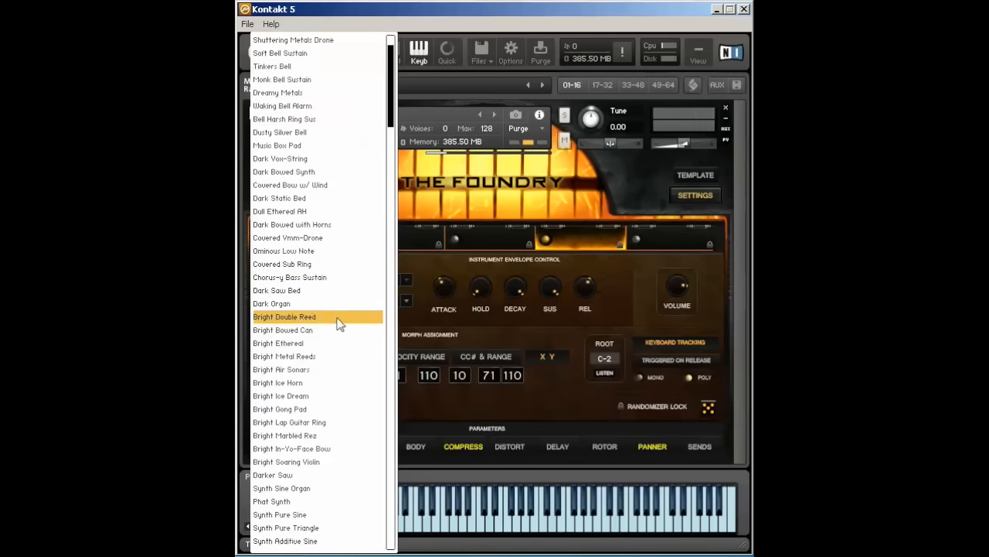
pyautogui.scroll(-3)
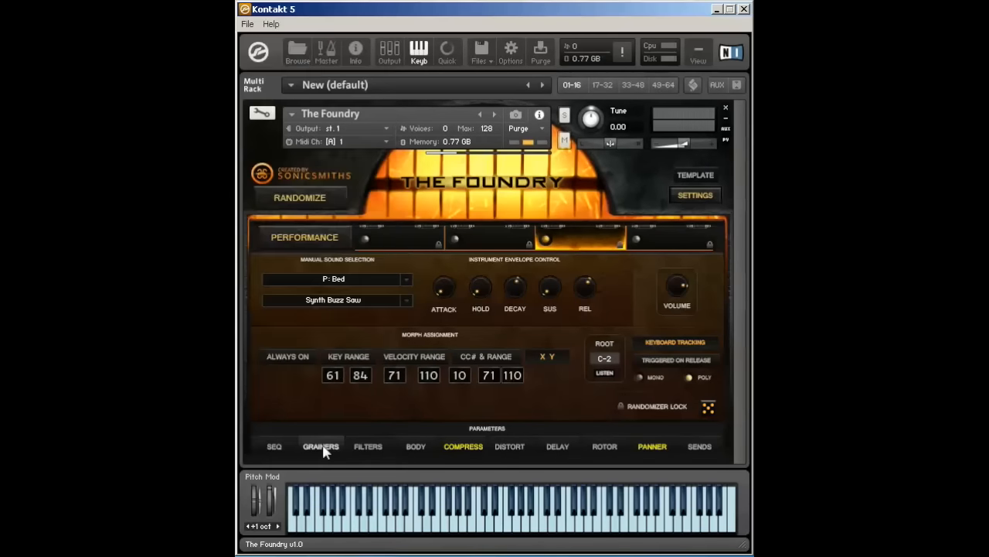
pyautogui.click(481, 514)
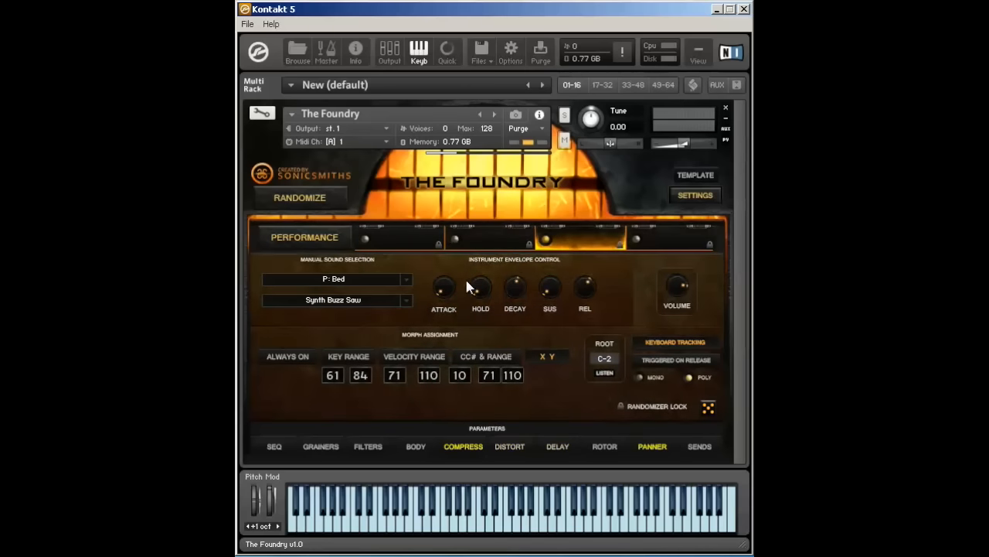
pyautogui.click(300, 197)
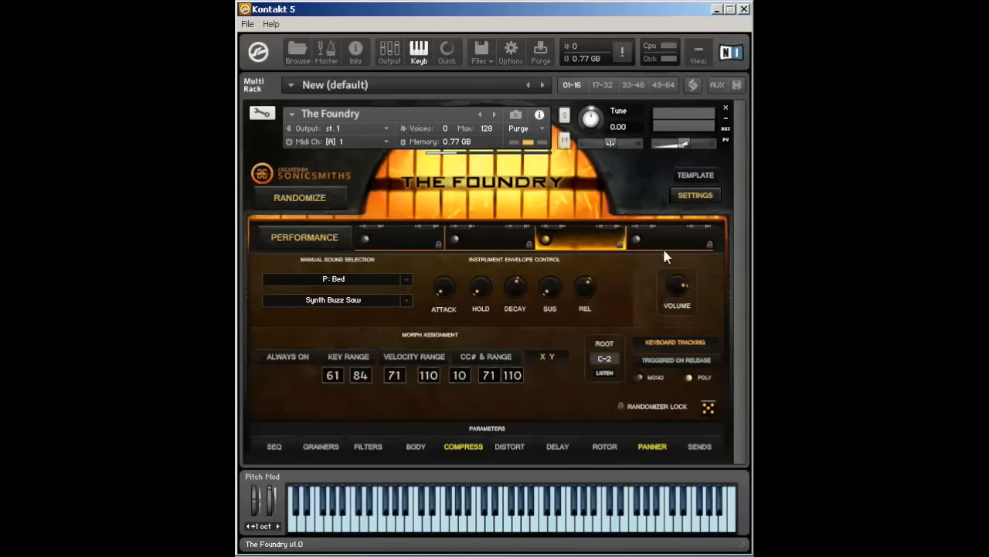
pyautogui.click(669, 240)
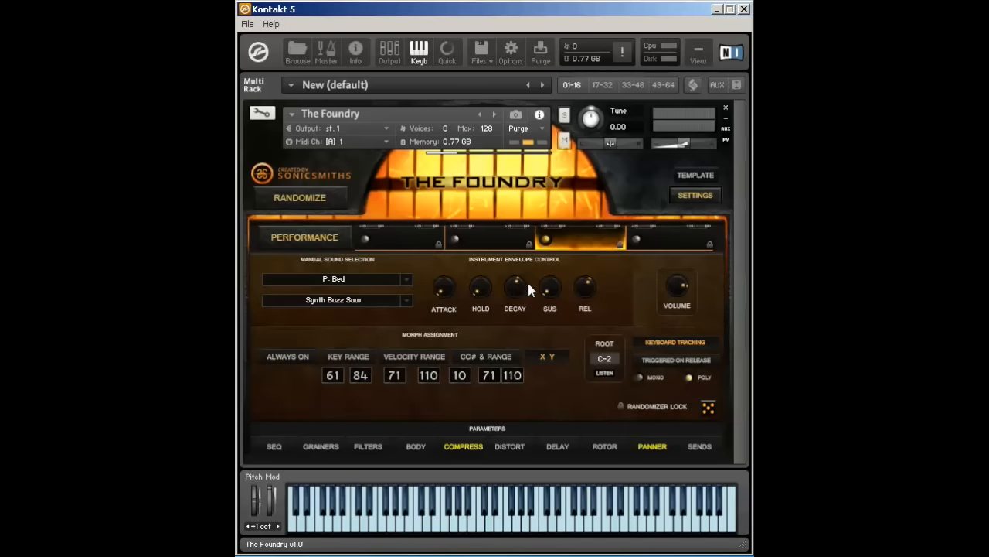
pyautogui.moveTo(541, 268)
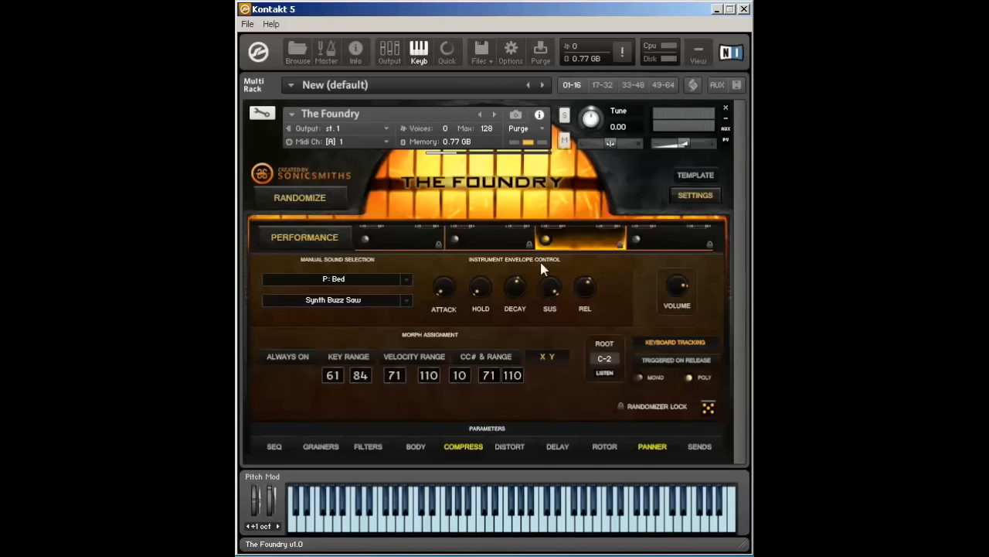
pyautogui.moveTo(540, 269)
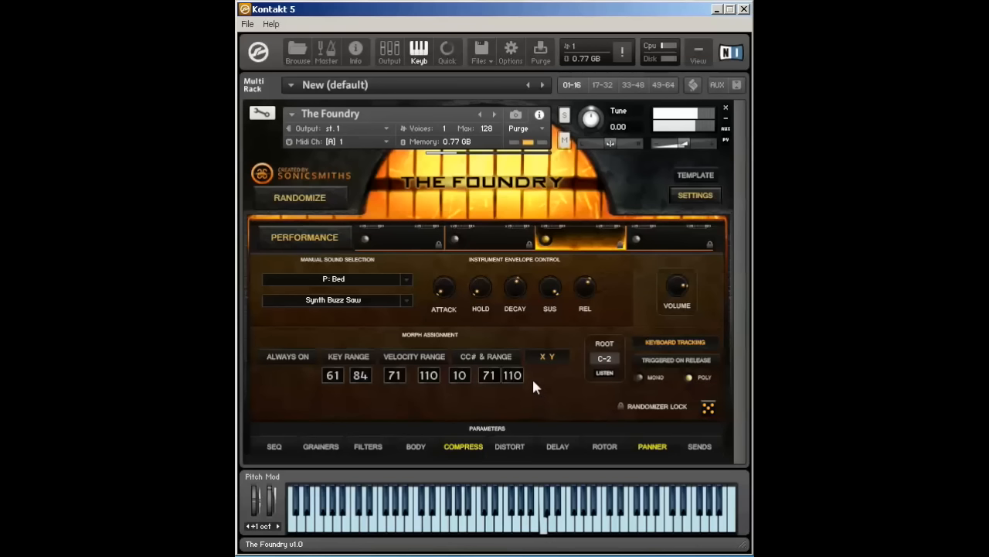
pyautogui.moveTo(478, 301)
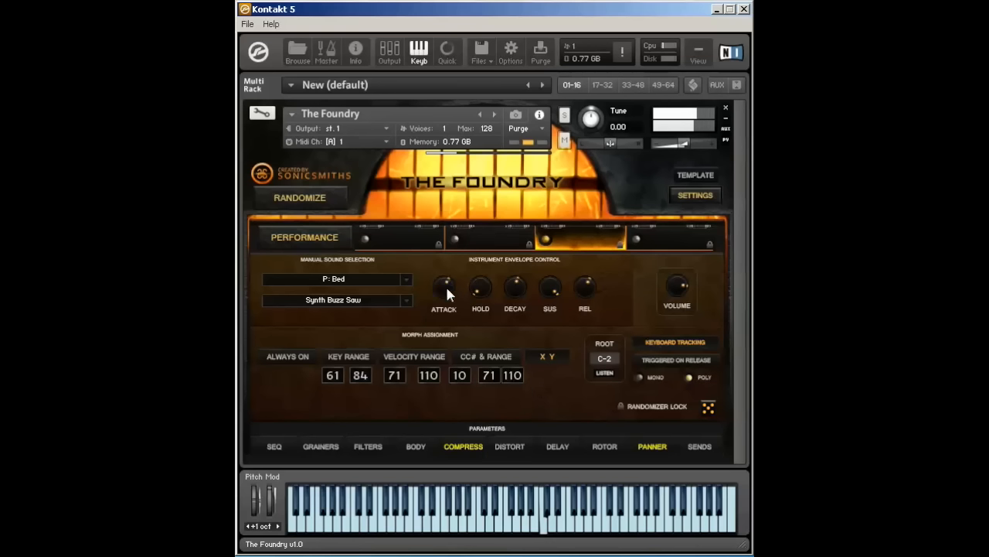
pyautogui.moveTo(456, 324)
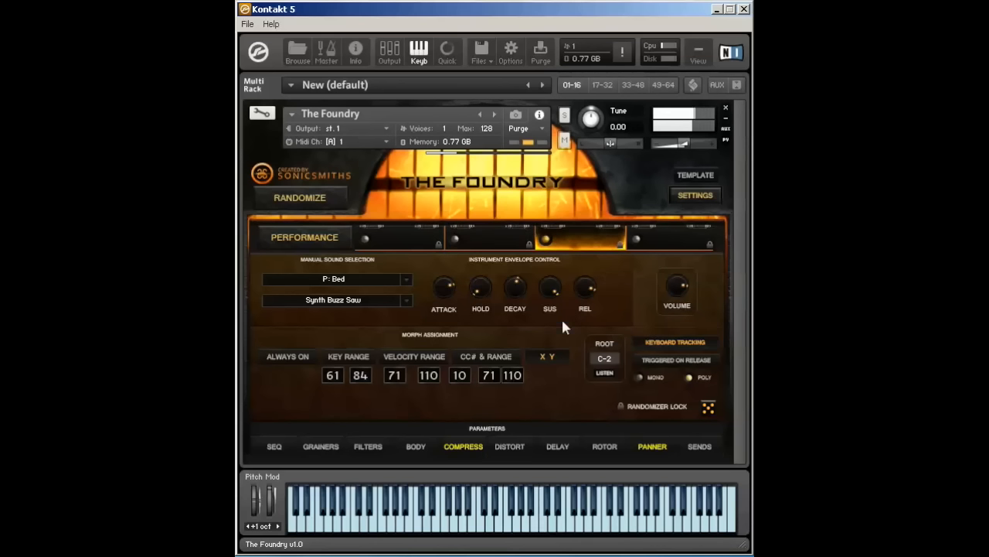
pyautogui.moveTo(585, 294)
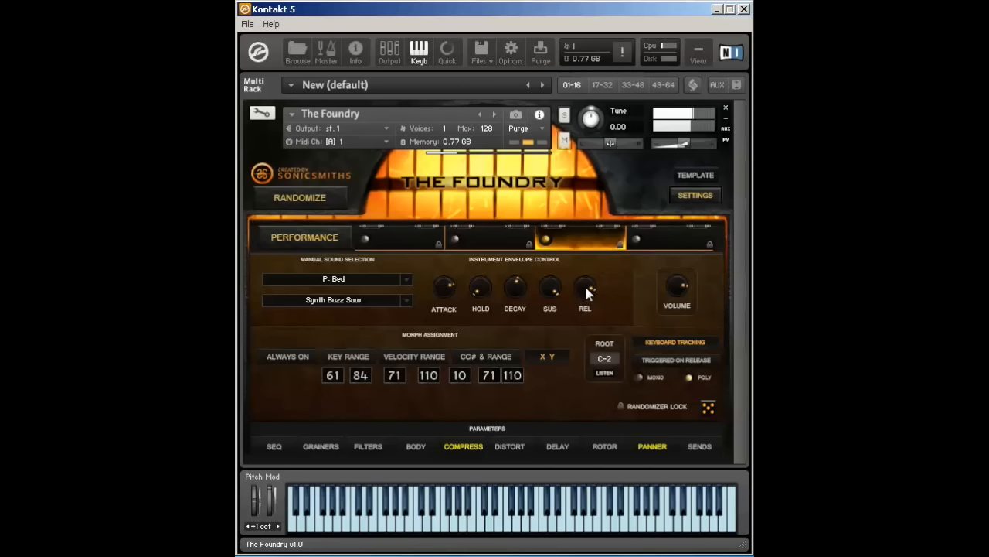
pyautogui.moveTo(590, 325)
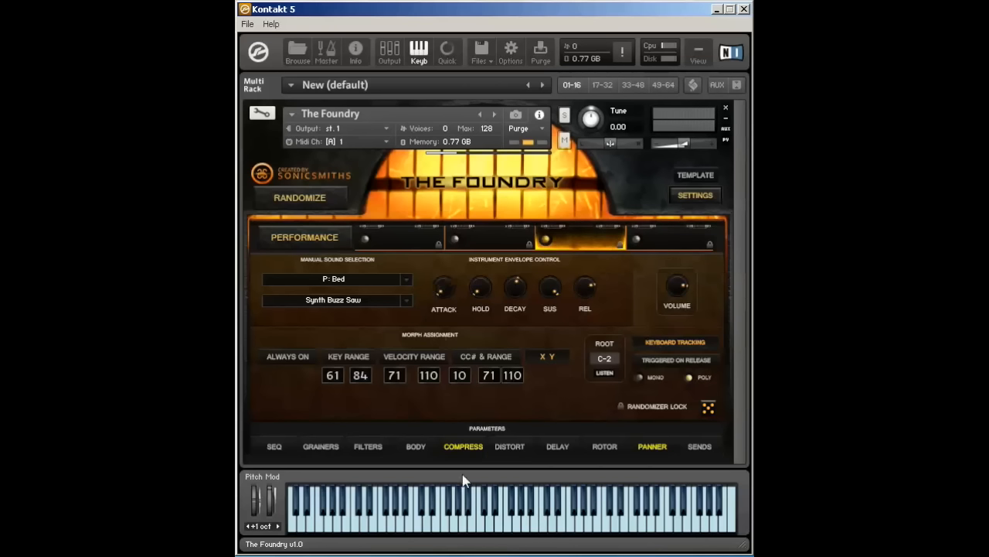
pyautogui.moveTo(495, 304)
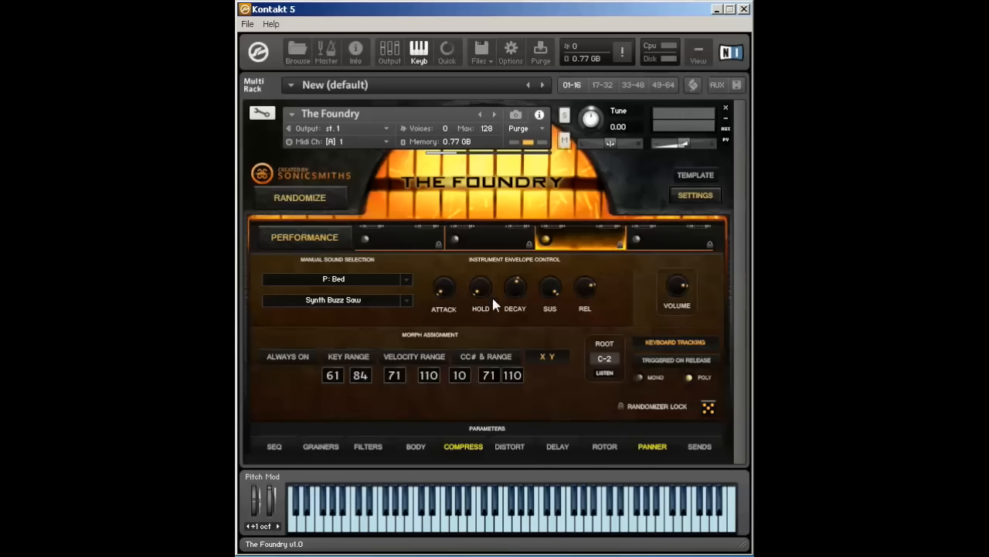
pyautogui.moveTo(568, 292)
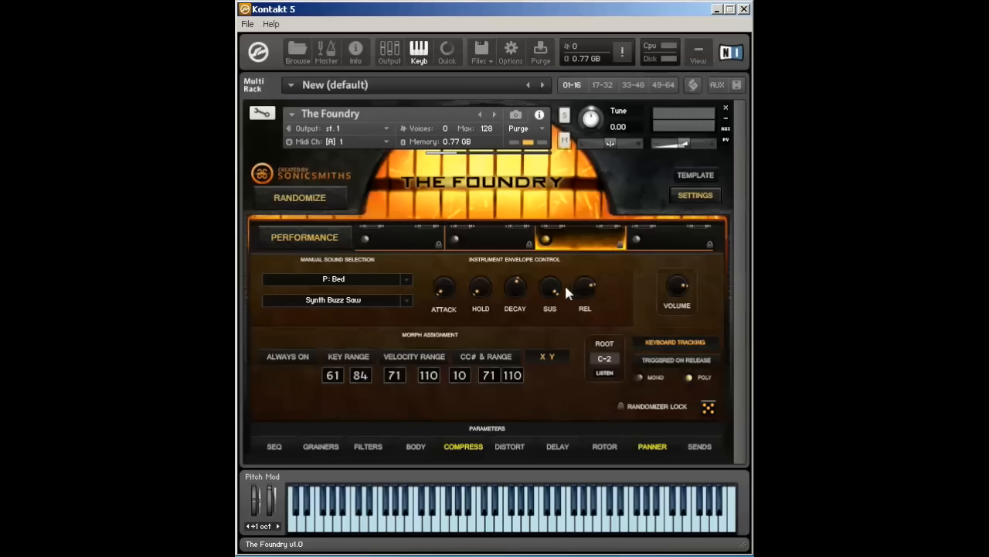
pyautogui.moveTo(541, 288)
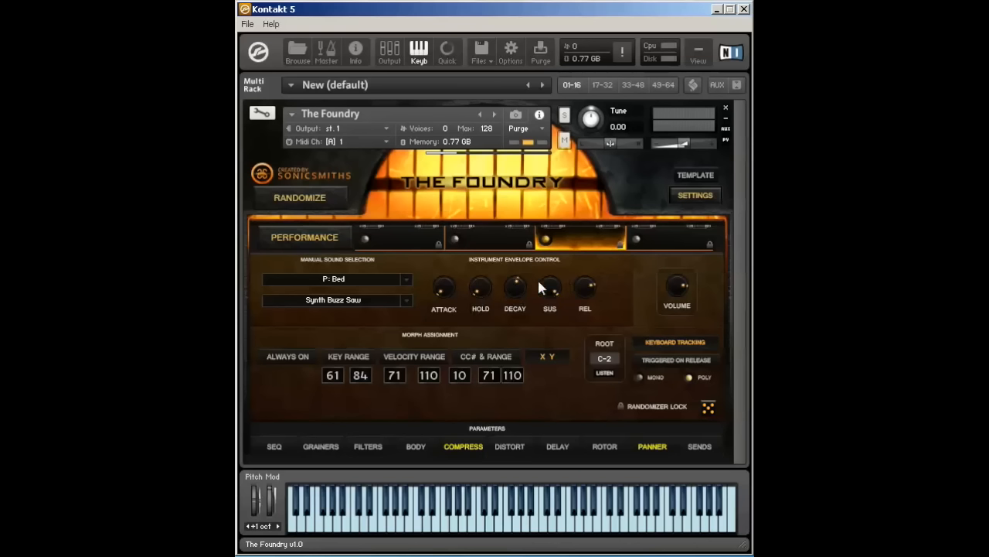
pyautogui.moveTo(548, 320)
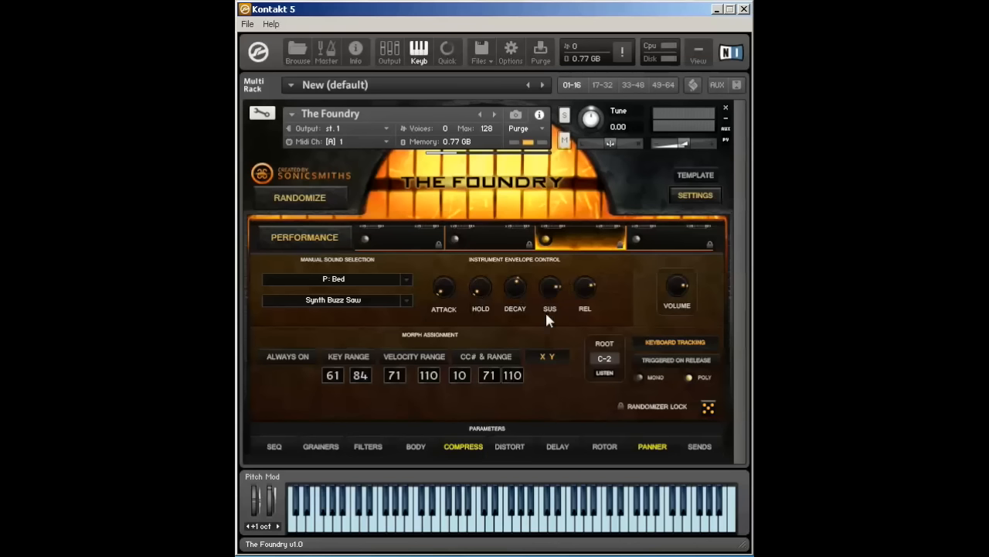
pyautogui.moveTo(551, 313)
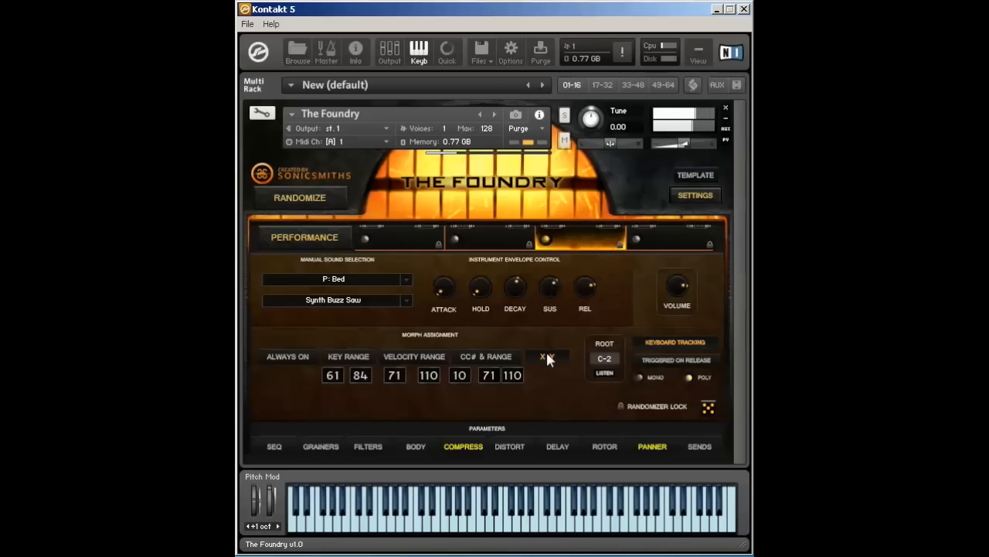
pyautogui.moveTo(586, 325)
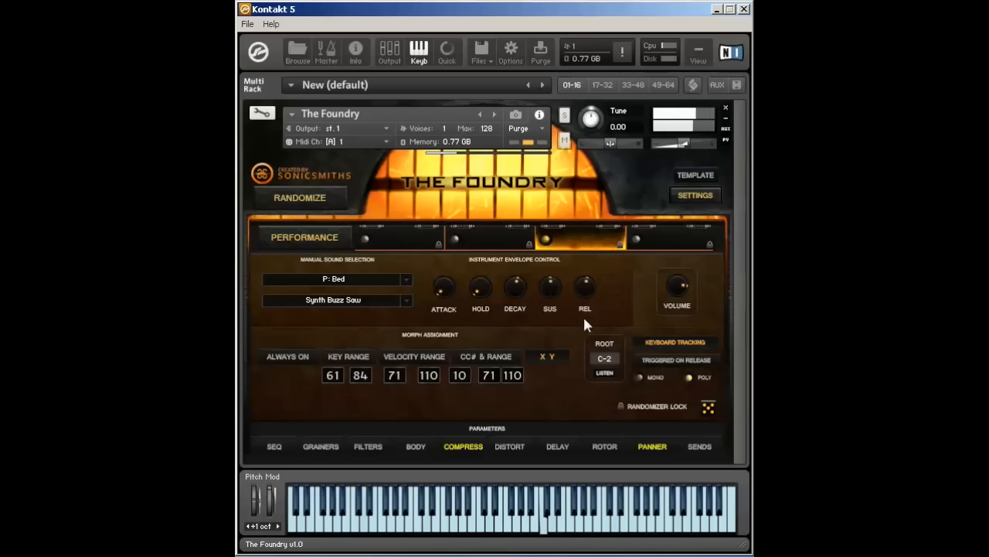
pyautogui.moveTo(560, 291)
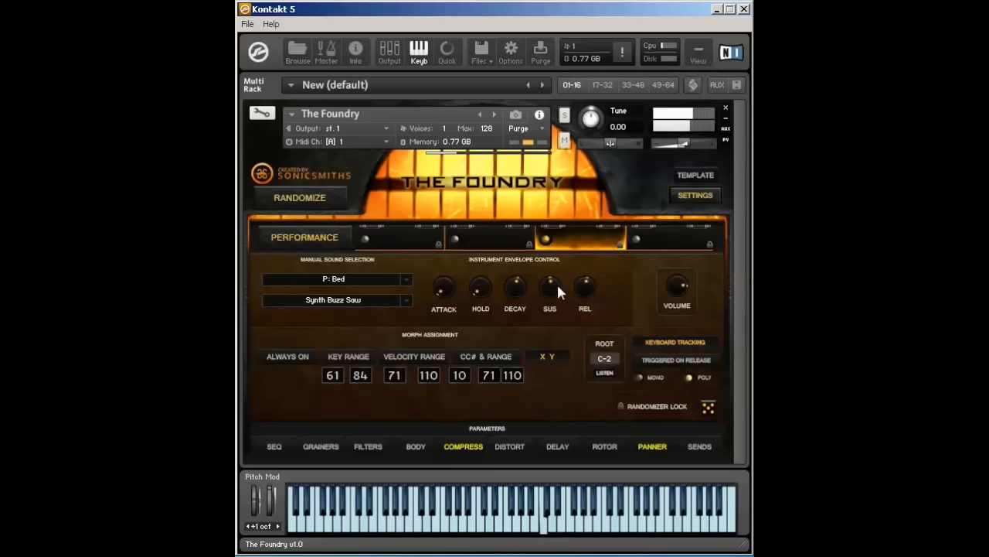
# - Turn off the COMPRESS toggle on voice 3's Performance page
pyautogui.click(463, 446)
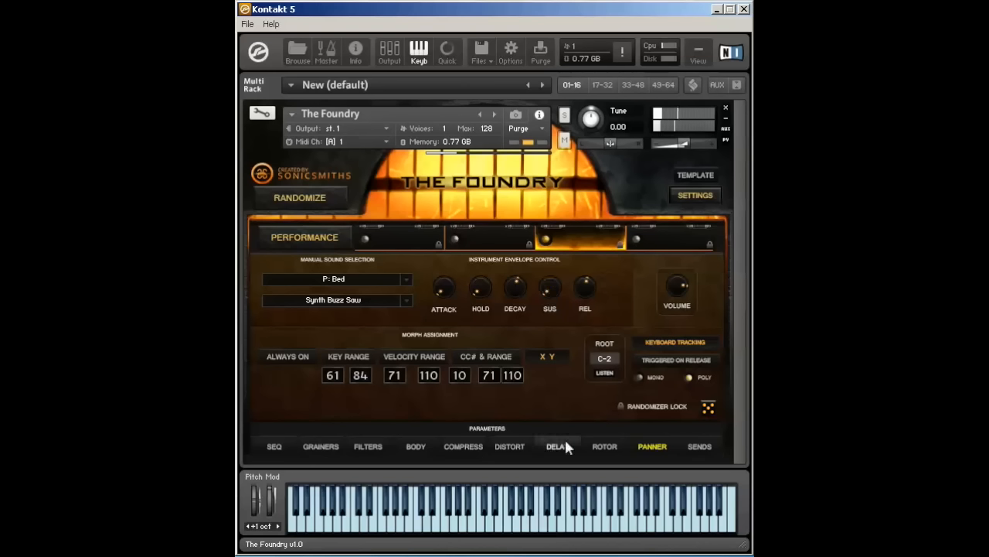
pyautogui.moveTo(518, 335)
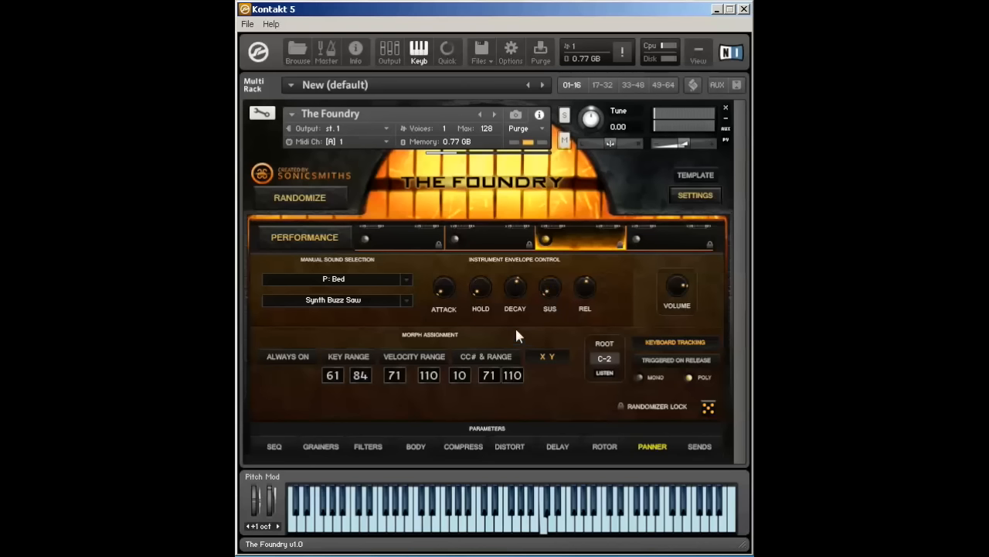
pyautogui.moveTo(514, 290)
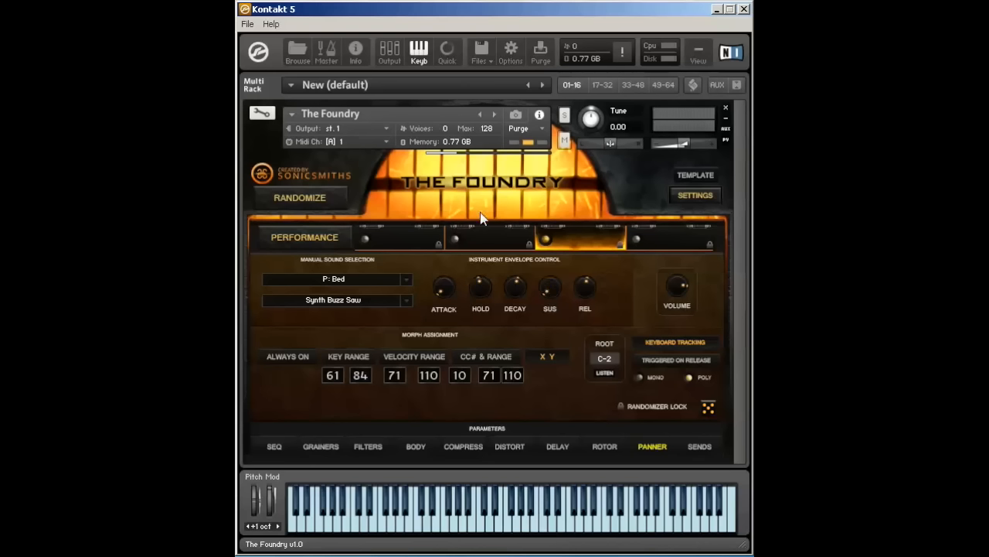
pyautogui.moveTo(493, 286)
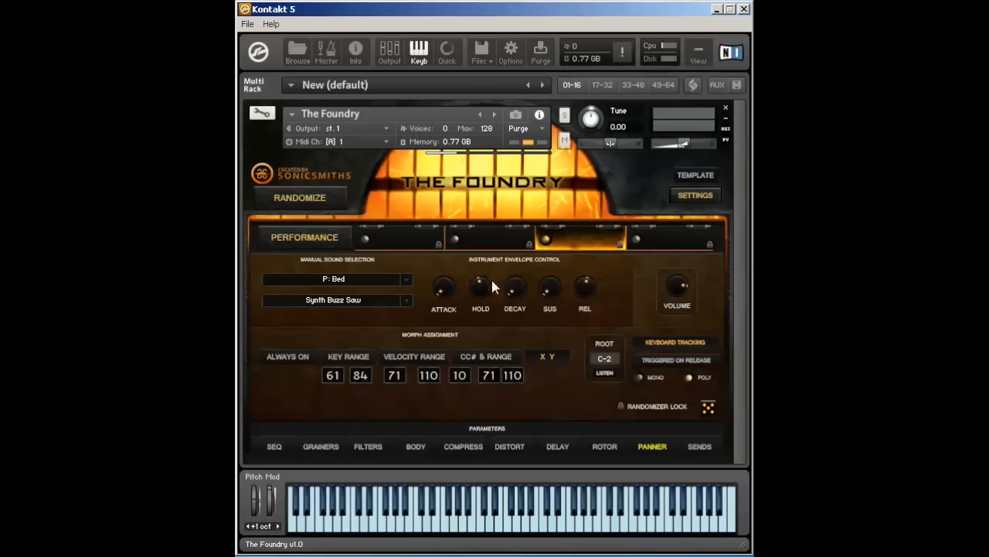
pyautogui.click(543, 518)
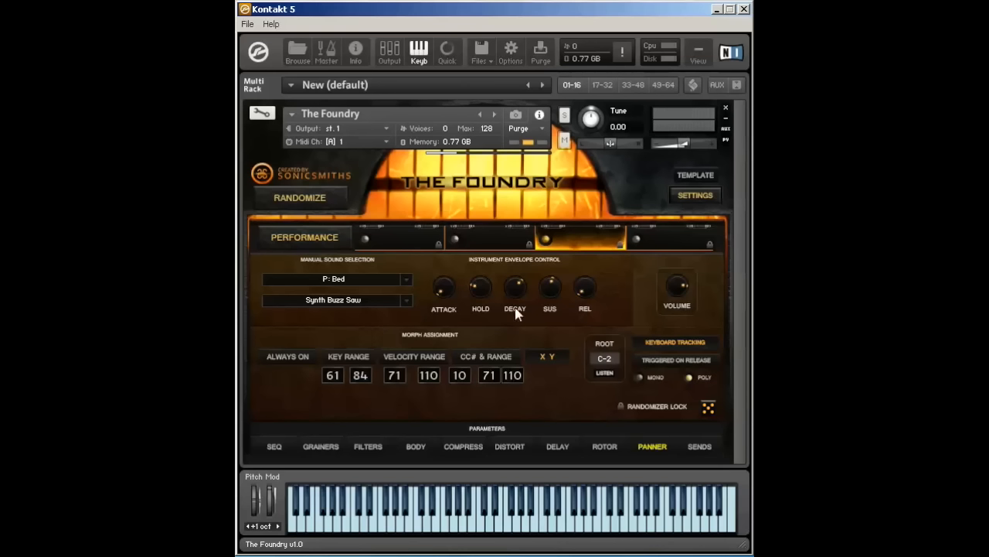
pyautogui.moveTo(473, 275)
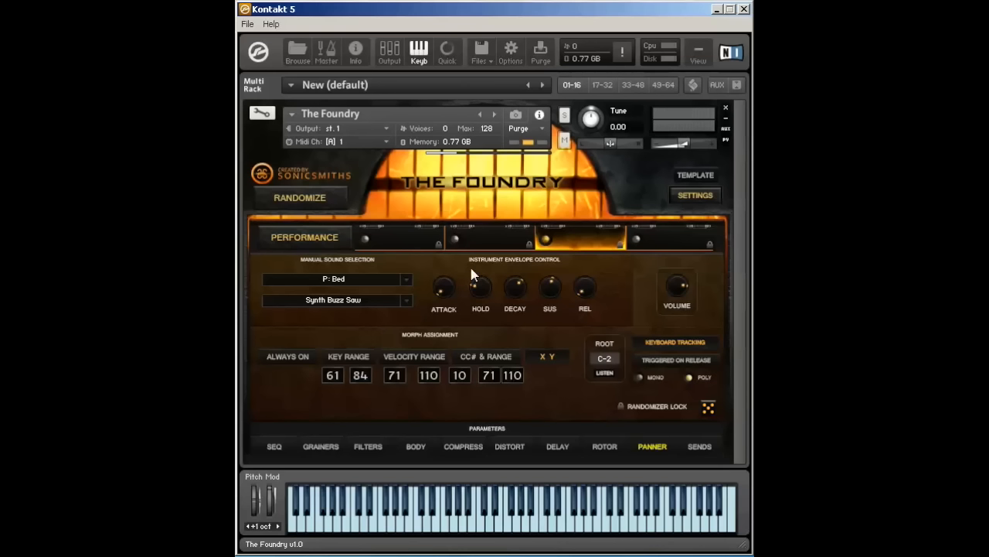
pyautogui.moveTo(488, 315)
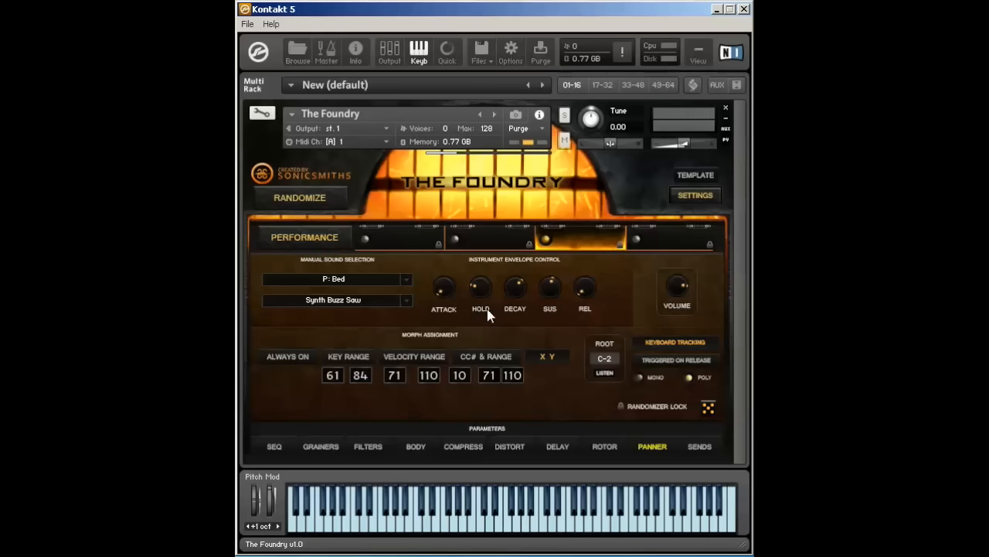
pyautogui.moveTo(613, 323)
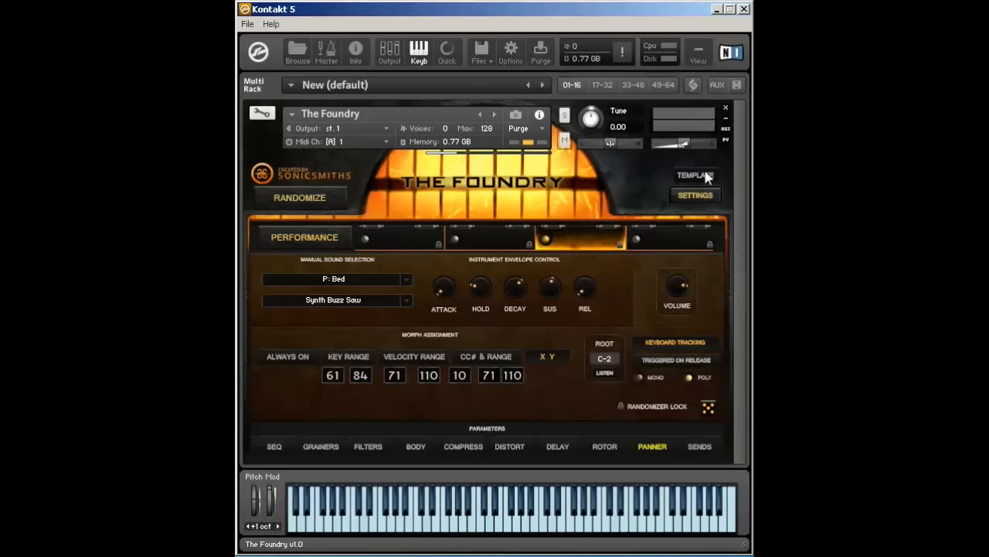
pyautogui.click(694, 174)
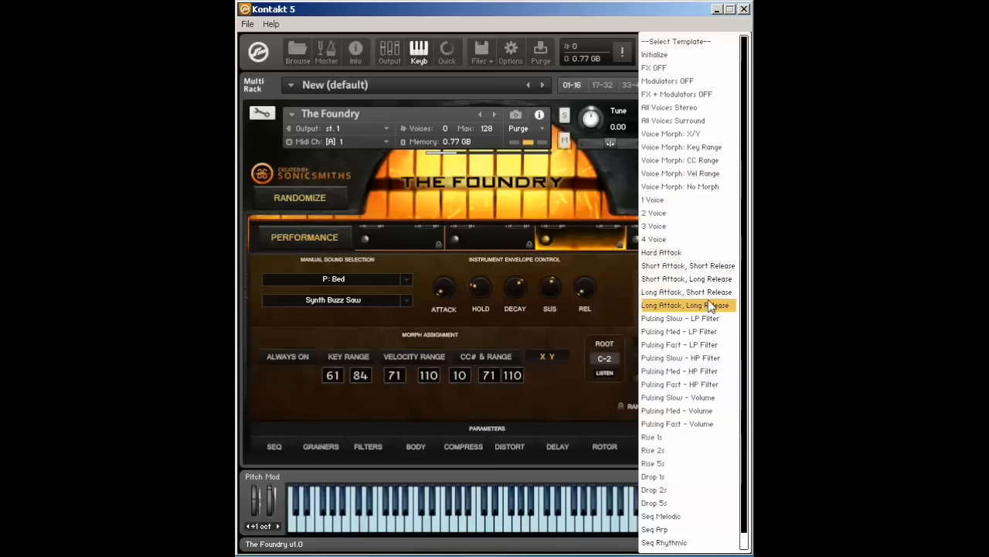
pyautogui.click(686, 304)
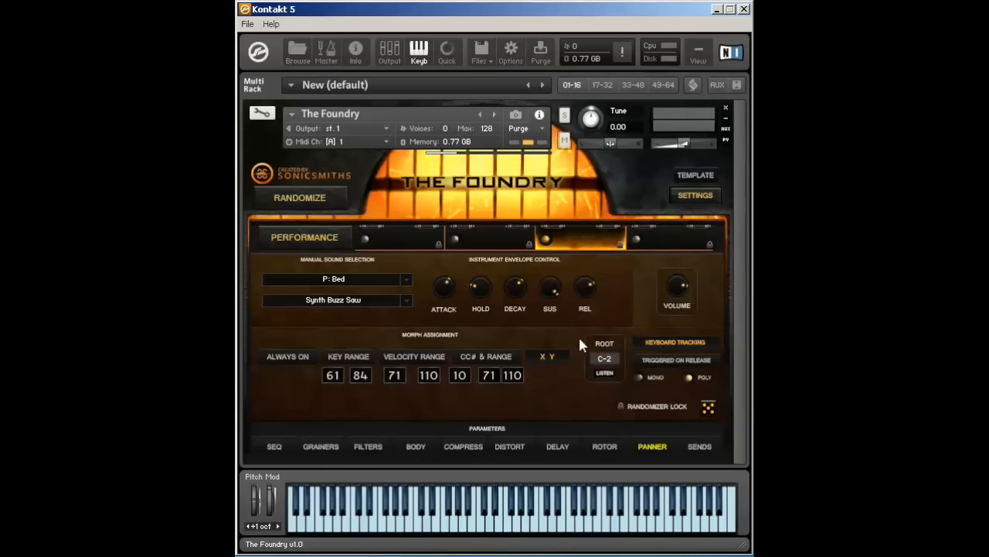
pyautogui.moveTo(386, 269)
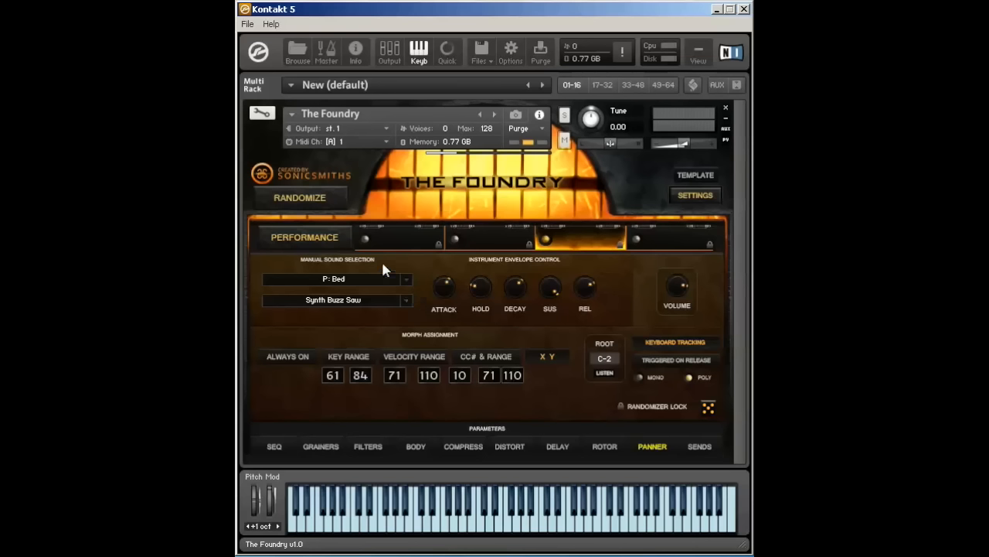
pyautogui.moveTo(450, 299)
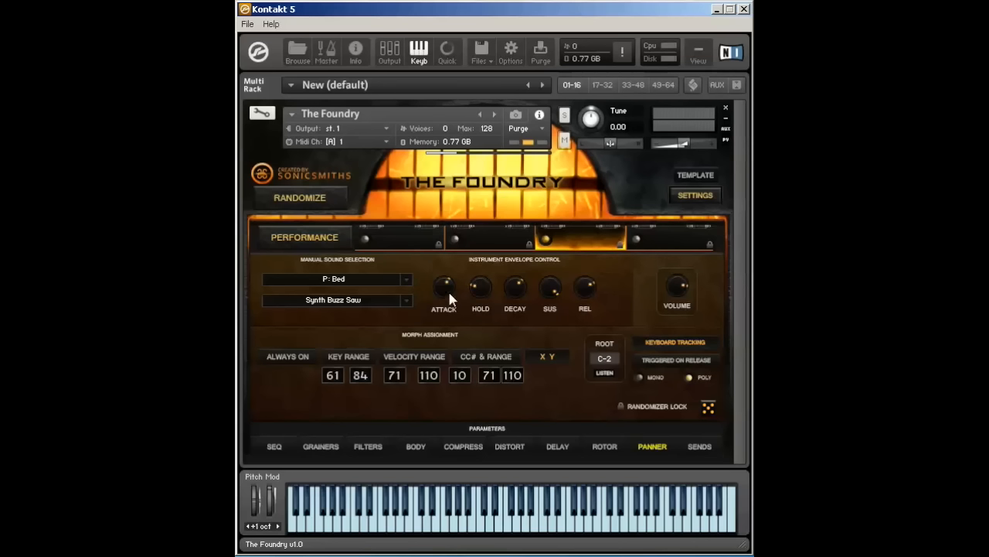
pyautogui.moveTo(445, 281)
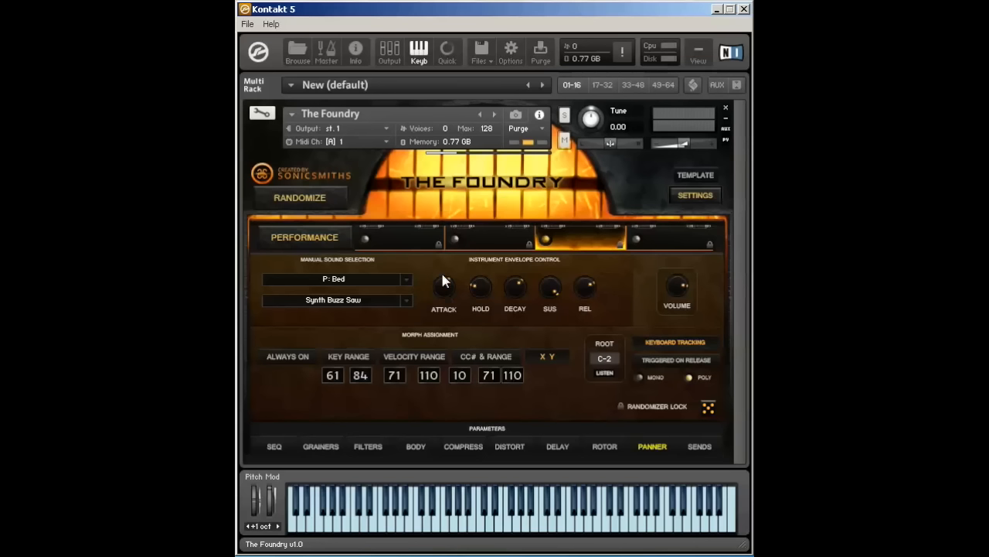
pyautogui.moveTo(446, 294)
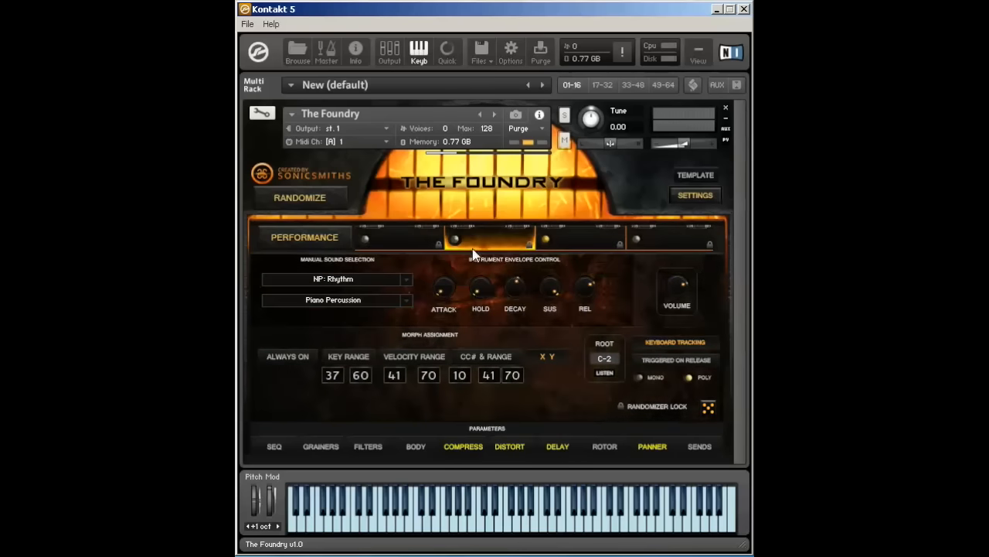
pyautogui.moveTo(515, 300)
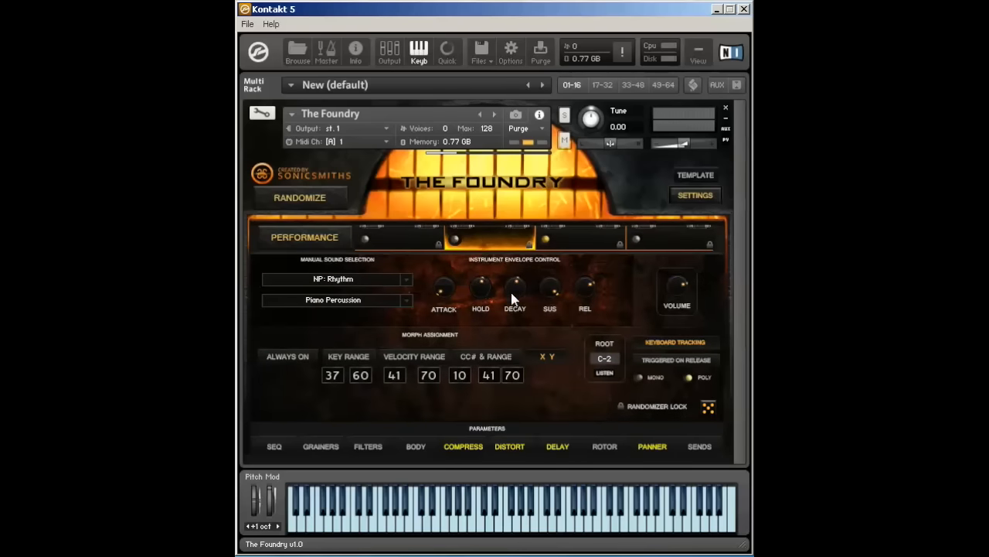
pyautogui.moveTo(507, 297)
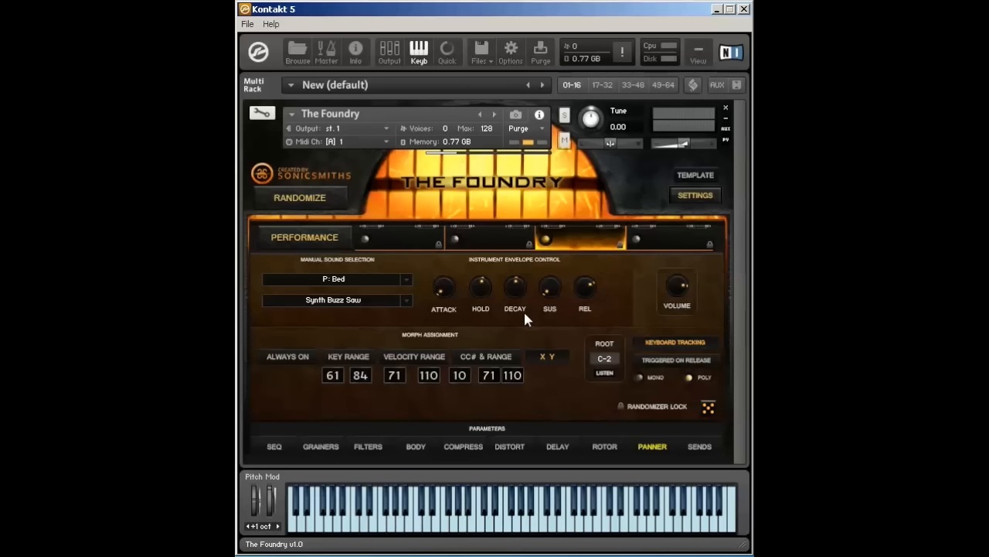
pyautogui.moveTo(679, 292)
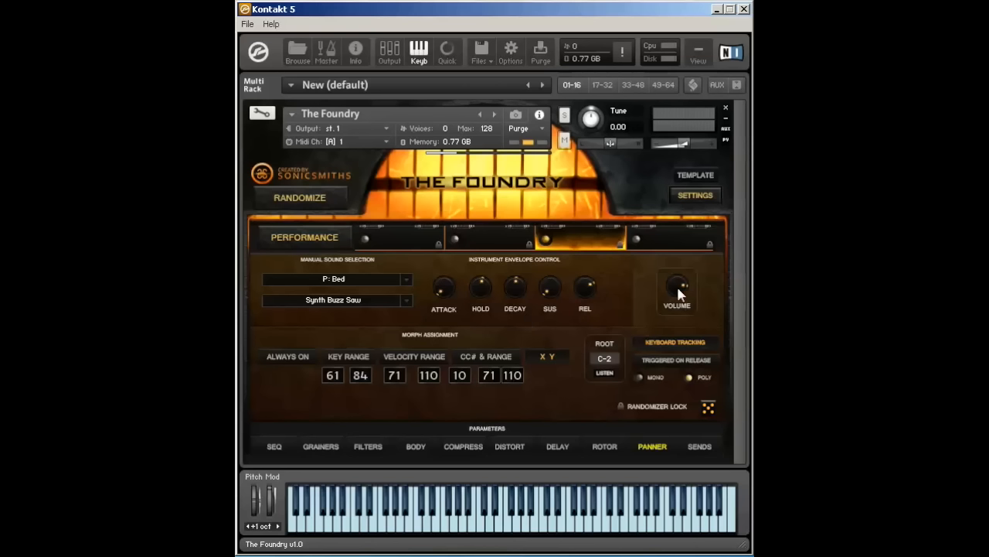
pyautogui.moveTo(671, 288)
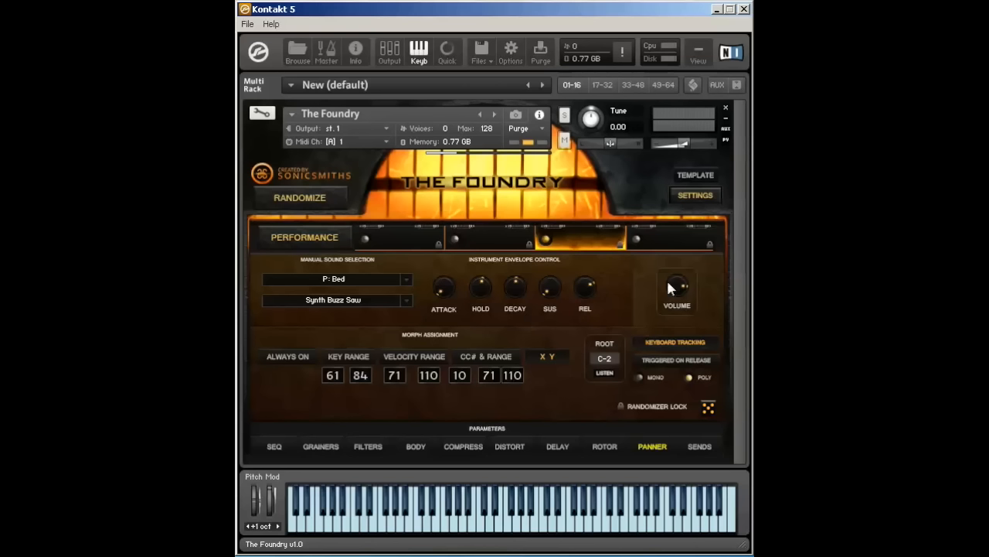
pyautogui.moveTo(321, 385)
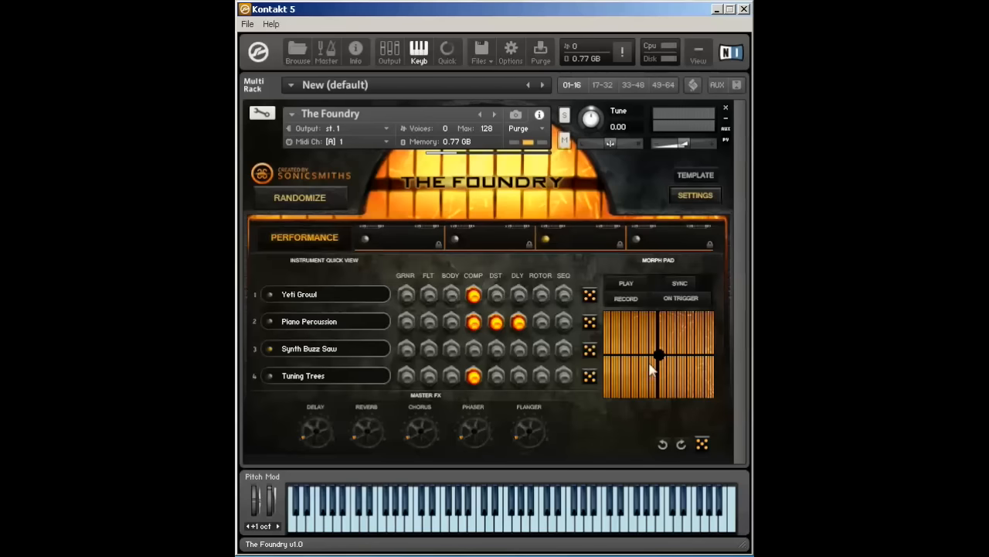
pyautogui.moveTo(591, 375)
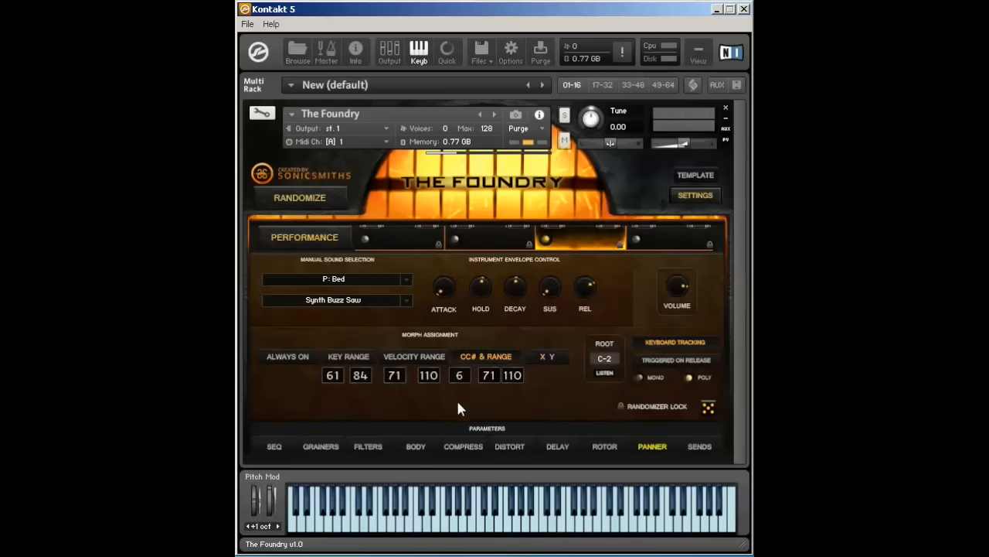
# - Raise the CC morph range's lower value to 70 and review voice 1's settings
pyautogui.moveTo(489, 375); pyautogui.dragTo(488, 391)
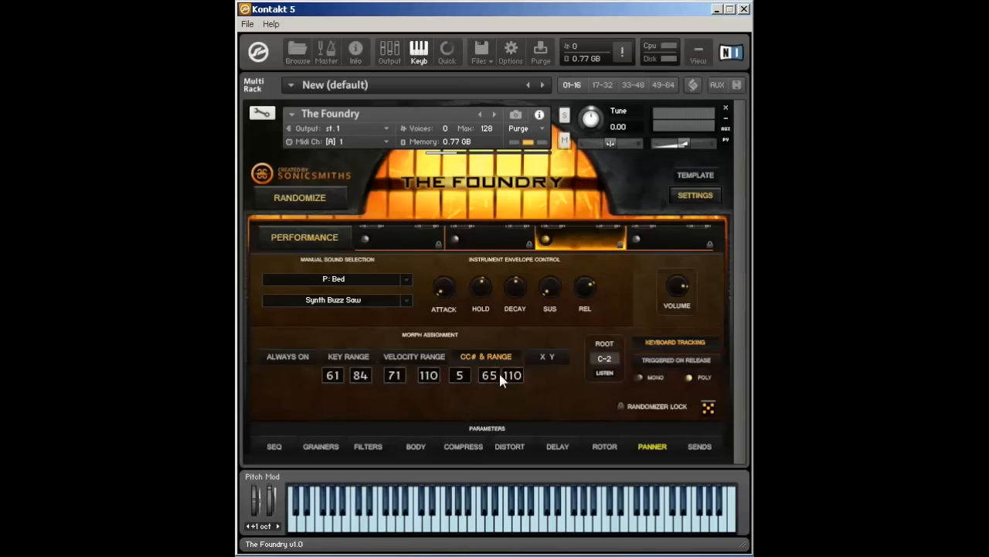
pyautogui.moveTo(488, 375); pyautogui.dragTo(488, 360)
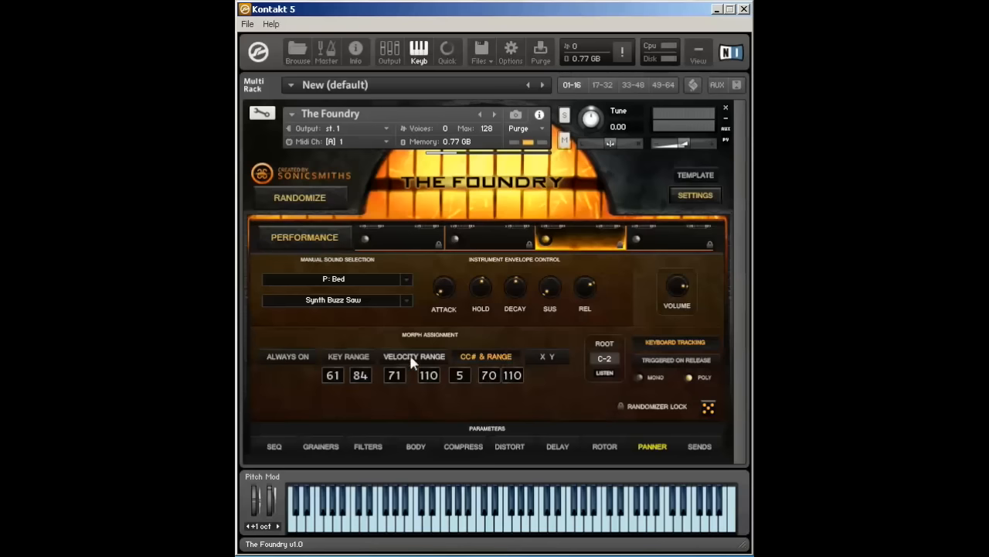
pyautogui.moveTo(480, 242)
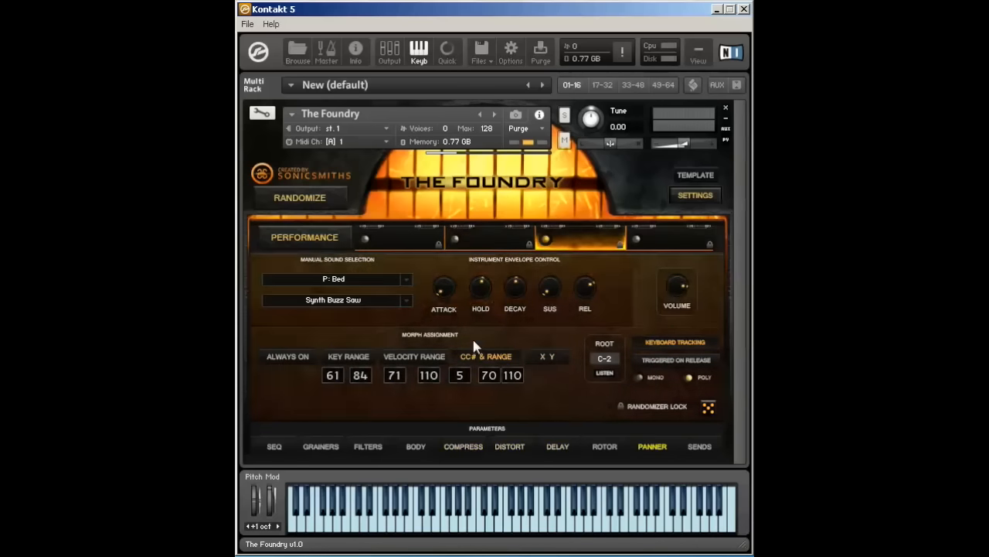
pyautogui.moveTo(579, 371)
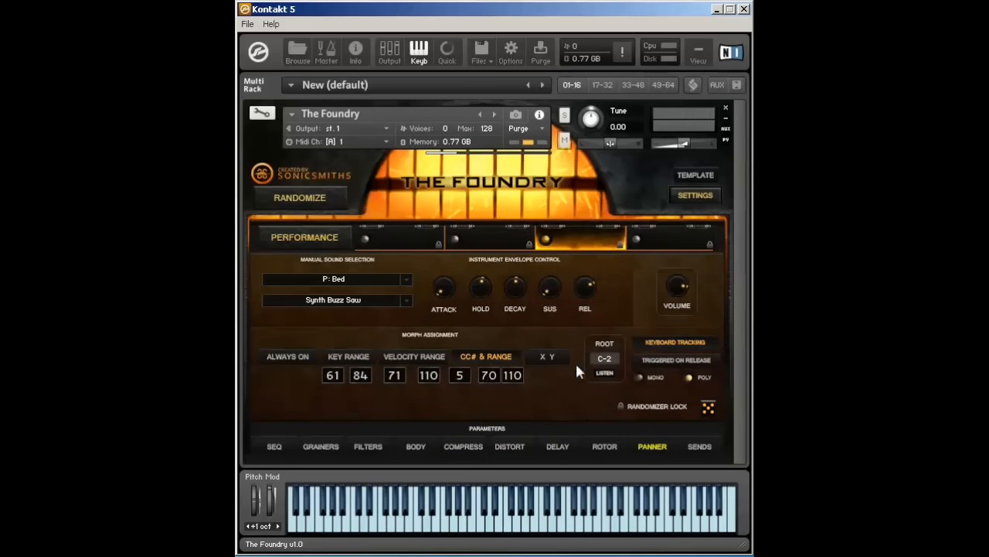
pyautogui.moveTo(564, 408)
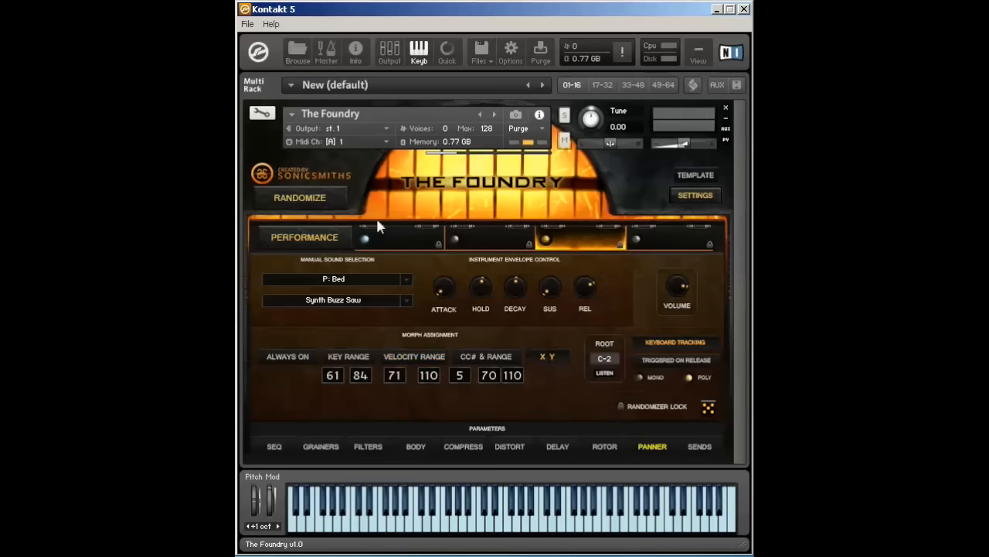
pyautogui.moveTo(367, 247)
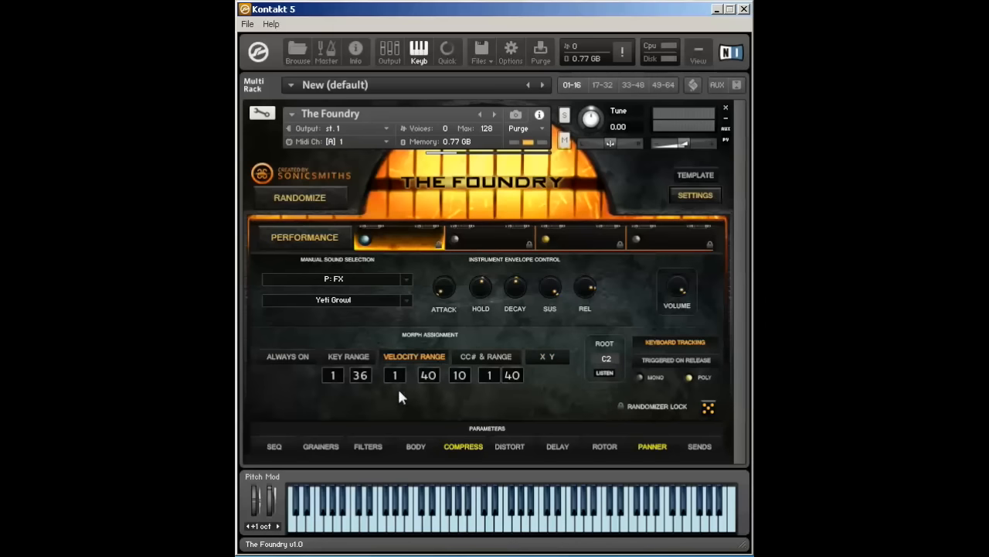
pyautogui.moveTo(567, 255)
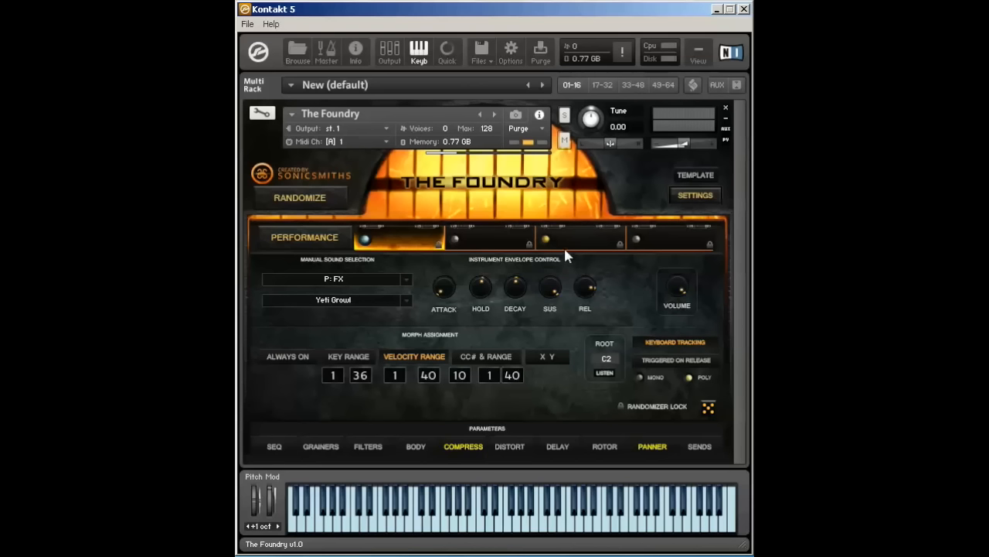
pyautogui.click(561, 510)
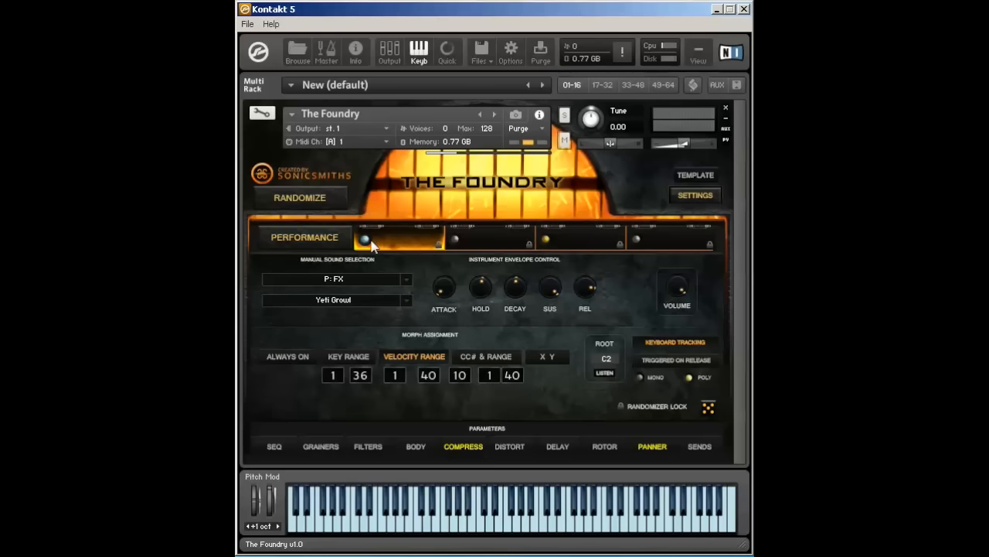
pyautogui.click(579, 238)
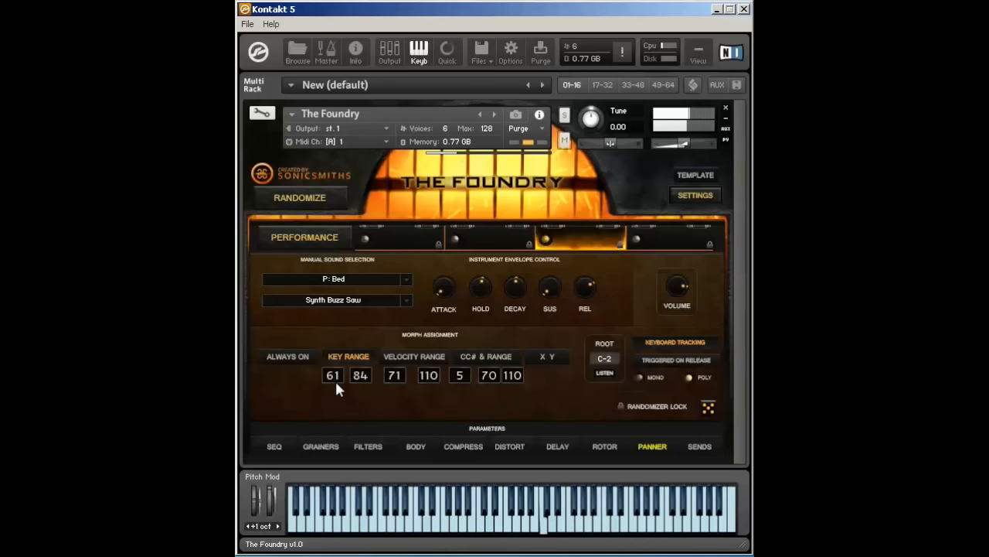
pyautogui.click(288, 356)
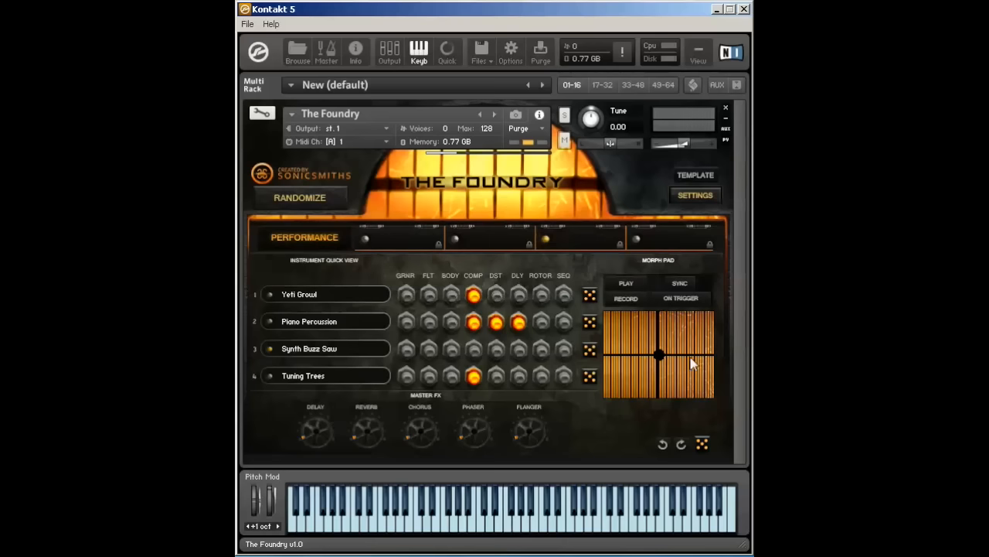
# - Return to voice 3's settings and apply the Voice Morph: X/Y template
pyautogui.click(584, 237)
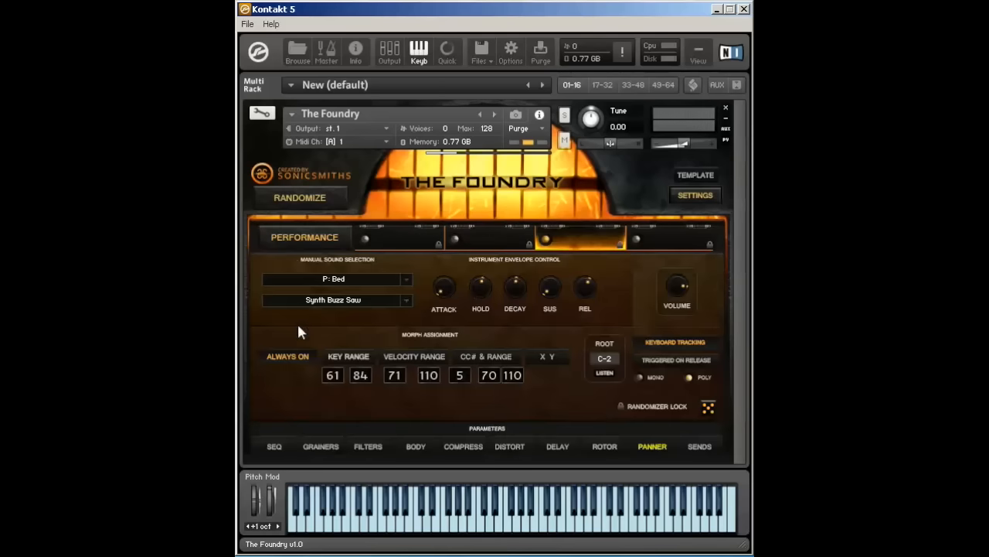
pyautogui.click(695, 175)
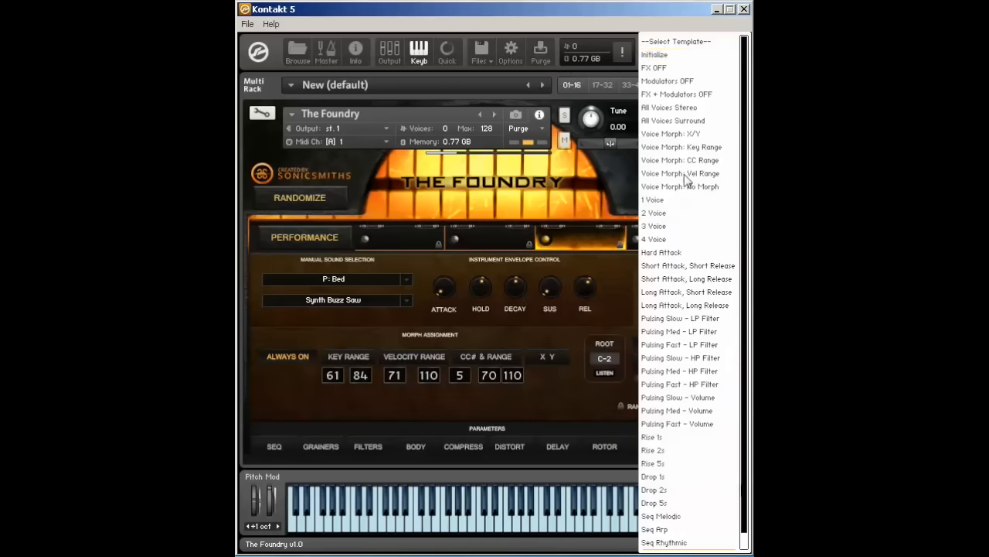
pyautogui.moveTo(688, 147)
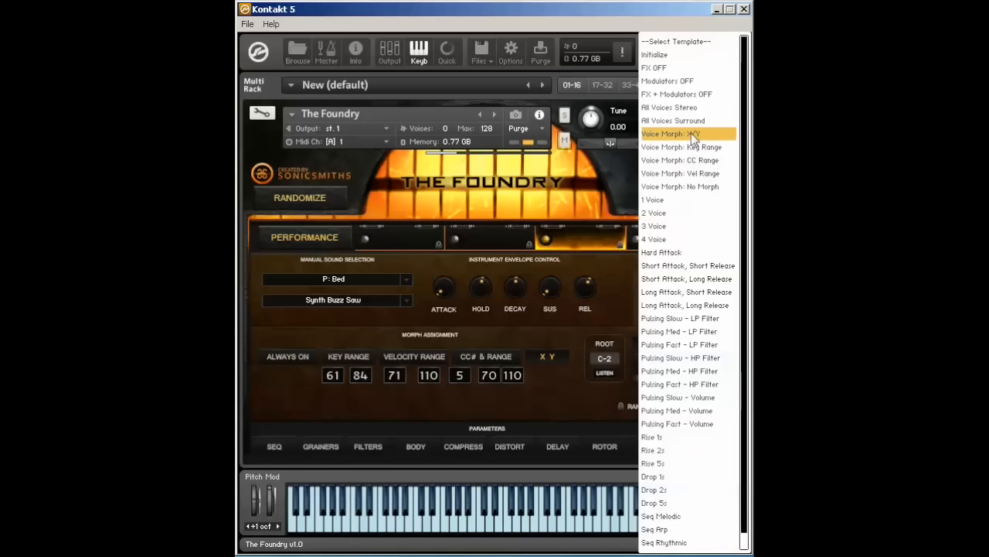
pyautogui.click(670, 133)
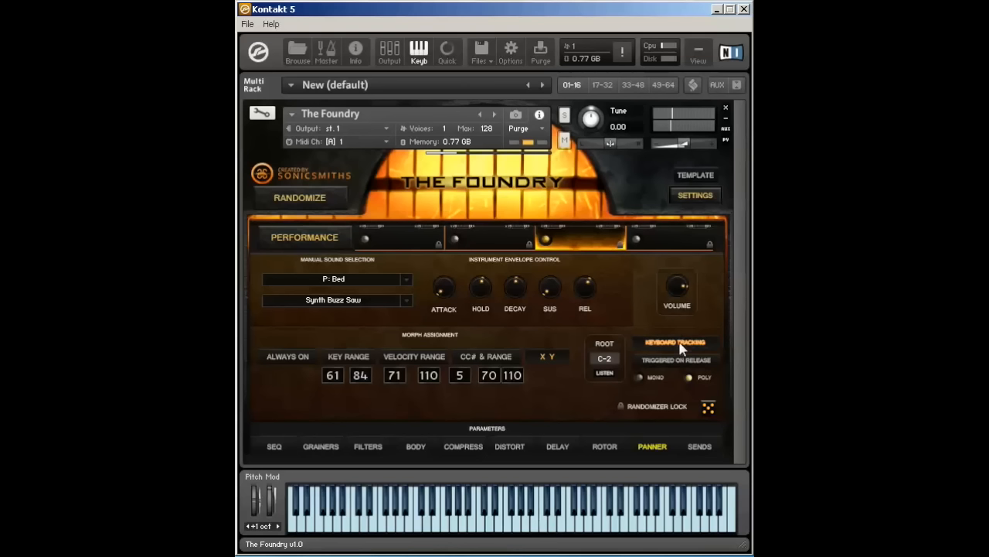
# - Change voice 3's ROOT note from C-2 to C3
pyautogui.click(674, 342)
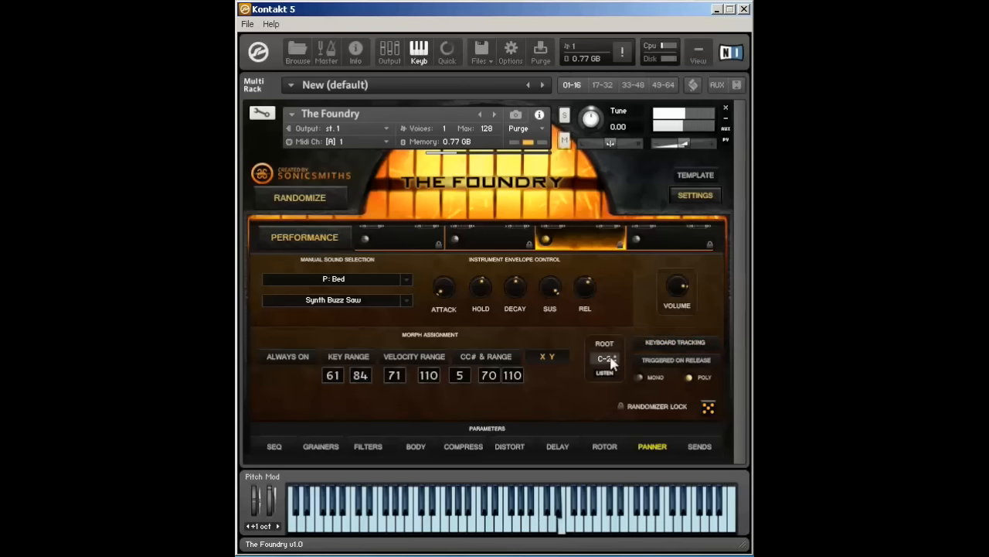
pyautogui.click(605, 358)
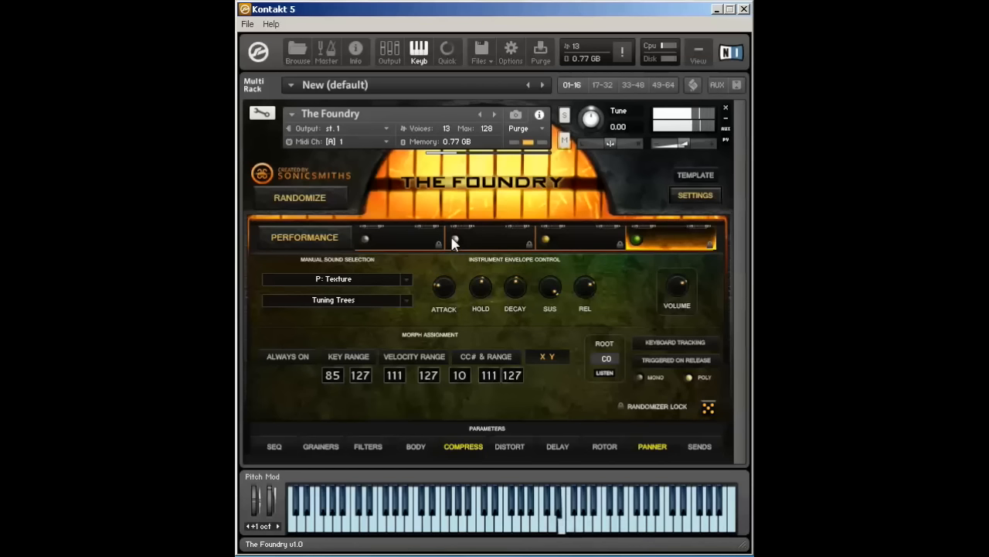
pyautogui.moveTo(471, 218)
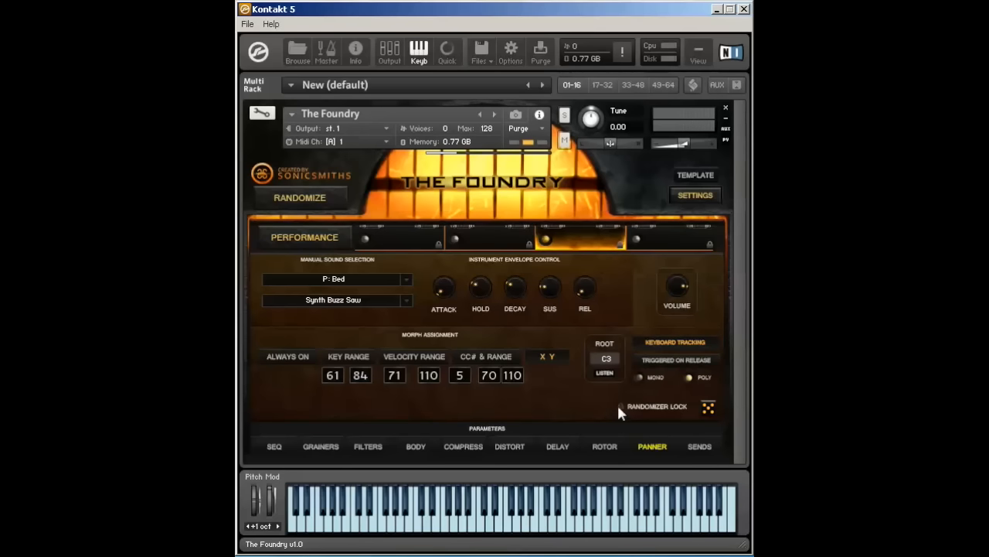
# - Randomize voice 3 to Ominous Low Note and re-enable its RANDOMIZER LOCK
pyautogui.click(622, 406)
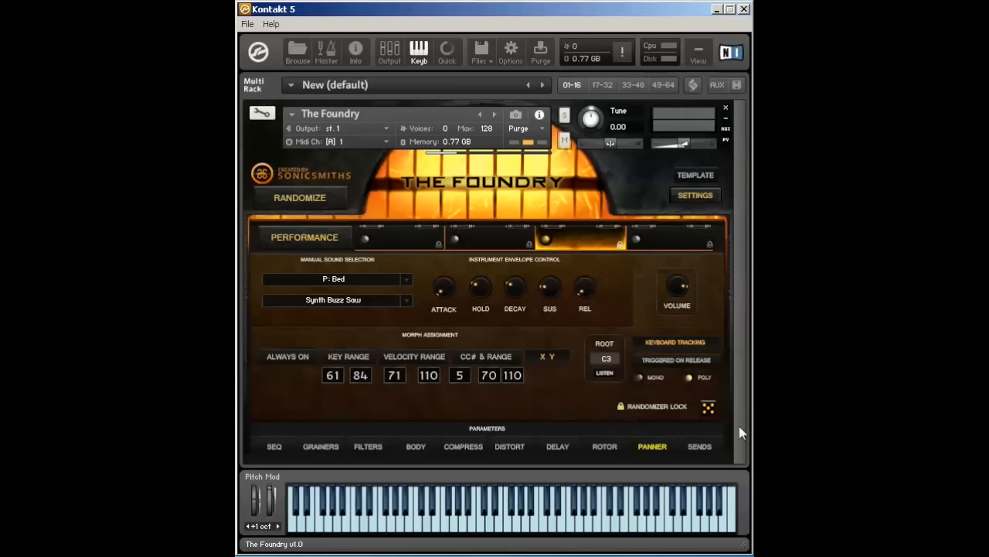
pyautogui.click(709, 406)
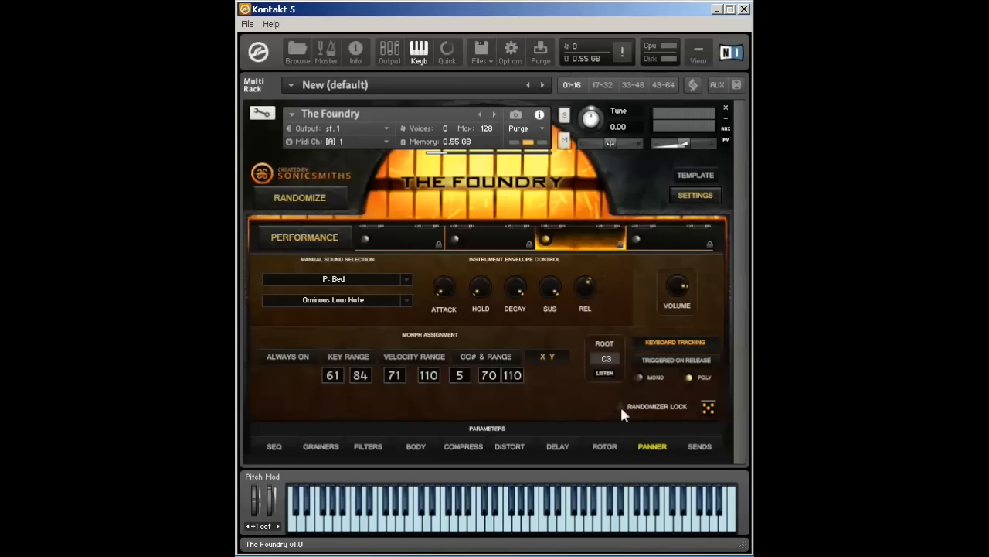
pyautogui.click(694, 195)
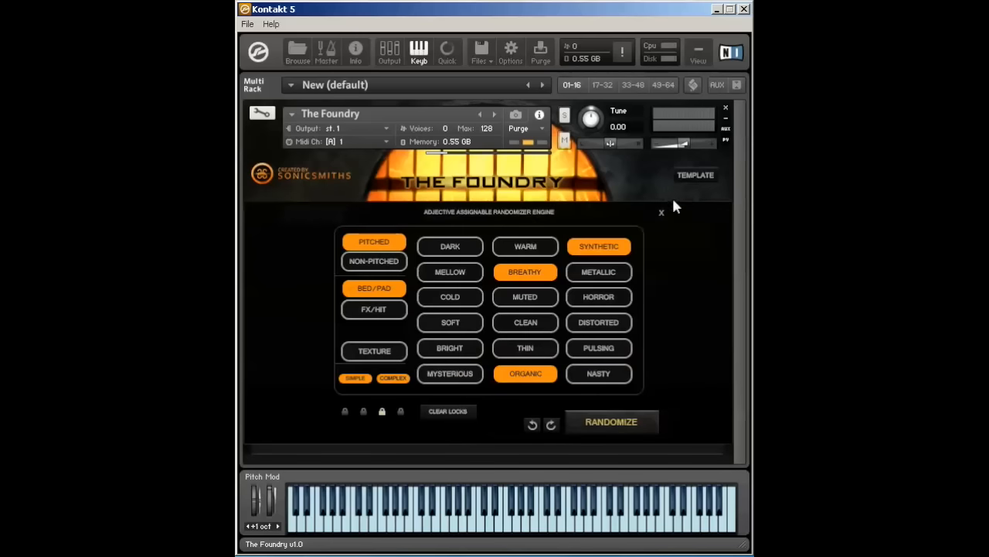
pyautogui.click(661, 212)
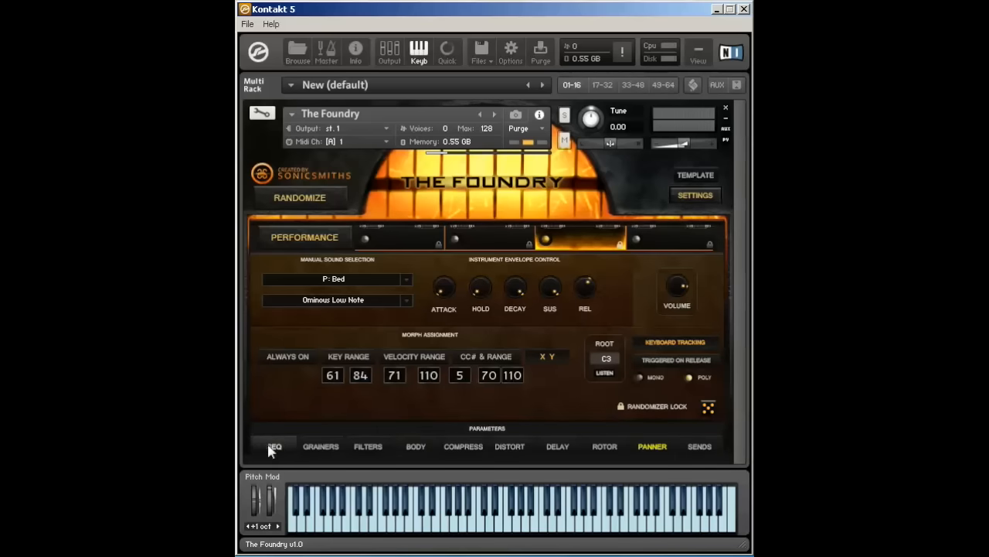
pyautogui.moveTo(247, 332)
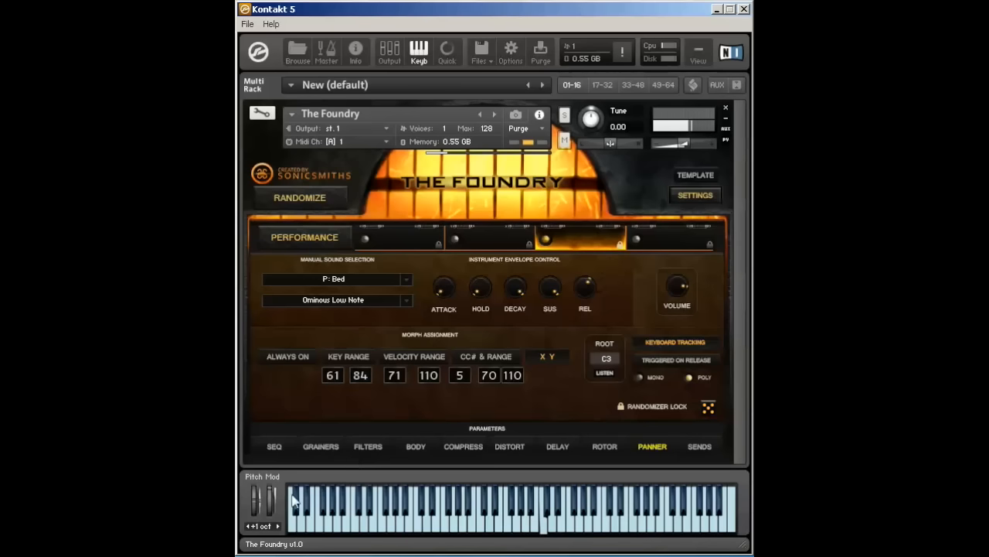
pyautogui.click(275, 446)
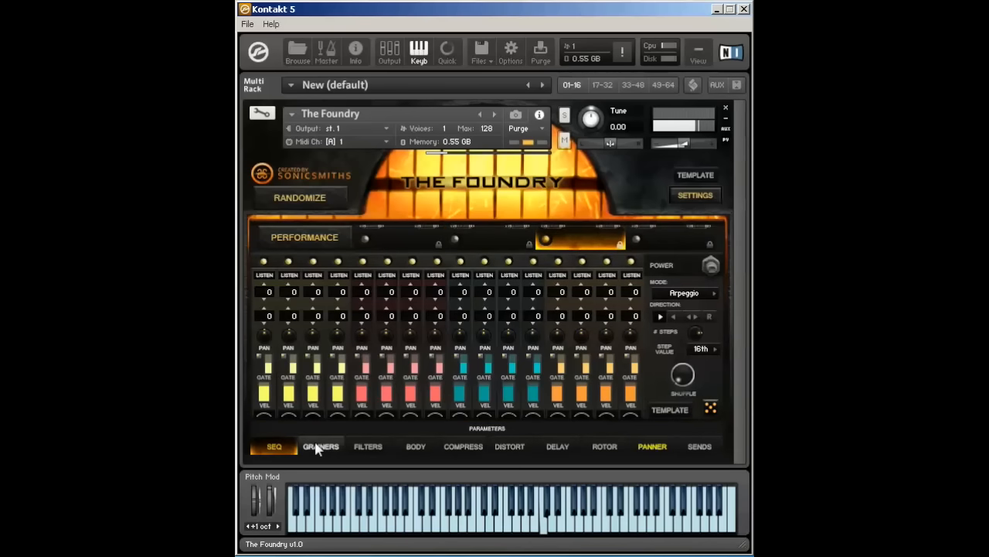
pyautogui.click(415, 446)
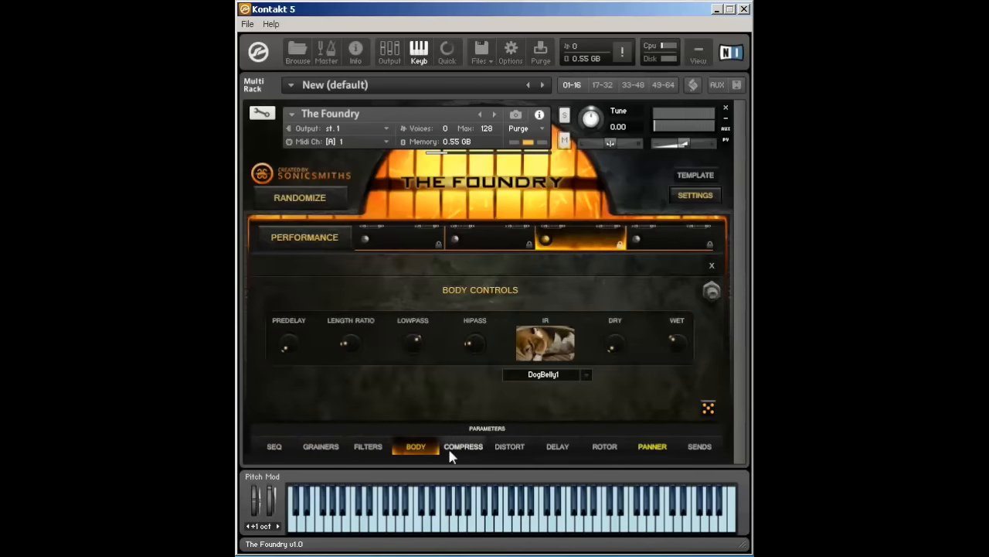
pyautogui.click(605, 446)
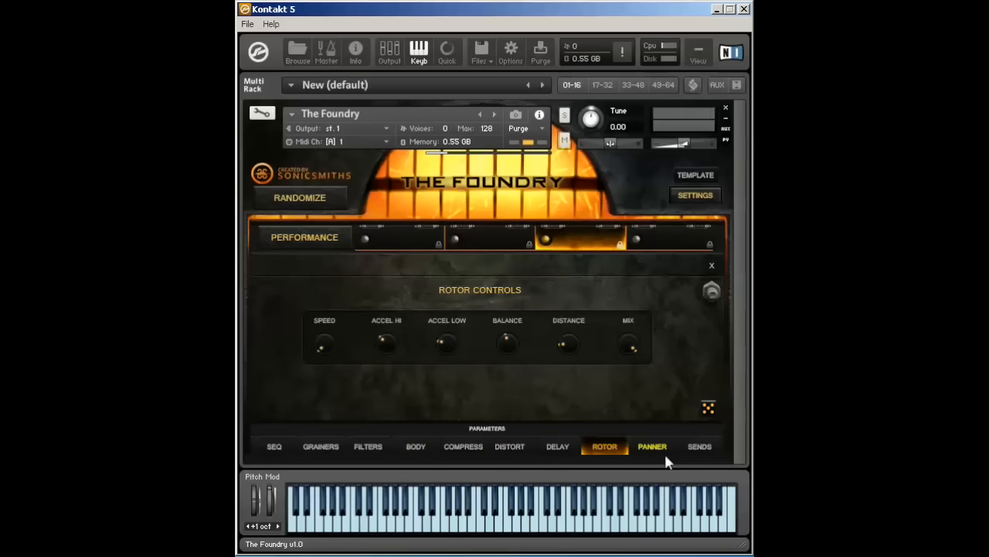
pyautogui.click(698, 446)
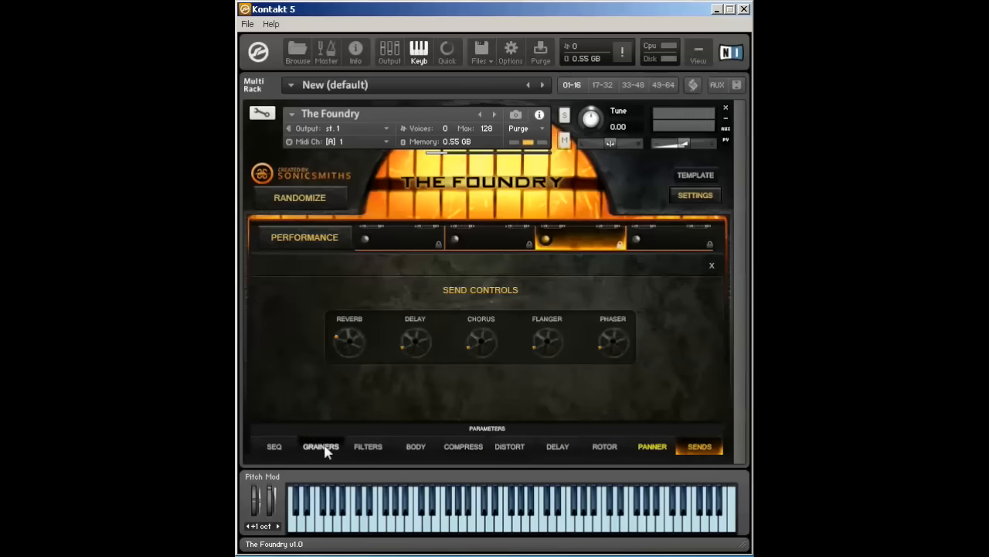
pyautogui.click(320, 446)
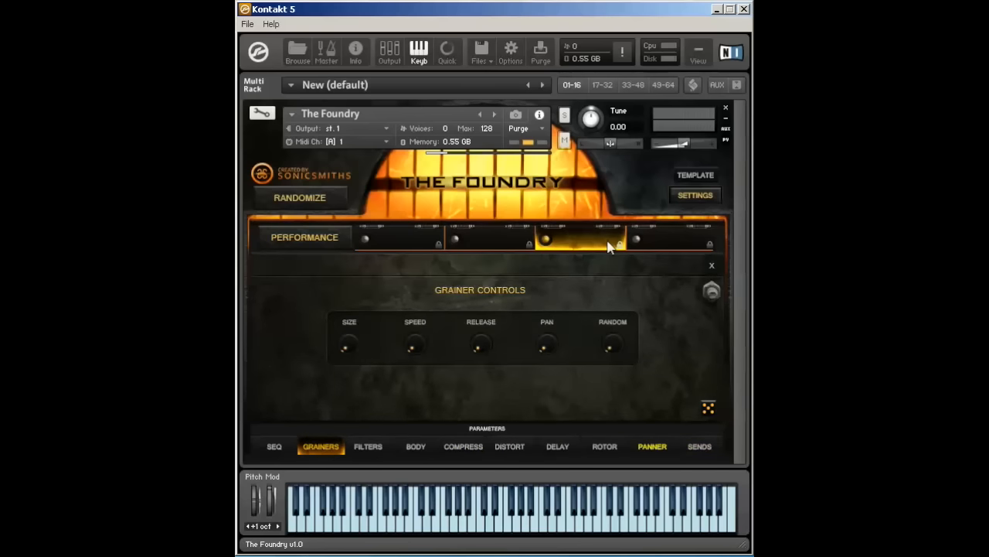
pyautogui.click(274, 446)
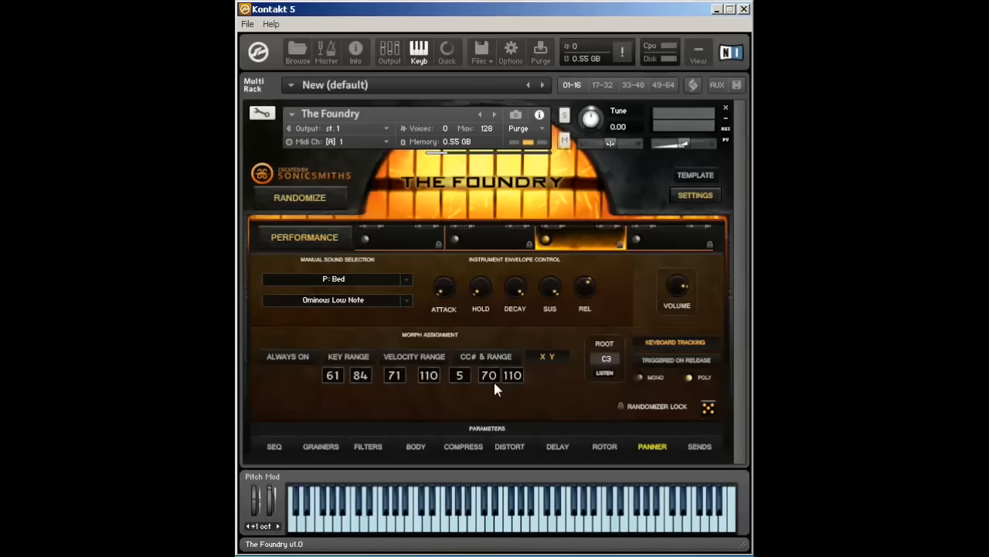
# - Switch voice 3 to Long Dark Focused Bass in FX, then review and close the Grainers panel
pyautogui.click(336, 278)
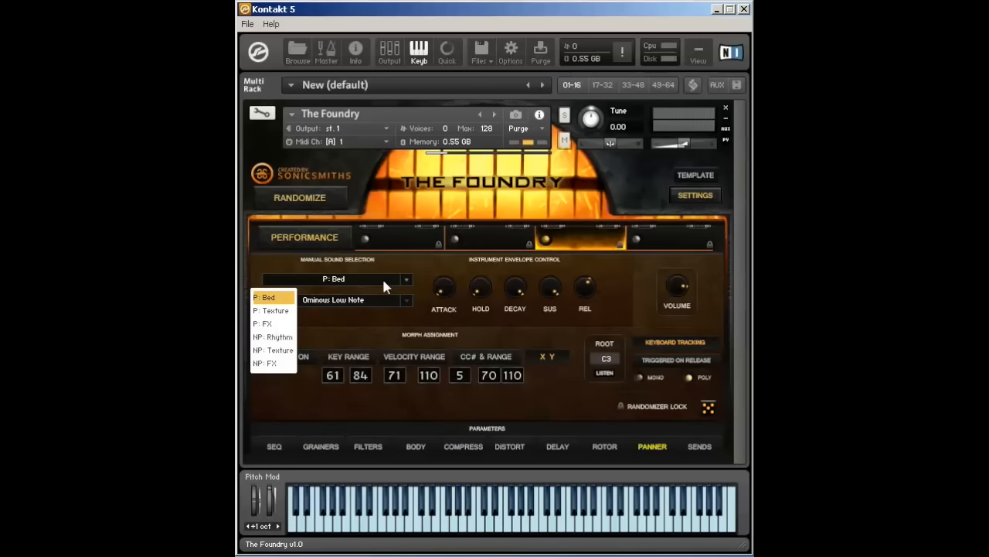
pyautogui.click(320, 446)
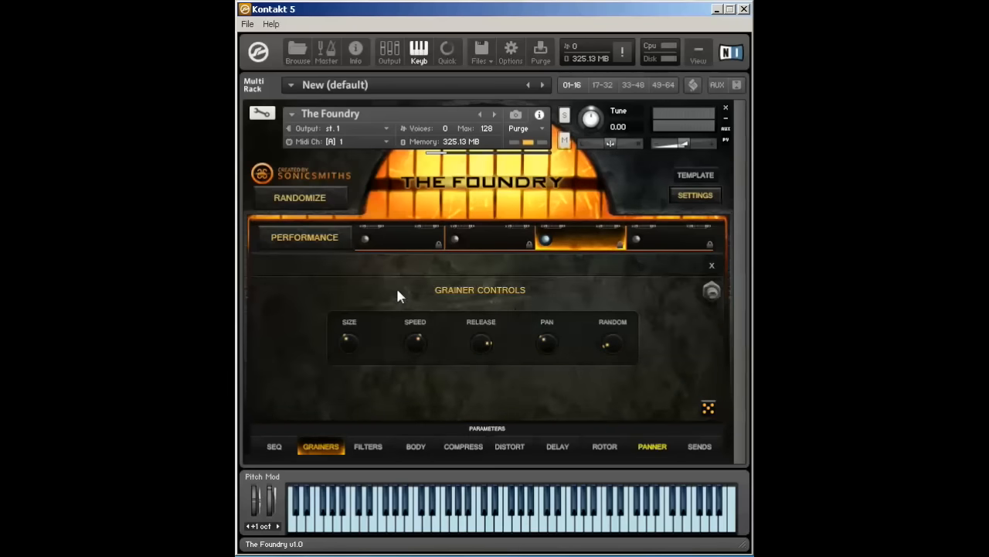
pyautogui.moveTo(333, 371)
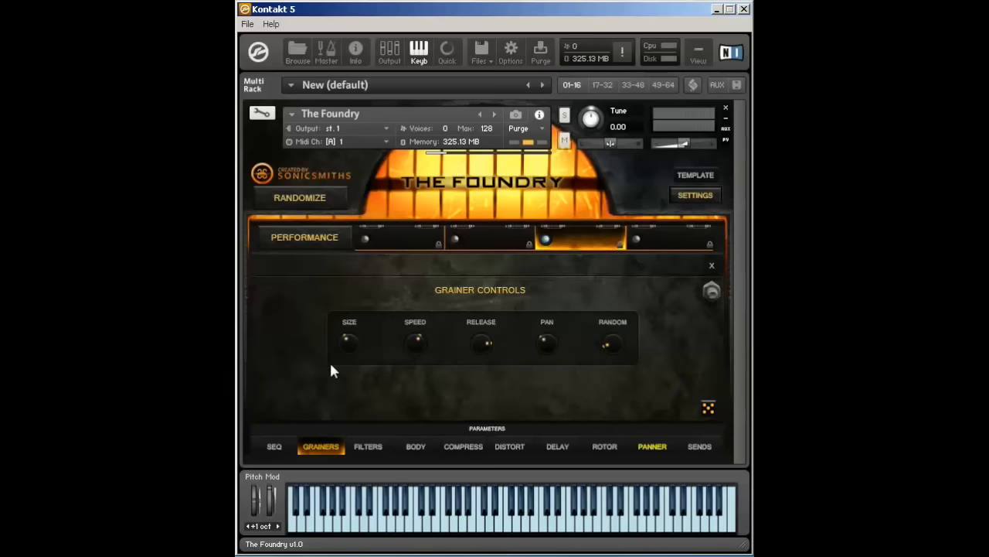
pyautogui.moveTo(456, 354)
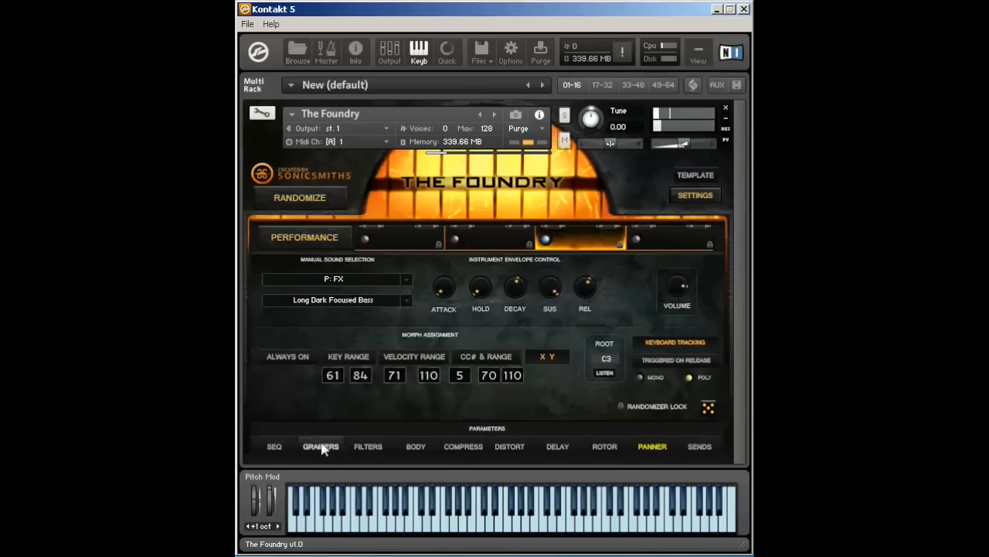
pyautogui.click(320, 446)
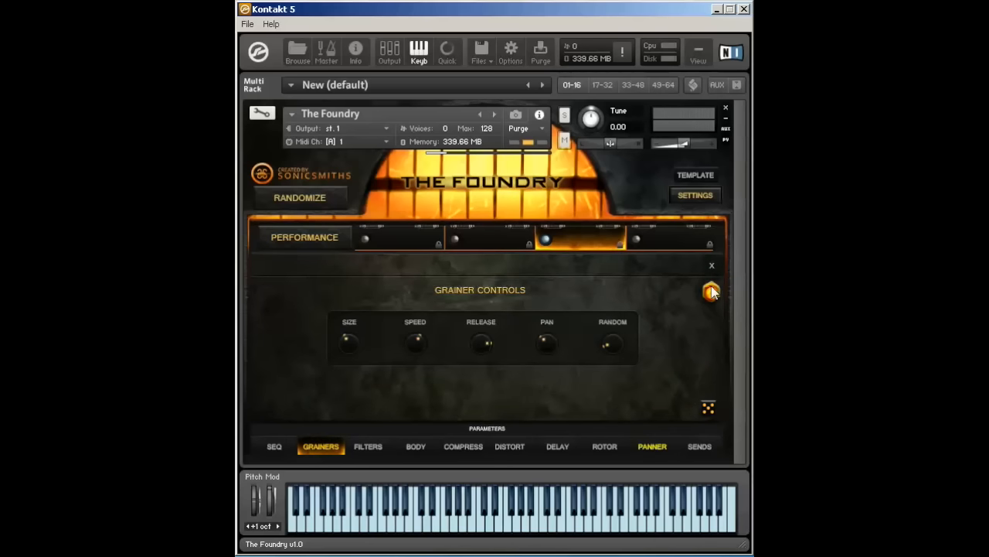
pyautogui.moveTo(545, 348)
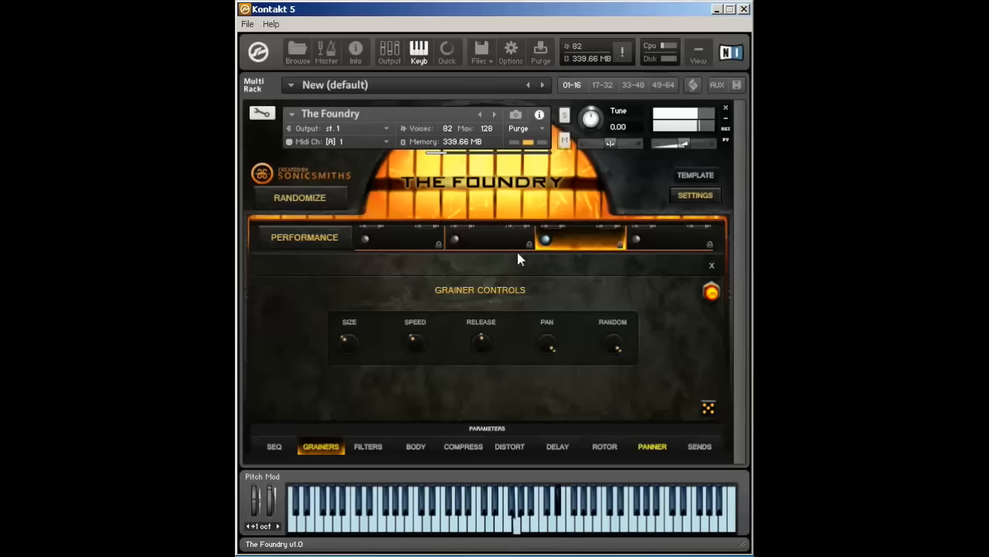
pyautogui.click(712, 292)
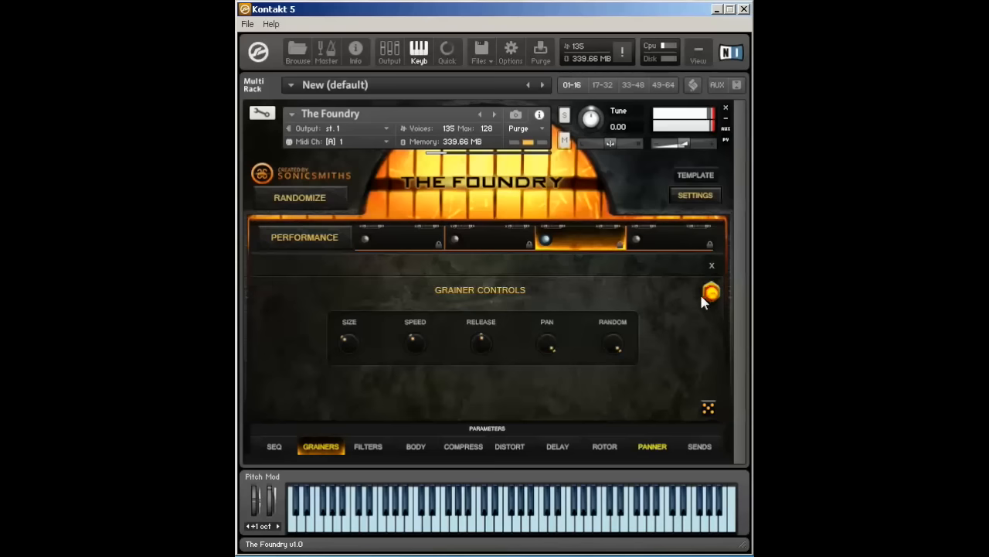
pyautogui.click(711, 292)
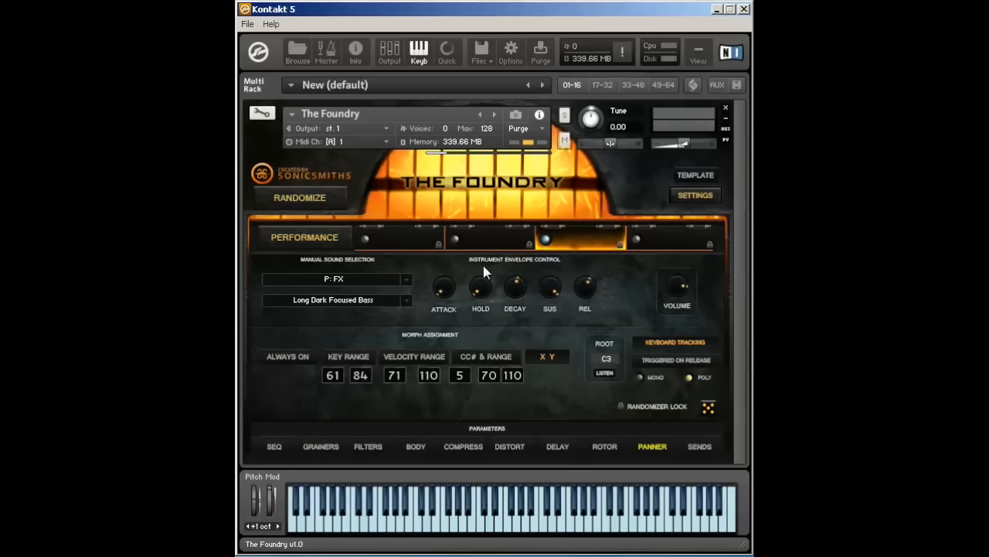
# - Toggle voice 3's LP filter on and off, then select Metallic Circles in Bed
pyautogui.click(368, 446)
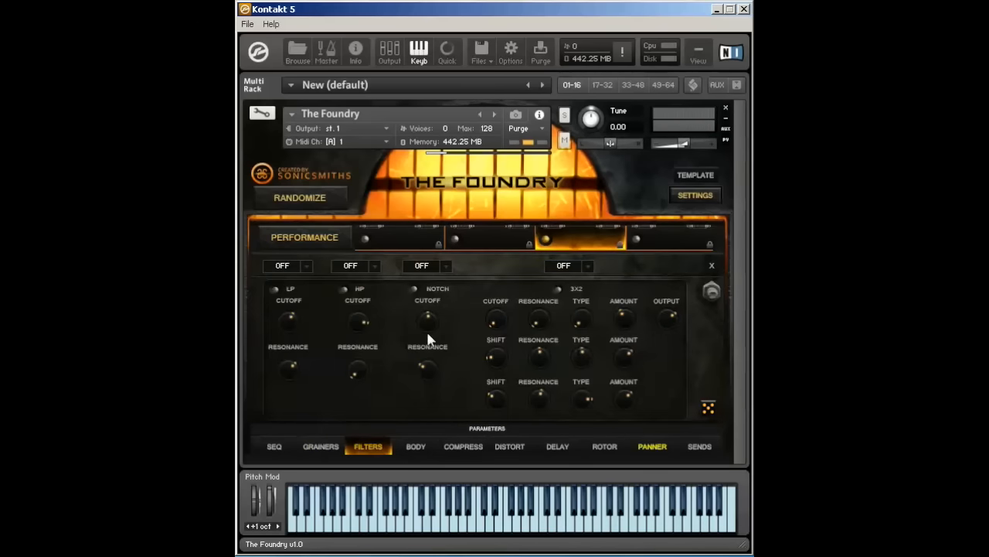
pyautogui.moveTo(363, 299)
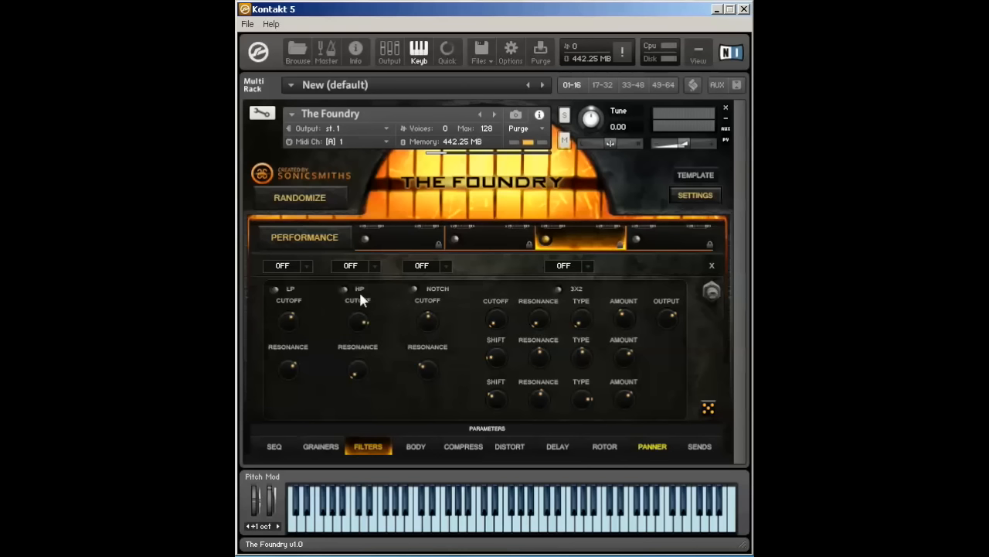
pyautogui.moveTo(548, 302)
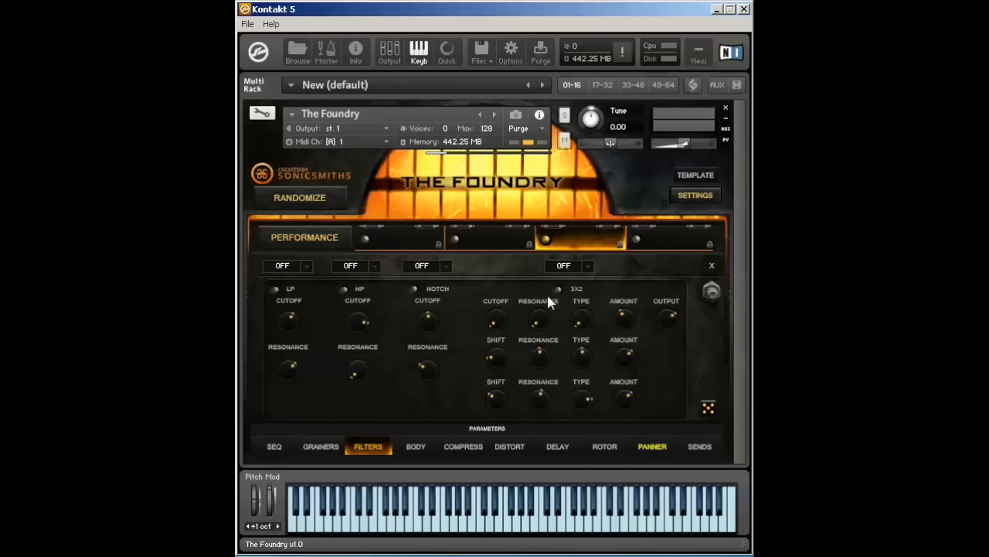
pyautogui.moveTo(581, 302)
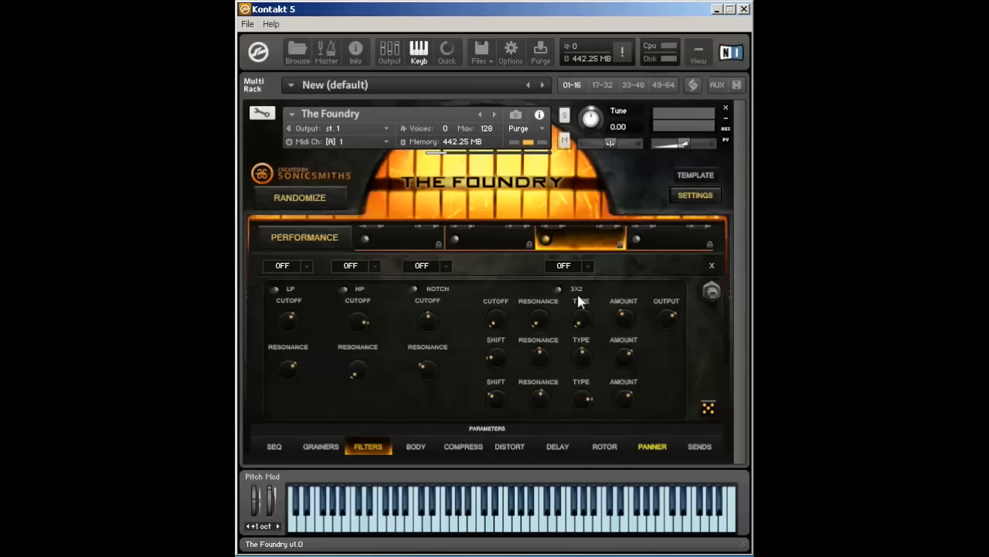
pyautogui.moveTo(510, 313)
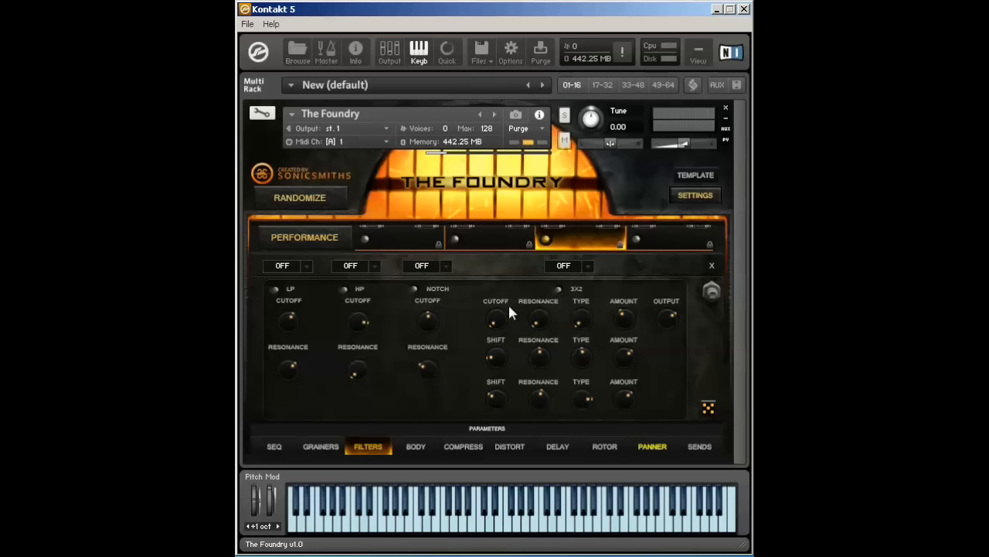
pyautogui.moveTo(565, 302)
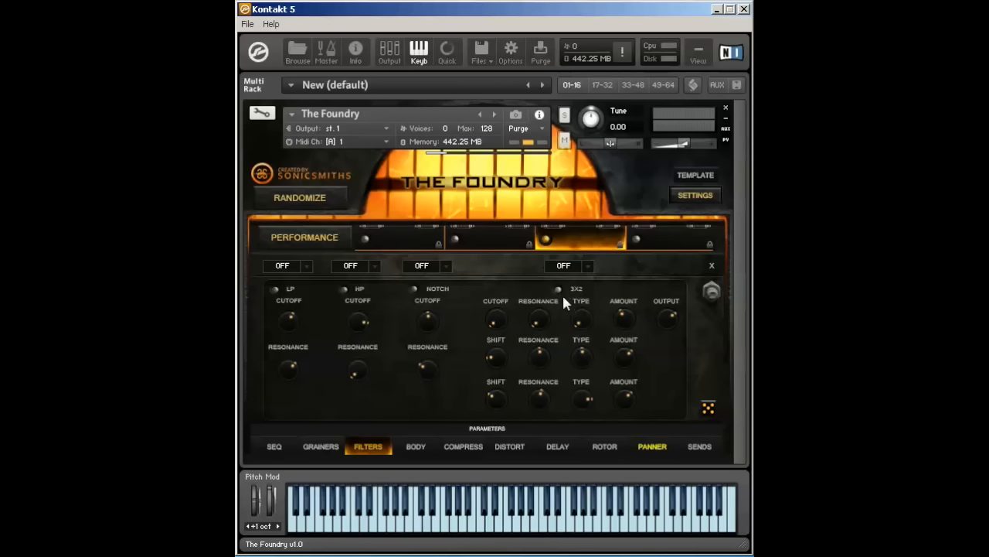
pyautogui.moveTo(572, 317)
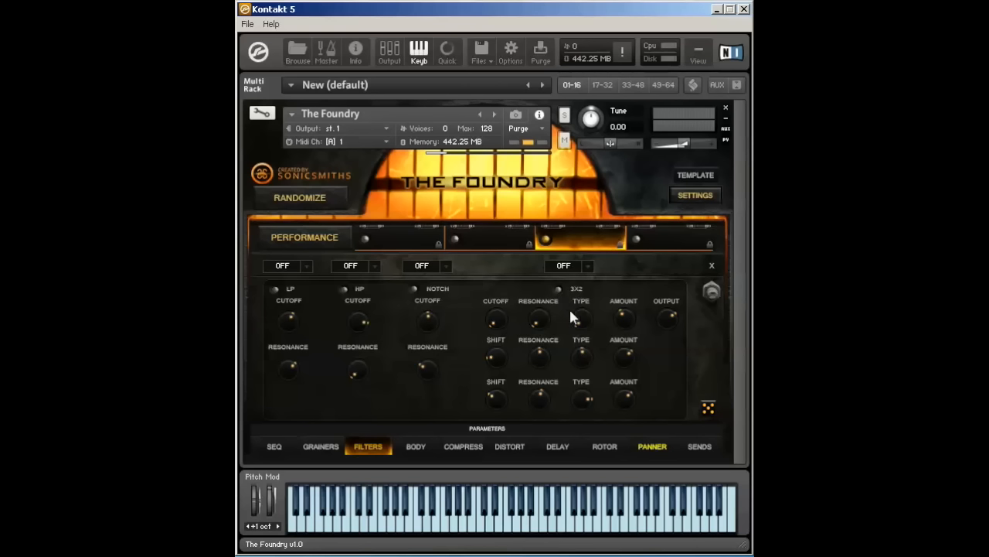
pyautogui.moveTo(591, 300)
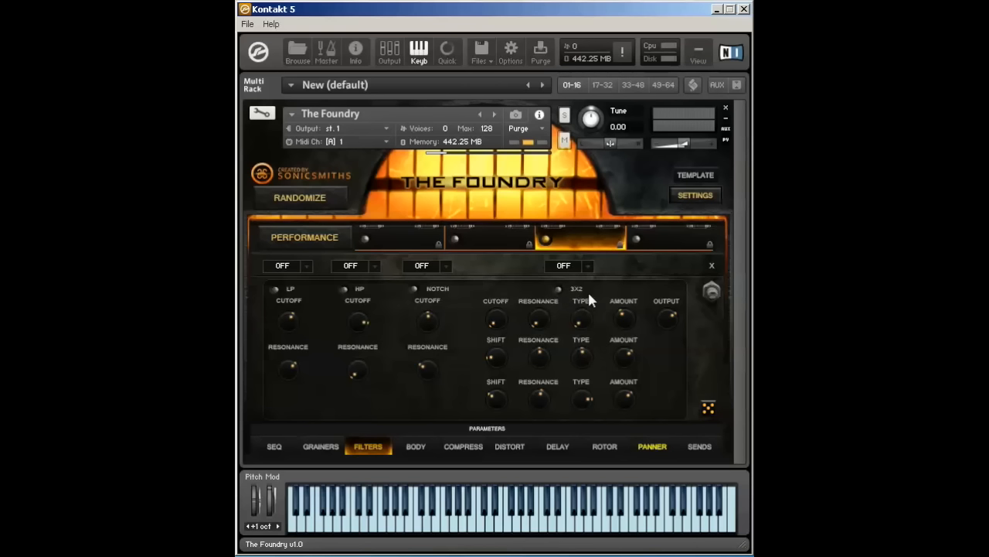
pyautogui.moveTo(559, 324)
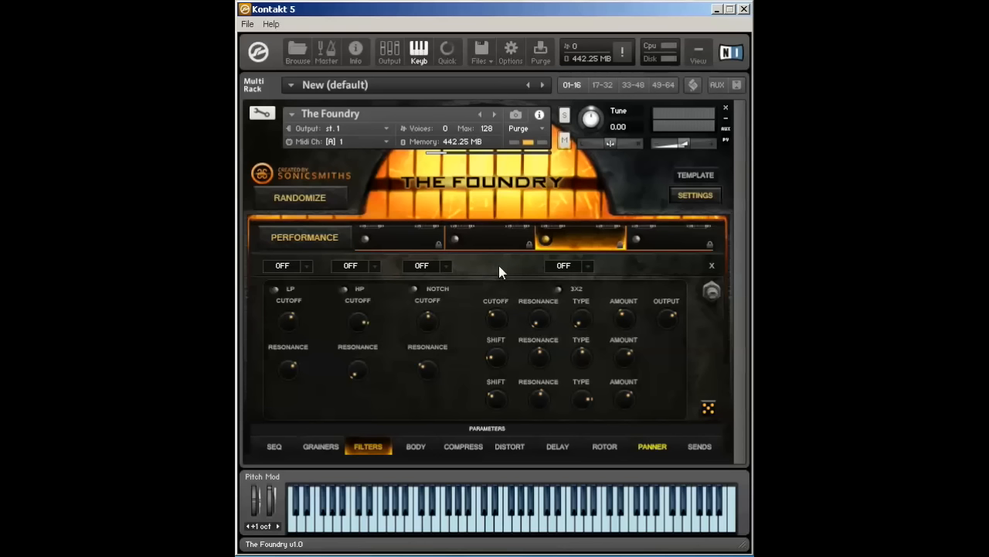
pyautogui.moveTo(498, 348)
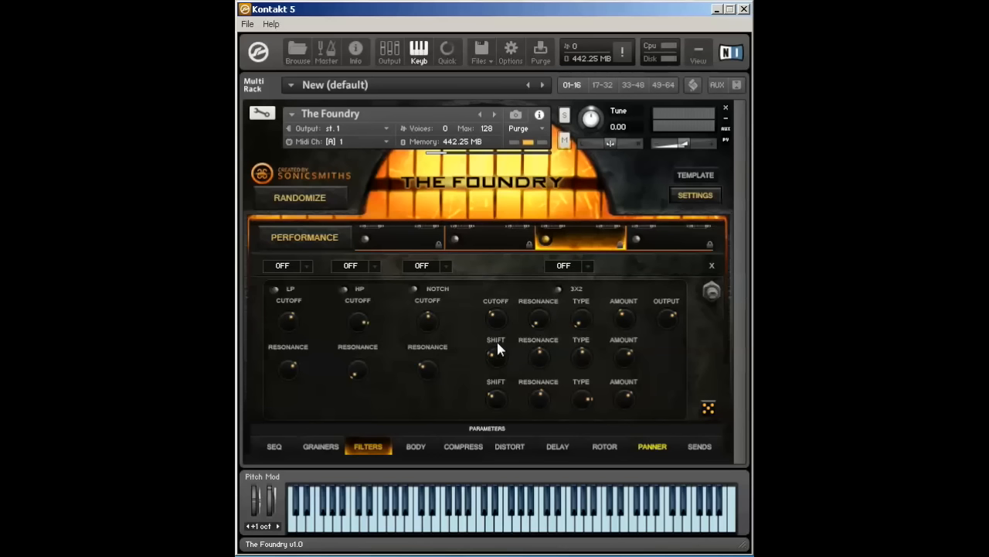
pyautogui.moveTo(498, 340)
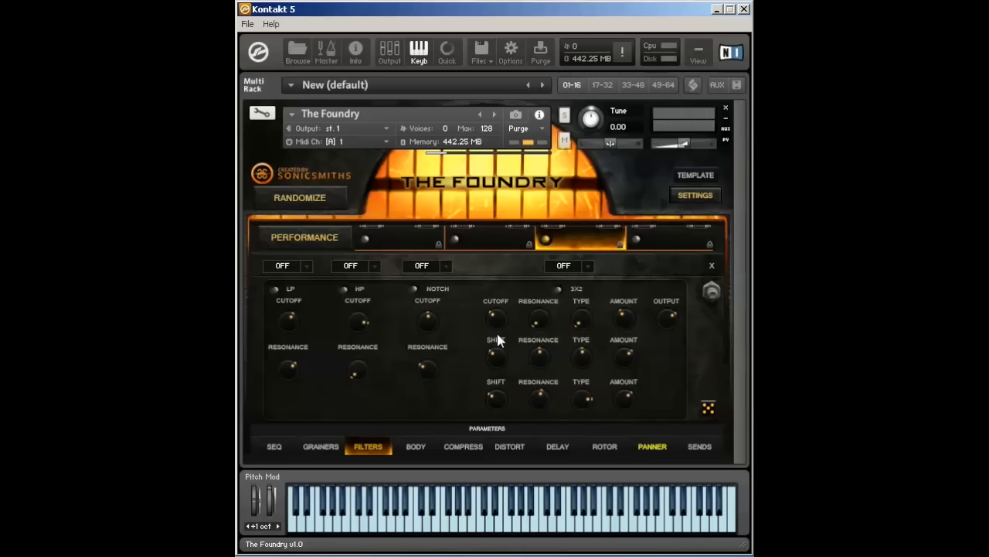
pyautogui.moveTo(499, 320)
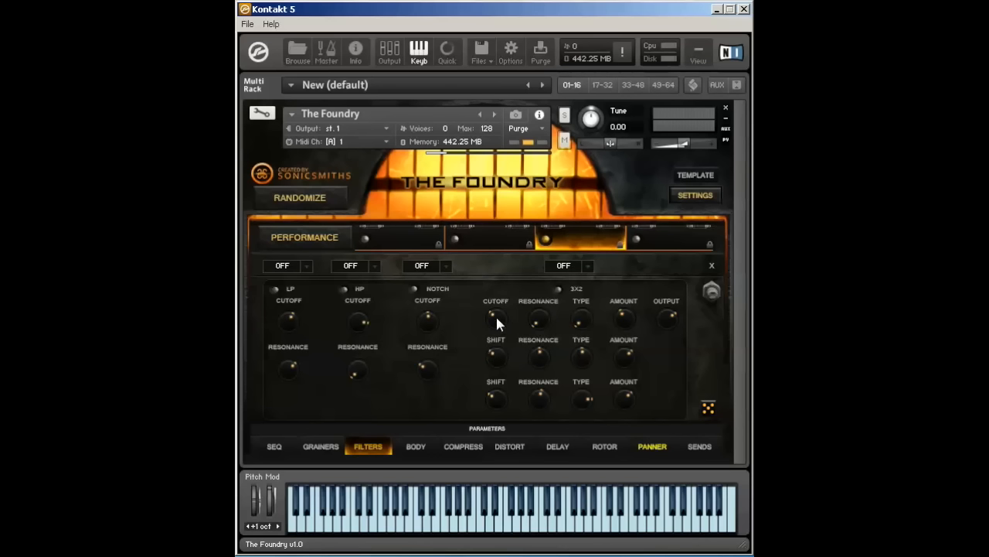
pyautogui.moveTo(506, 380)
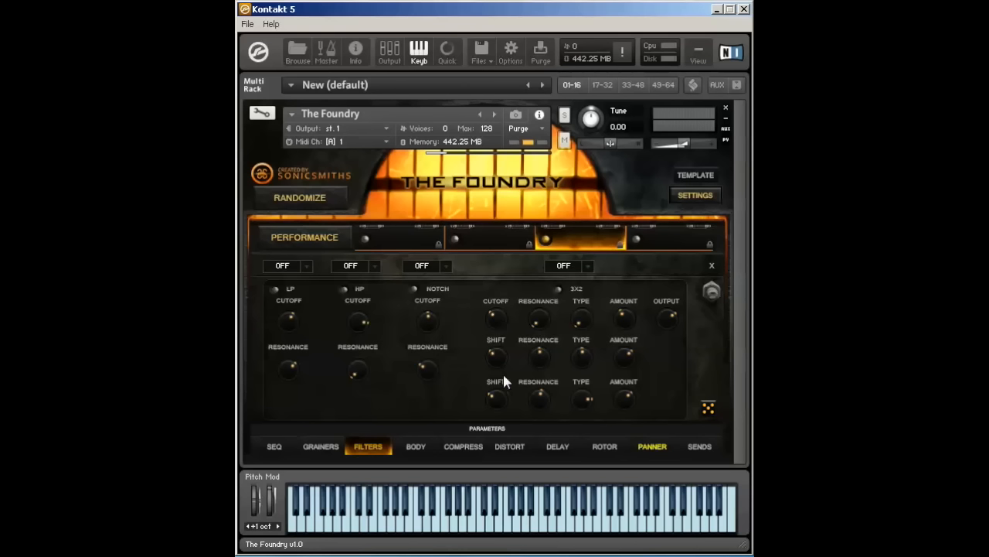
pyautogui.moveTo(493, 346)
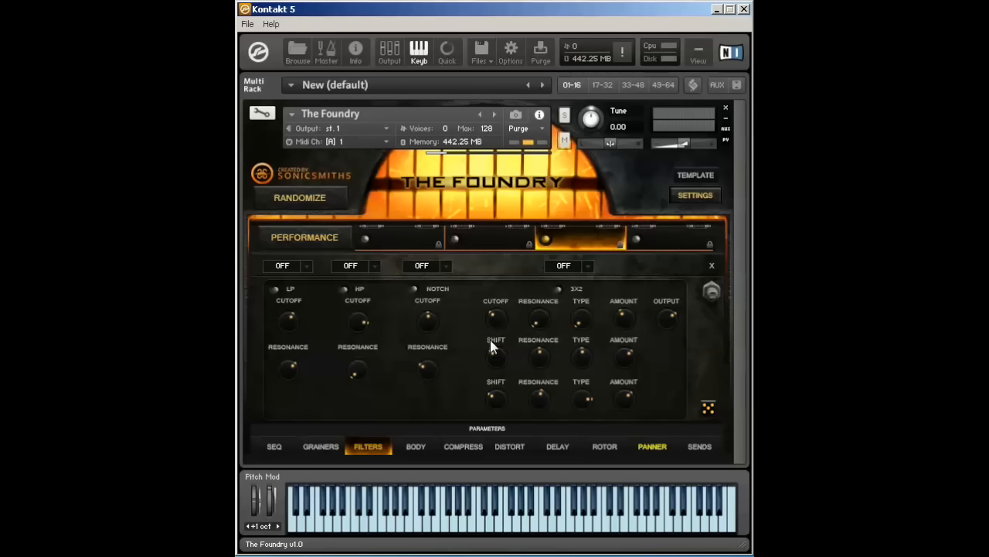
pyautogui.moveTo(489, 342)
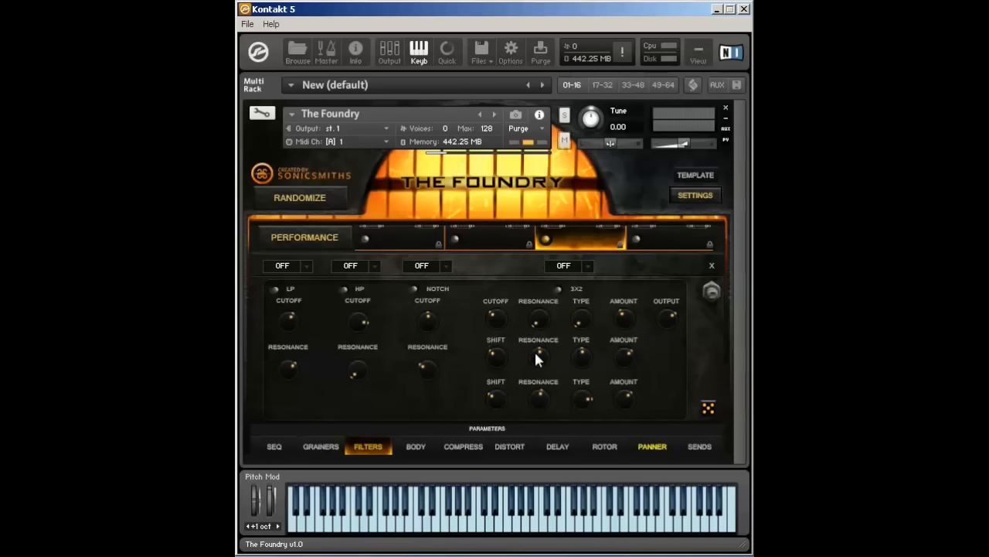
pyautogui.moveTo(593, 327)
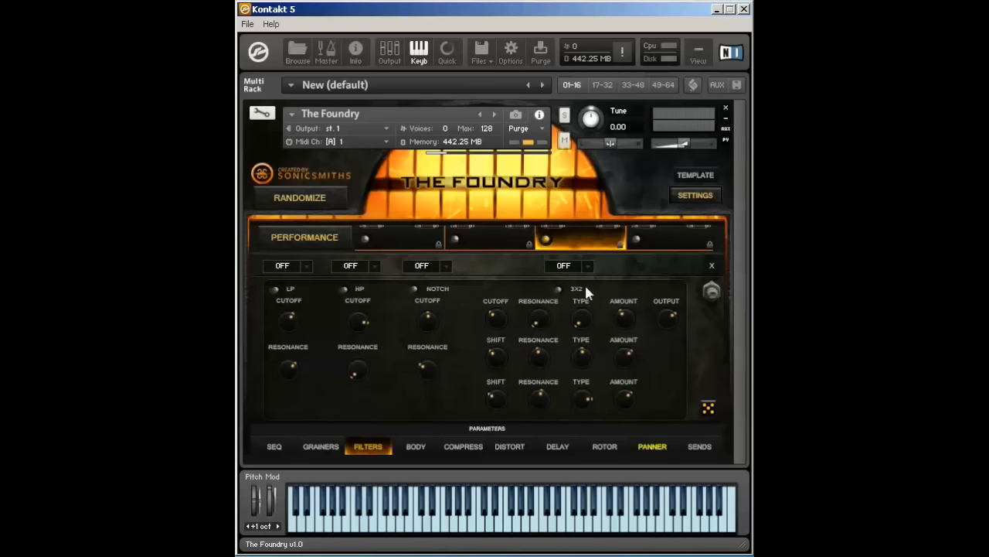
pyautogui.moveTo(671, 334)
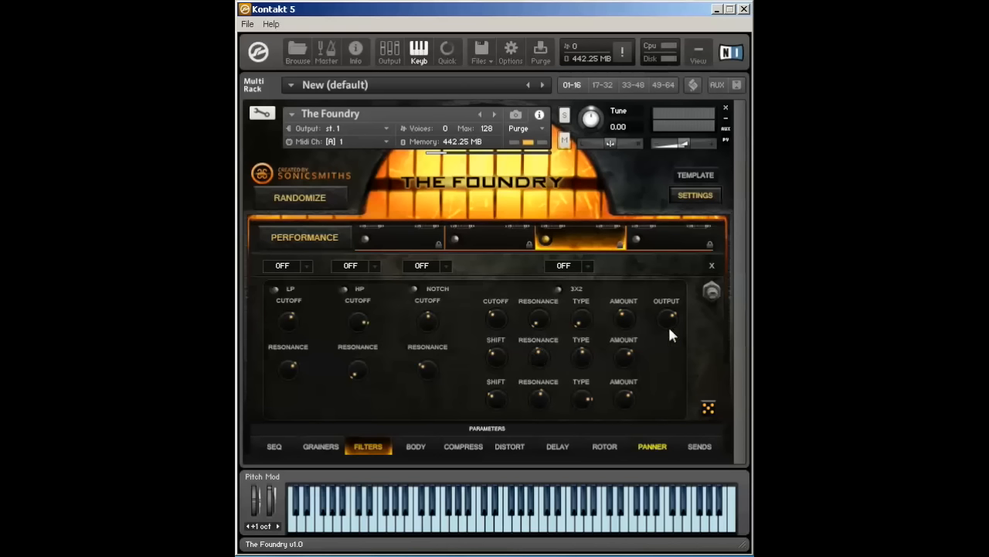
pyautogui.moveTo(612, 361)
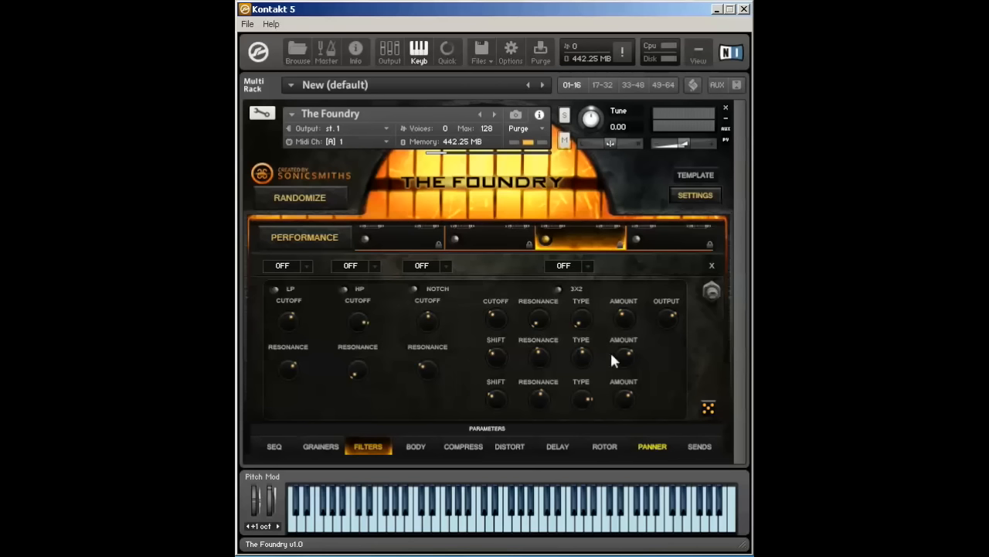
pyautogui.moveTo(568, 291)
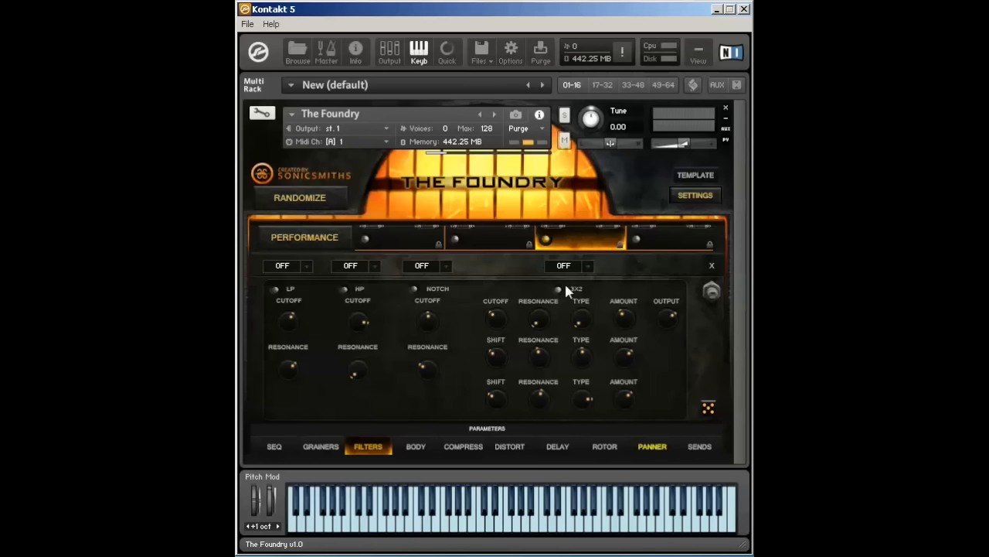
pyautogui.moveTo(348, 300)
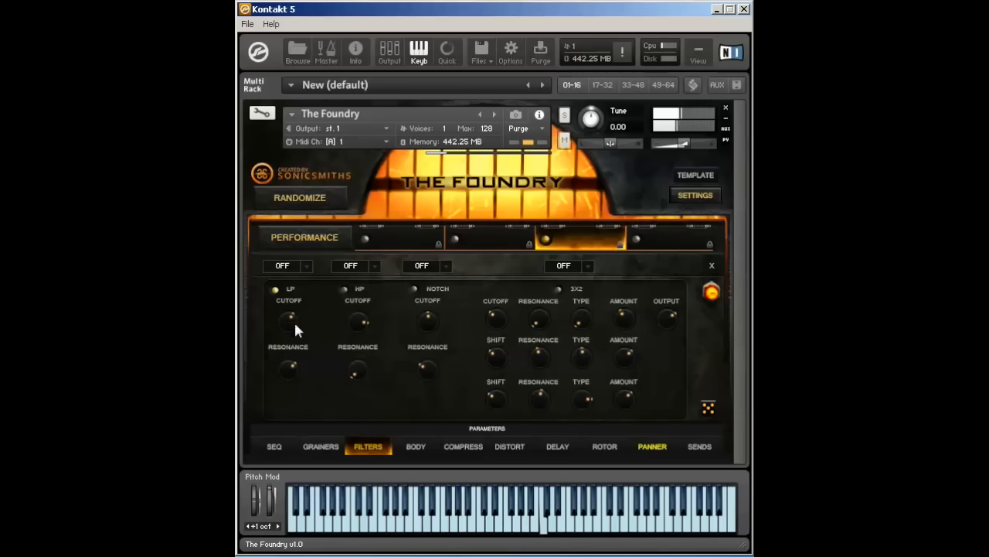
pyautogui.moveTo(300, 473)
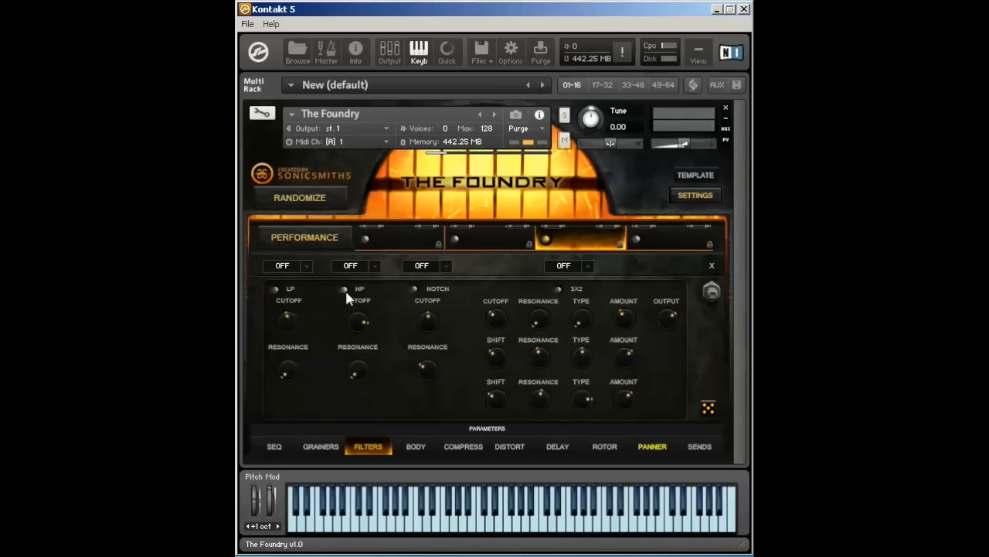
pyautogui.click(343, 290)
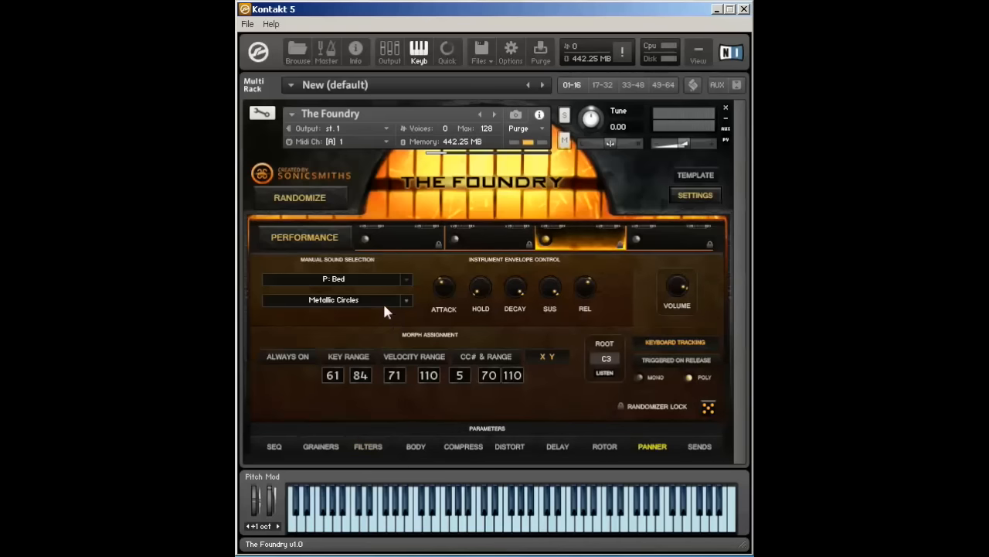
# - Give voice 3 the Dark Organ sound, switch on NOTCH, and show the body controls
pyautogui.click(334, 300)
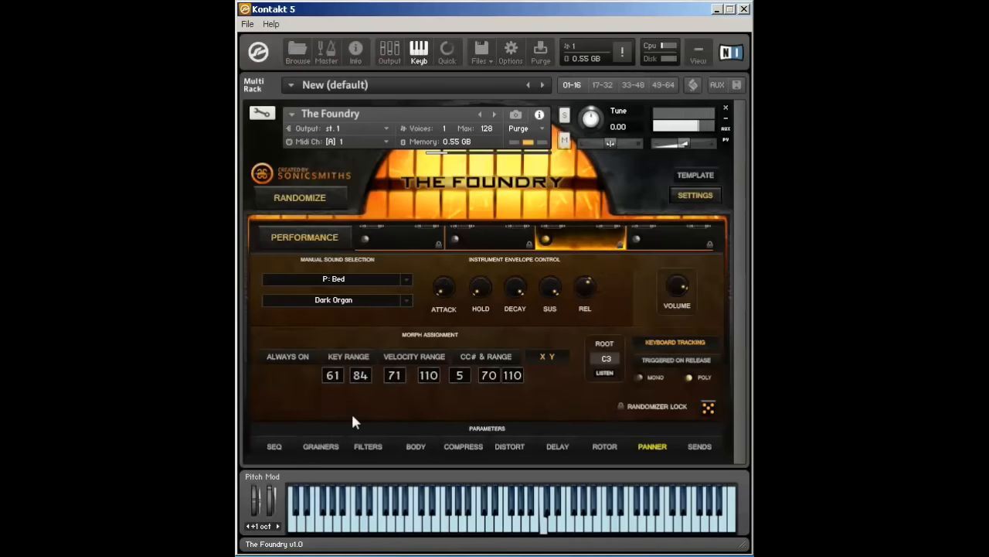
pyautogui.click(367, 446)
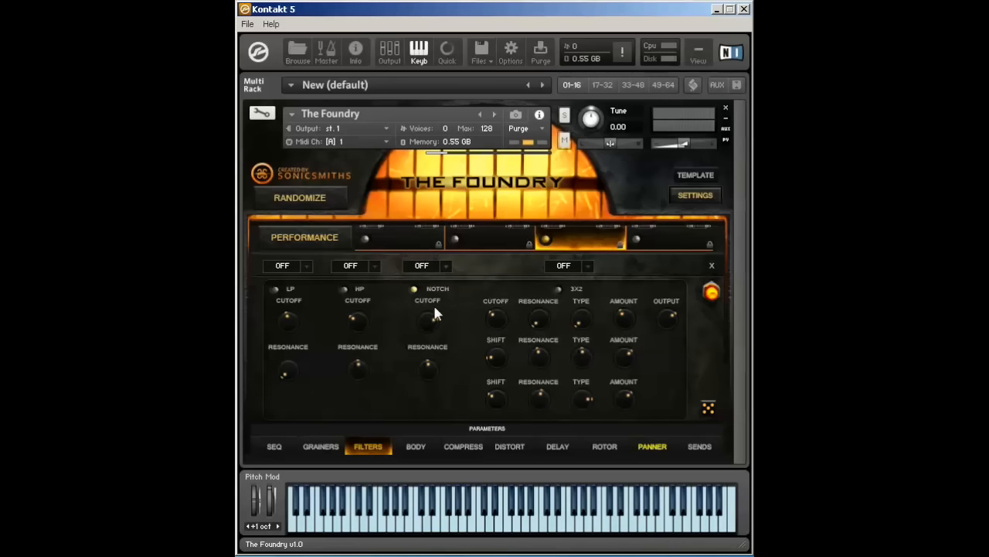
pyautogui.click(415, 446)
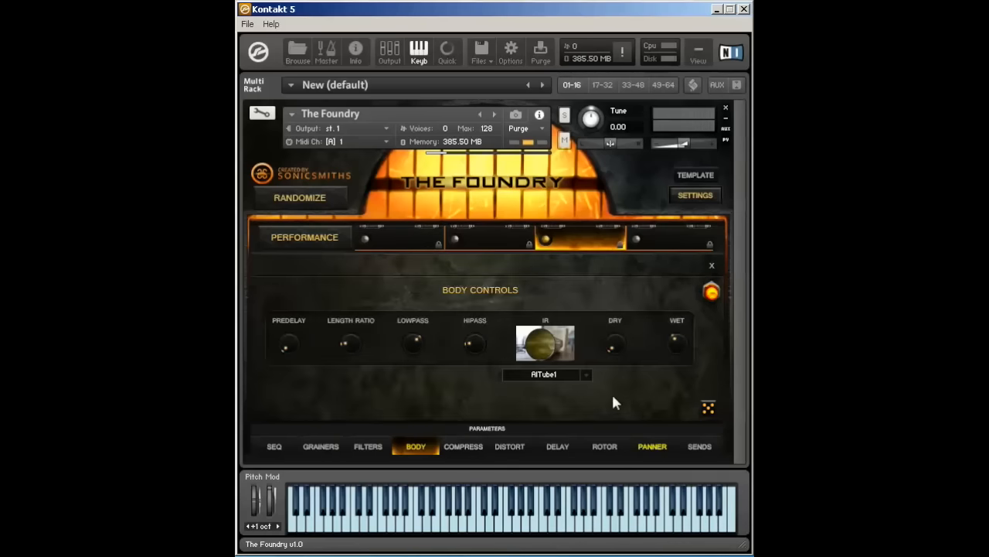
# - Audition body impulse responses AutoHarpBody1, ClayPot1, DeepGtrBody and DogBelly1, settling on TinTube3
pyautogui.click(711, 292)
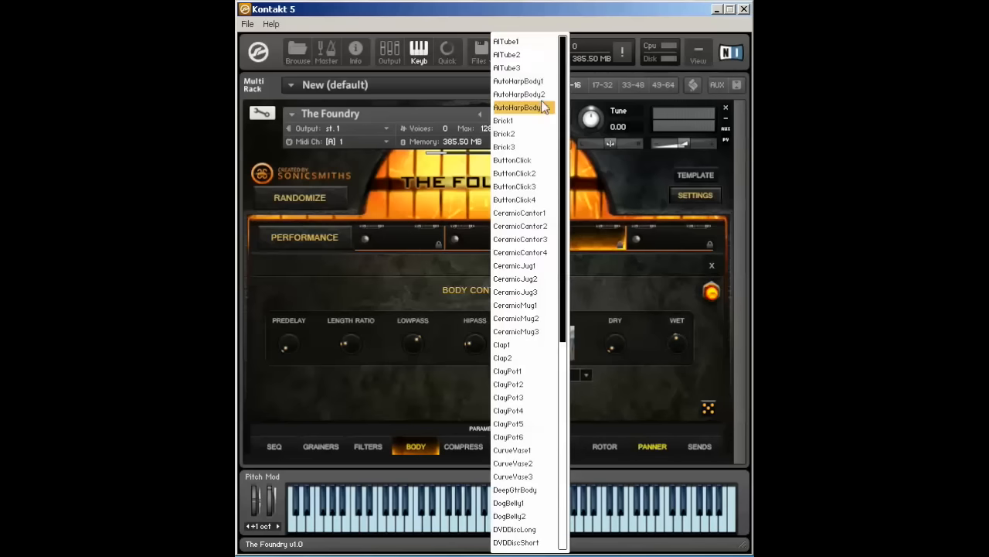
pyautogui.click(518, 107)
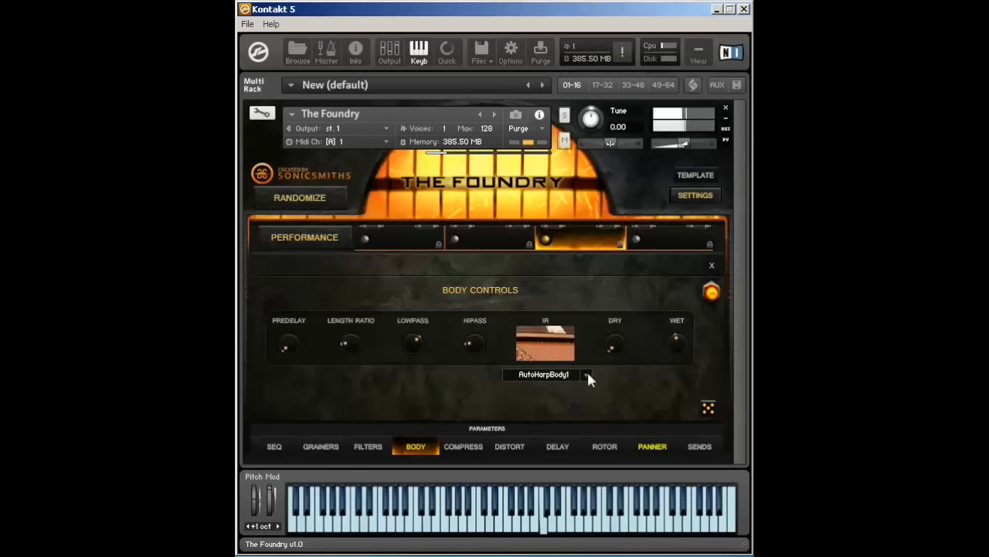
pyautogui.click(586, 374)
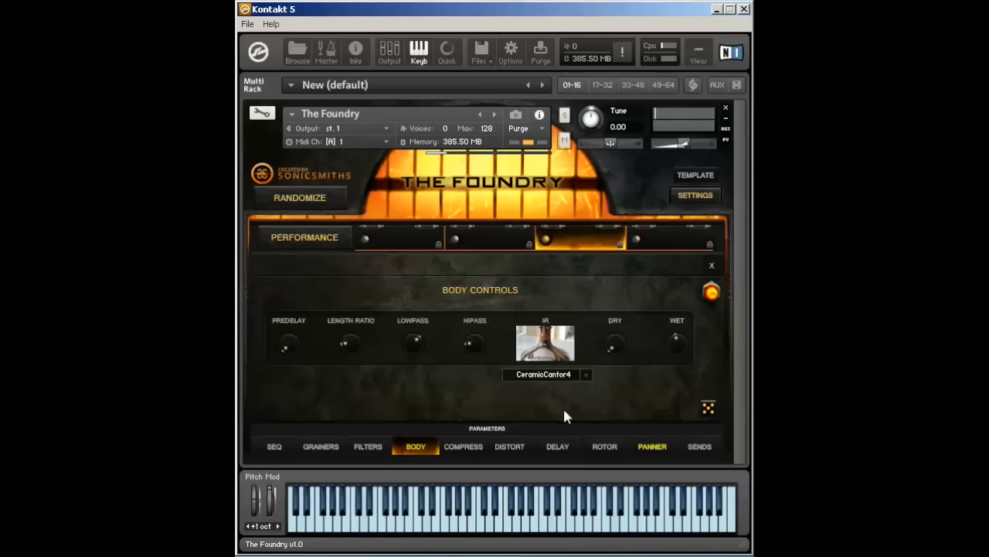
pyautogui.click(586, 374)
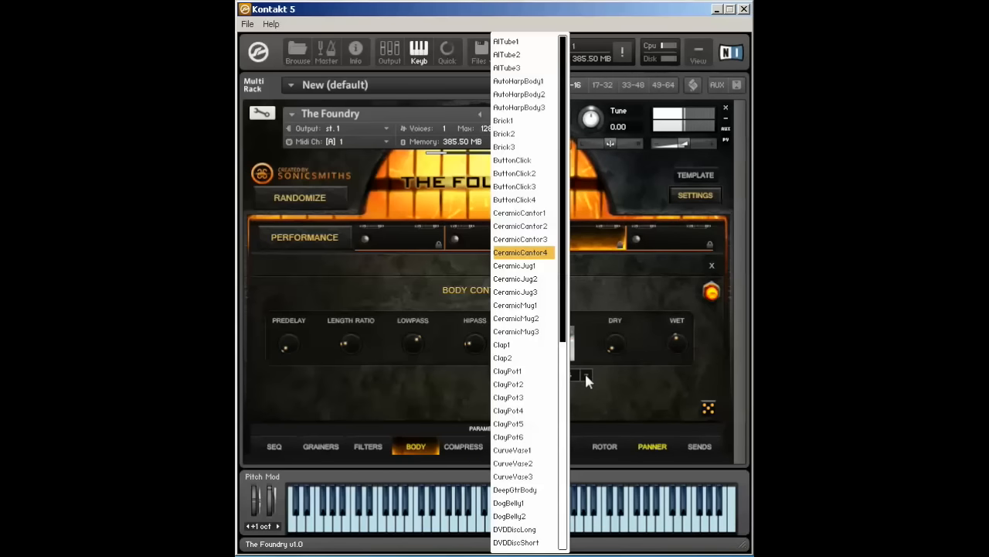
pyautogui.click(507, 371)
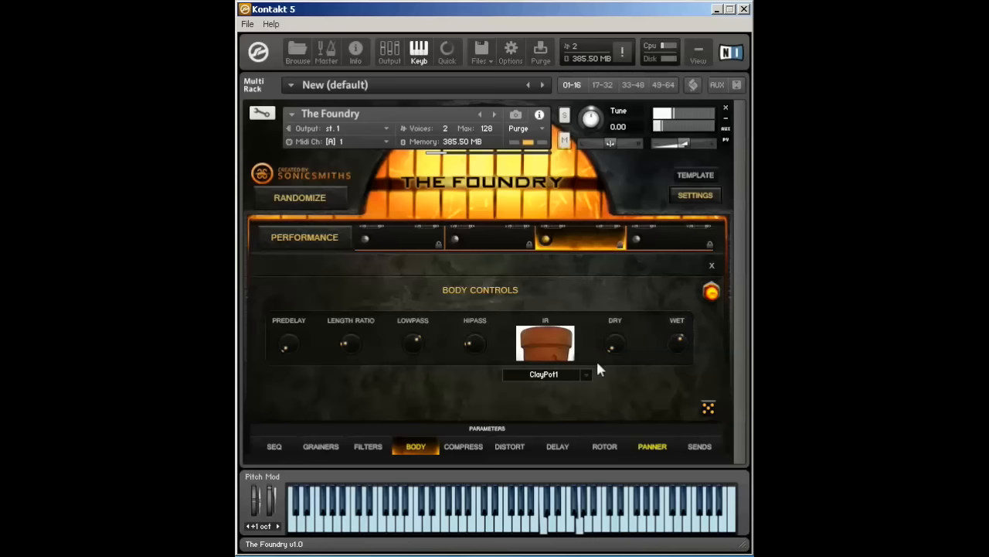
pyautogui.click(544, 373)
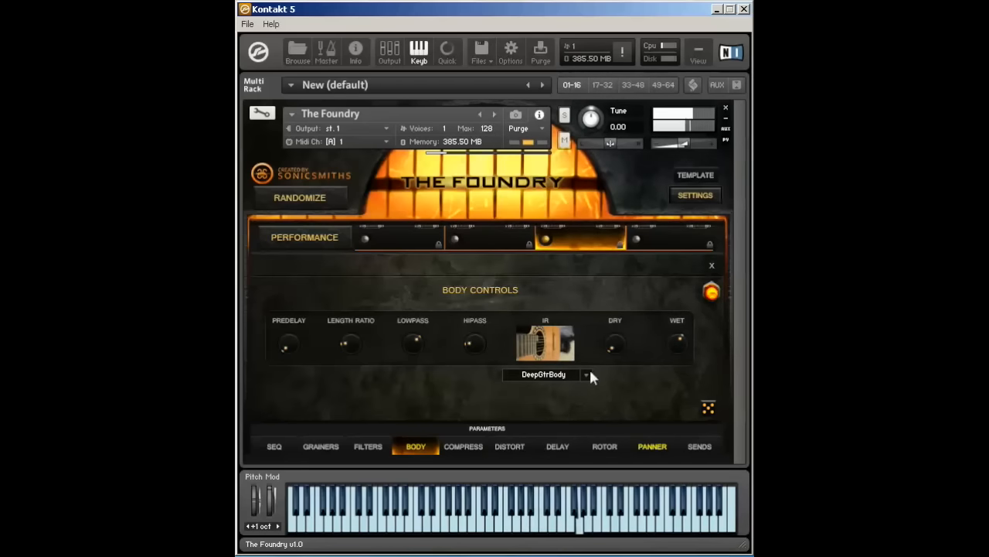
pyautogui.click(586, 374)
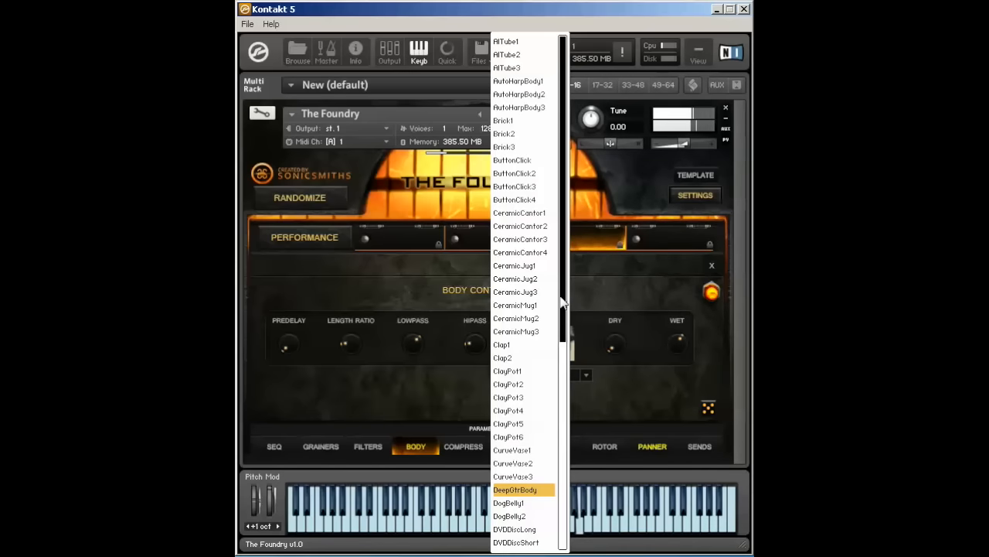
pyautogui.click(508, 503)
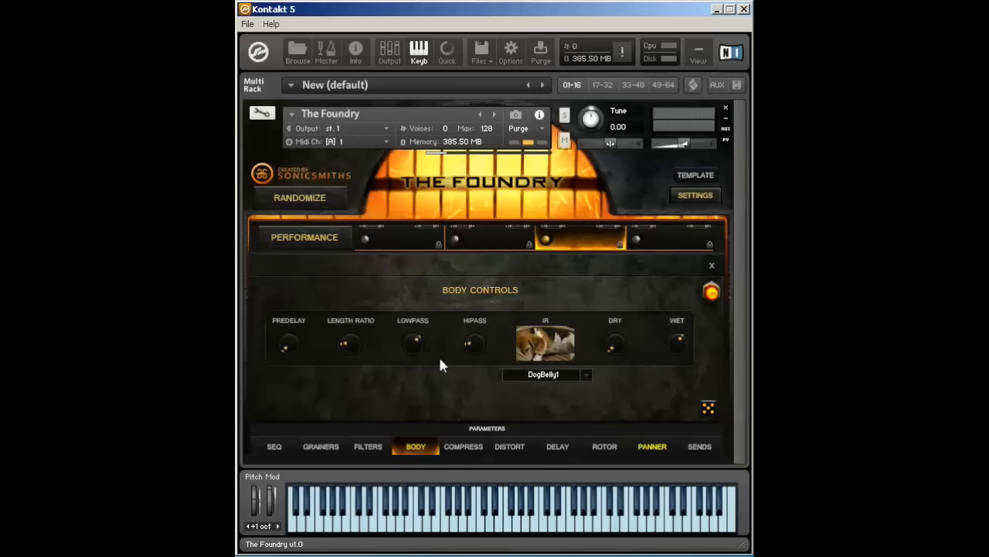
pyautogui.click(708, 408)
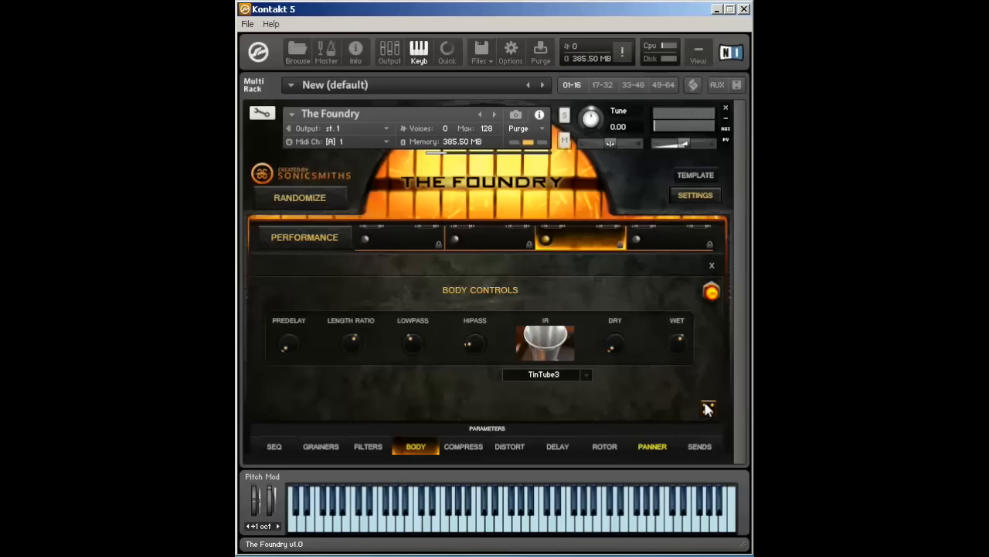
# - Power on voice 3's compressor, briefly recheck the body settings, then view the distortion controls
pyautogui.click(463, 446)
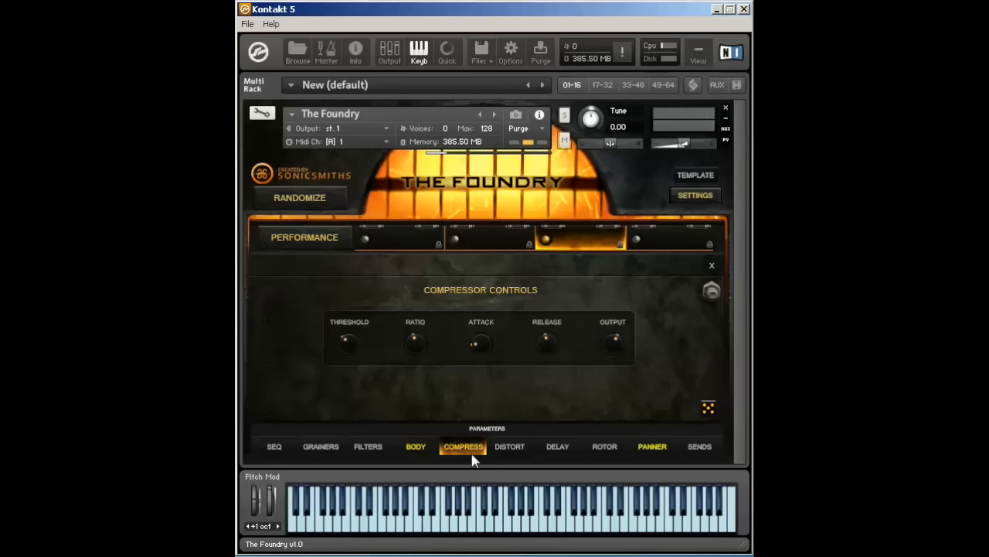
pyautogui.moveTo(529, 306)
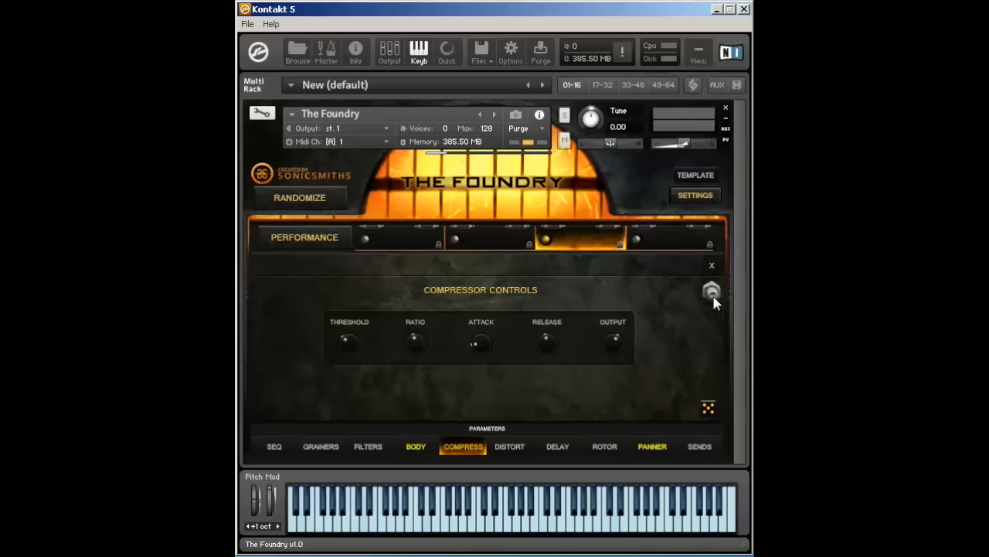
pyautogui.click(711, 291)
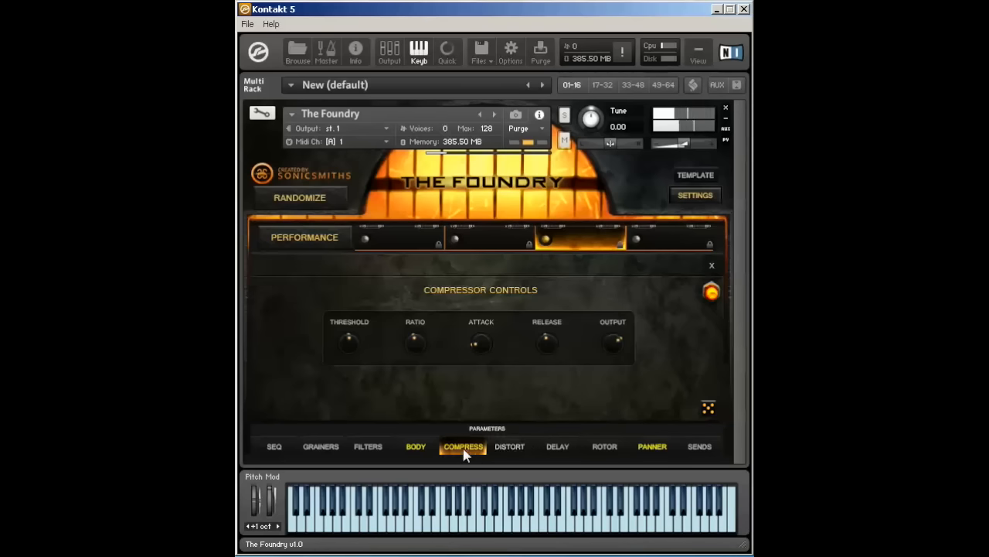
pyautogui.click(415, 446)
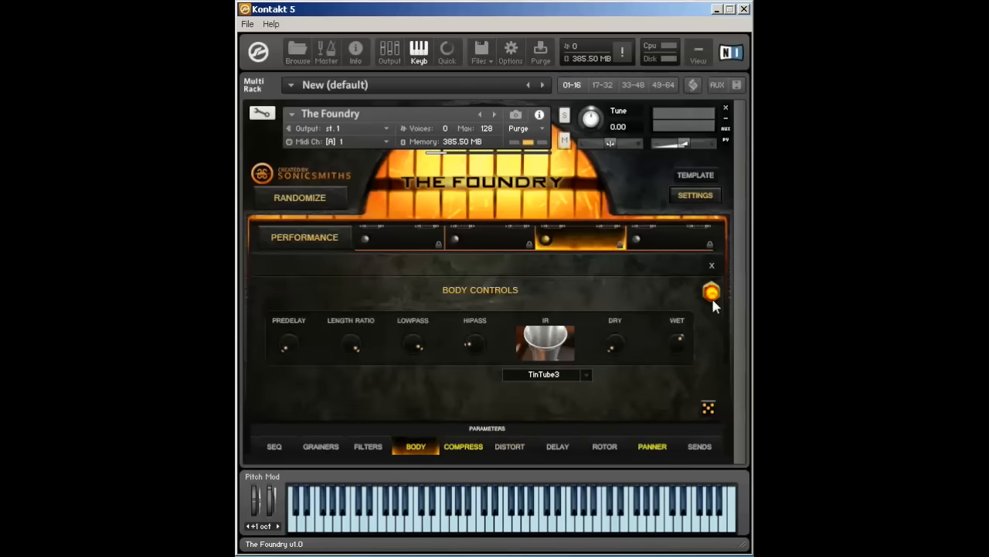
pyautogui.click(463, 446)
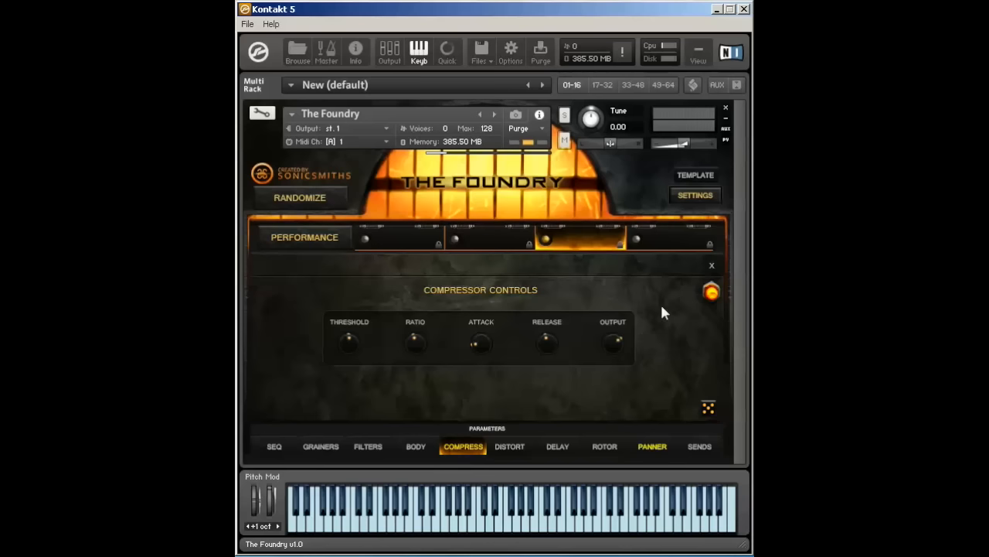
pyautogui.click(509, 446)
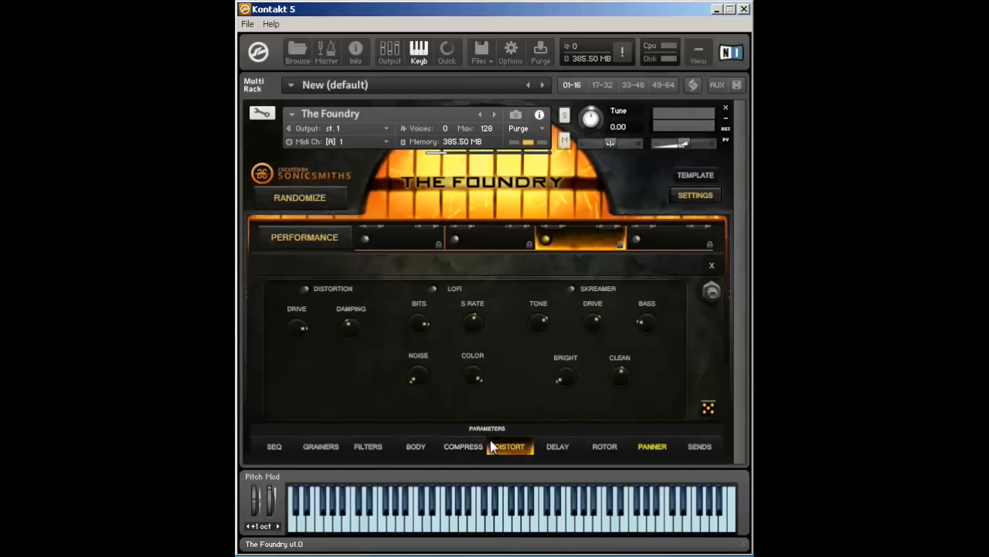
# - Power on the distortion effect and toggle the LOFI mode light
pyautogui.click(509, 446)
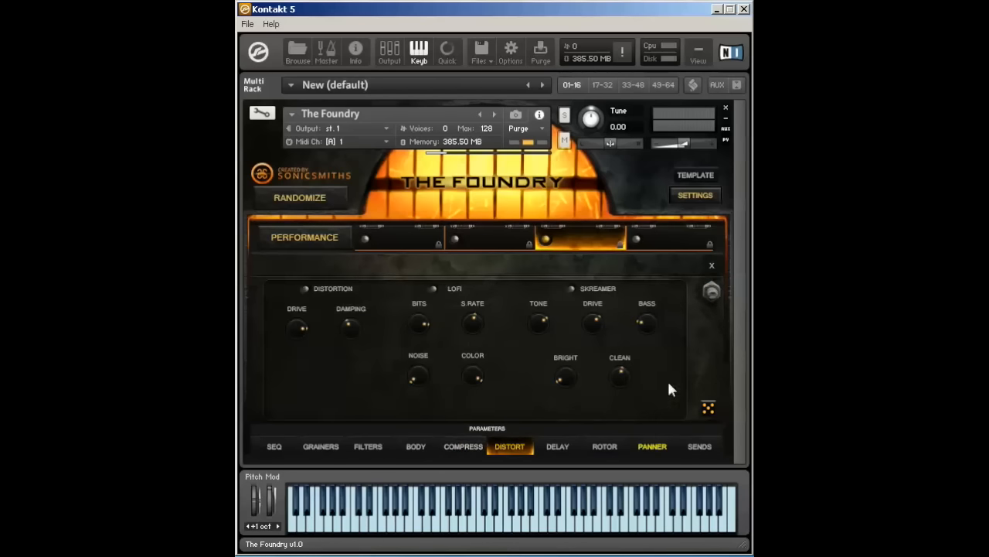
pyautogui.moveTo(410, 298)
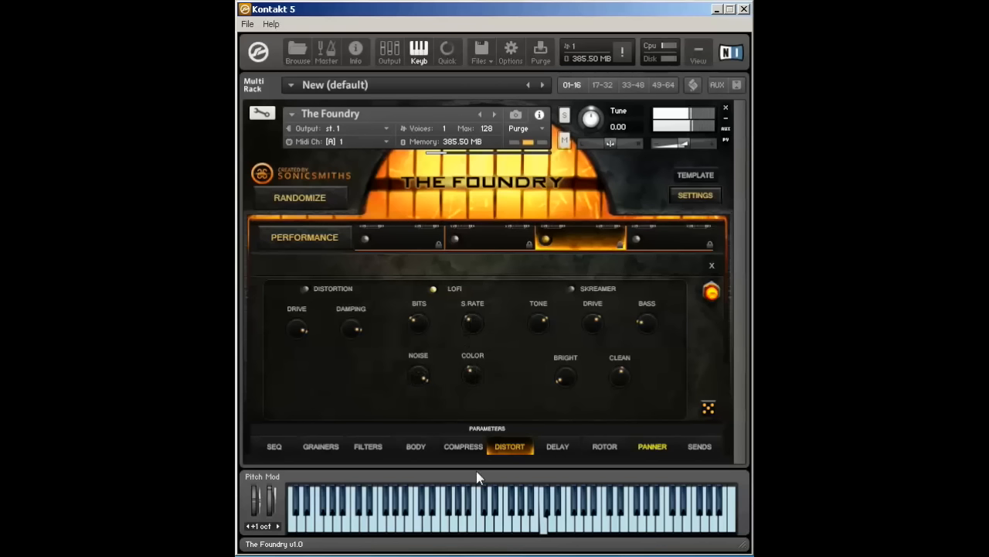
pyautogui.click(432, 289)
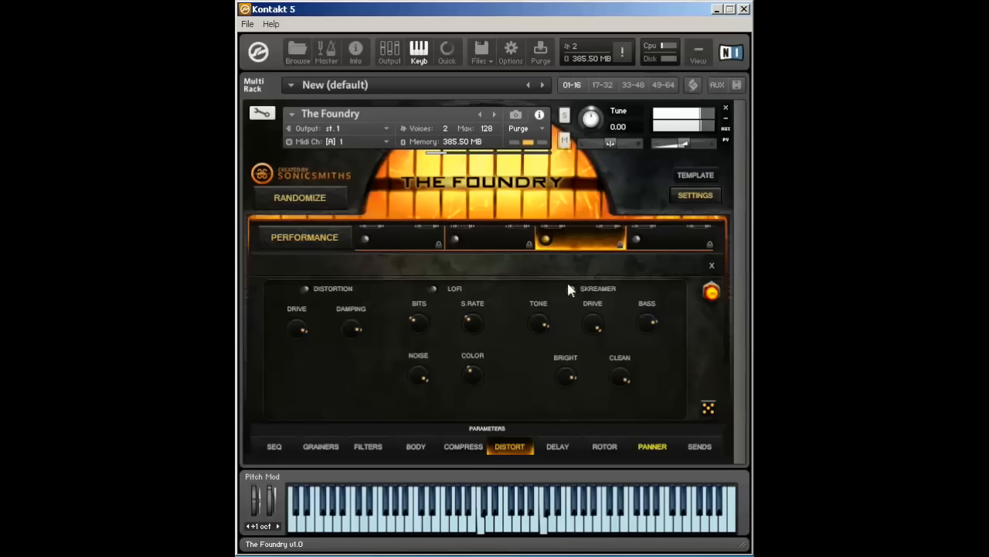
# - Enable the delay effect and adjust the TIME knob, ending at 7.0 32nds
pyautogui.click(557, 446)
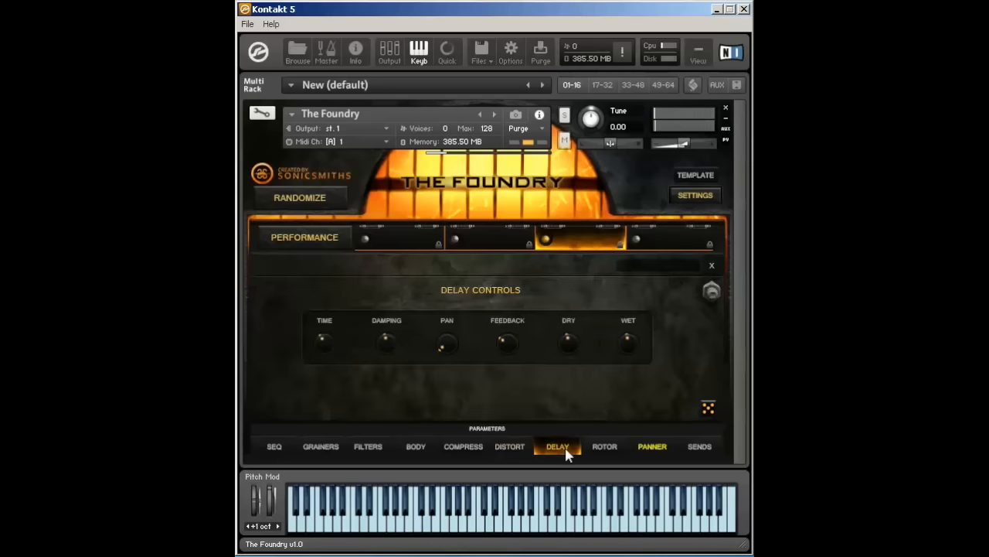
pyautogui.moveTo(684, 294)
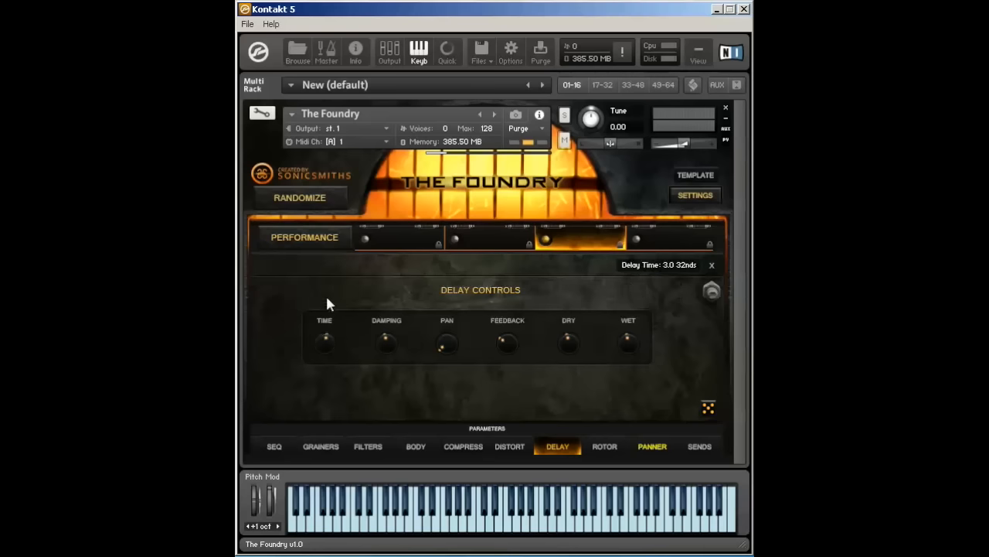
pyautogui.moveTo(325, 344); pyautogui.dragTo(324, 325)
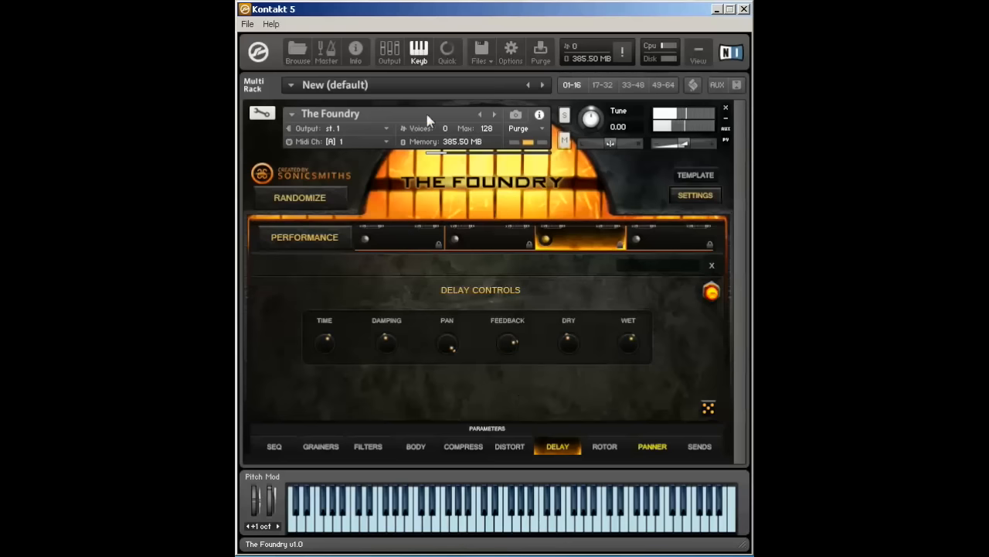
pyautogui.click(327, 52)
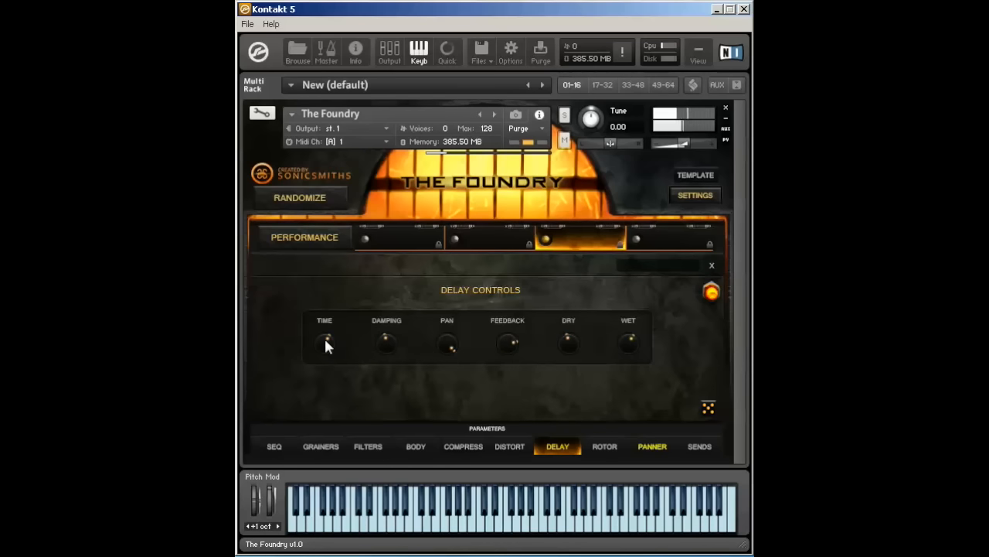
pyautogui.moveTo(324, 342); pyautogui.dragTo(322, 350)
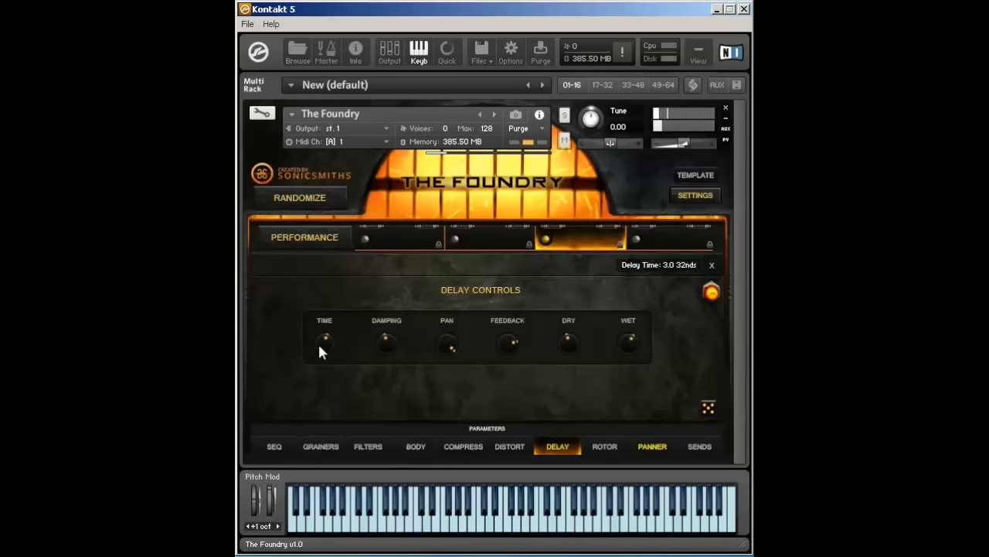
pyautogui.moveTo(324, 344); pyautogui.dragTo(324, 356)
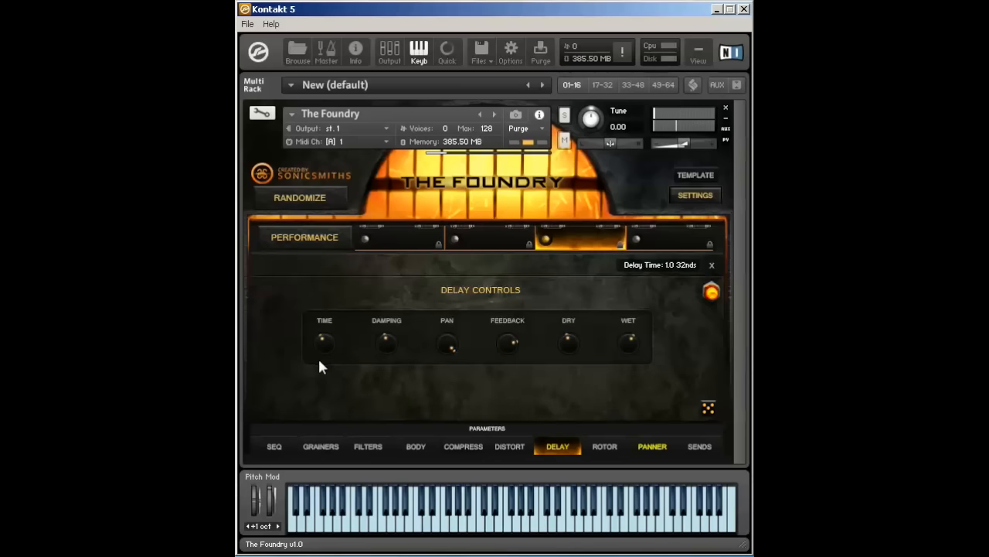
pyautogui.moveTo(325, 344); pyautogui.dragTo(325, 324)
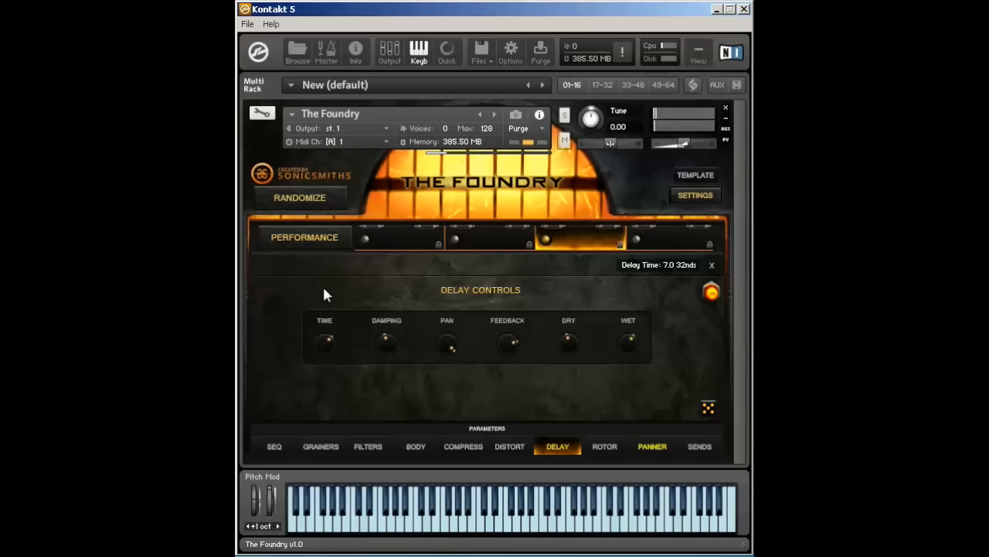
pyautogui.moveTo(324, 342); pyautogui.dragTo(323, 348)
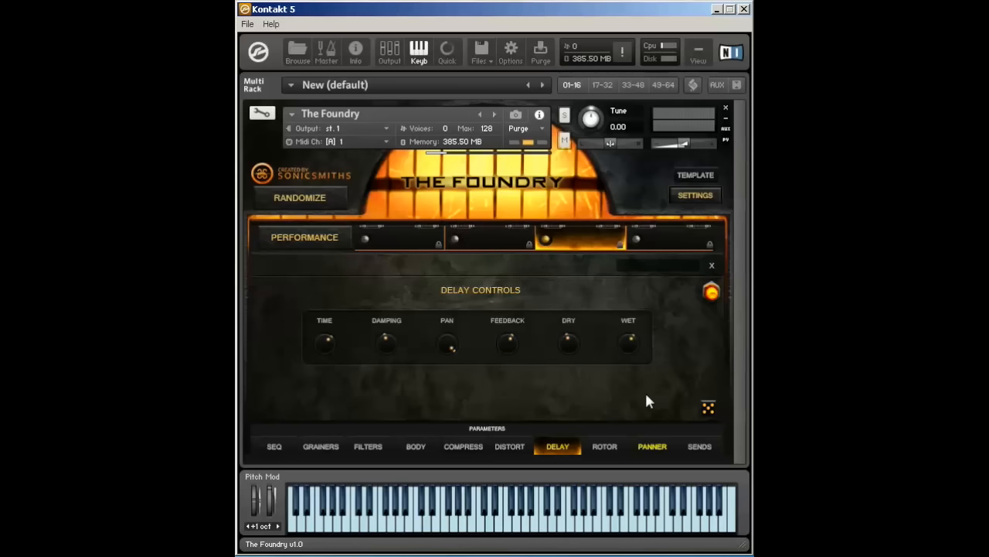
pyautogui.moveTo(568, 380)
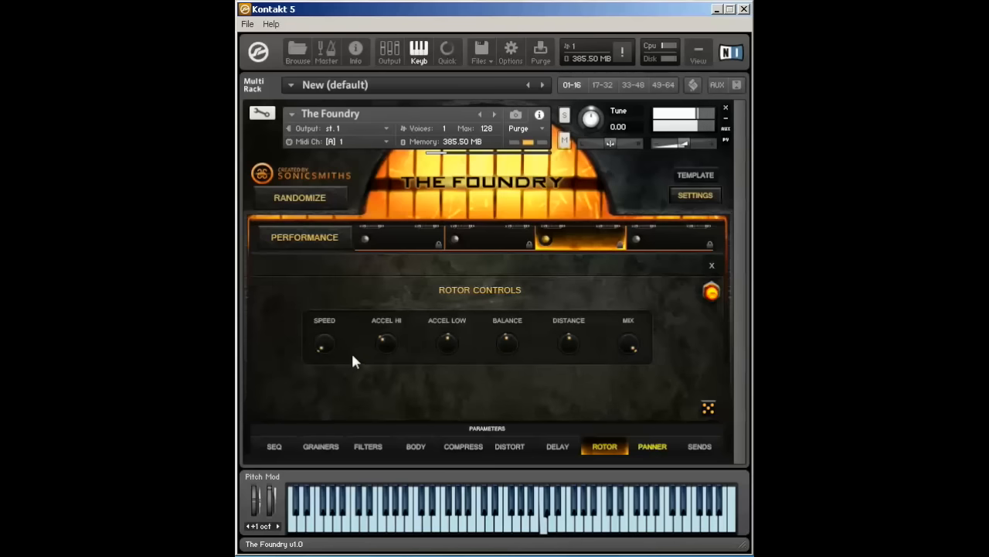
pyautogui.moveTo(506, 327)
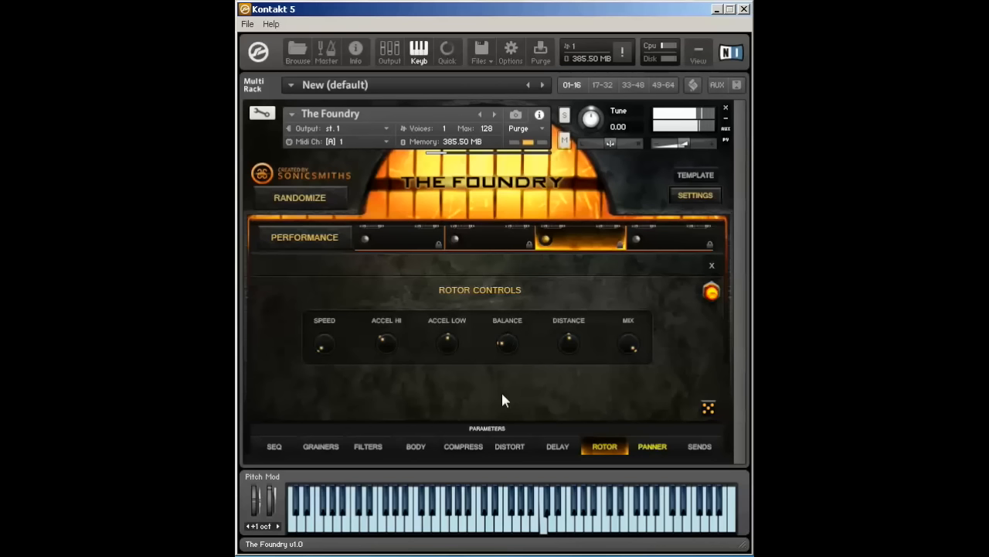
pyautogui.moveTo(506, 341)
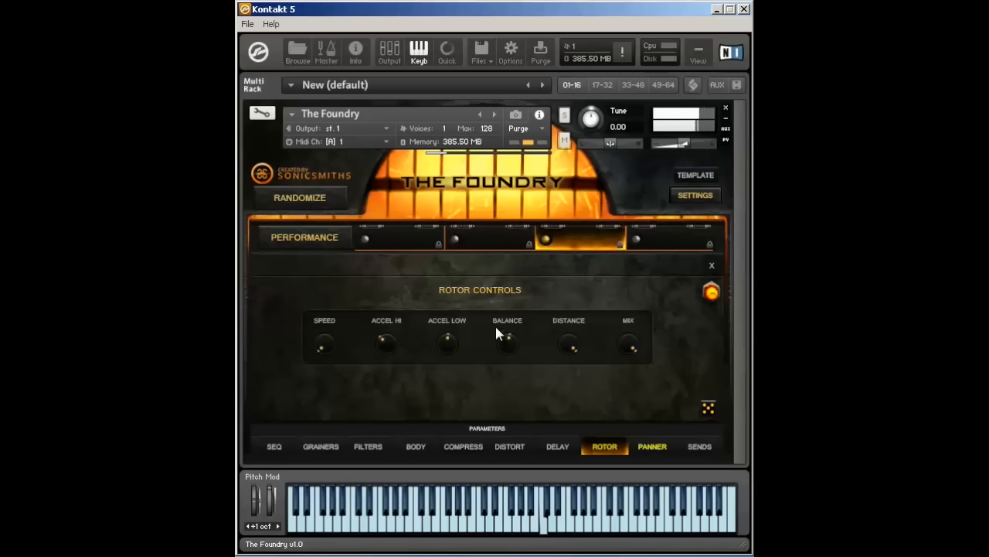
pyautogui.moveTo(514, 346)
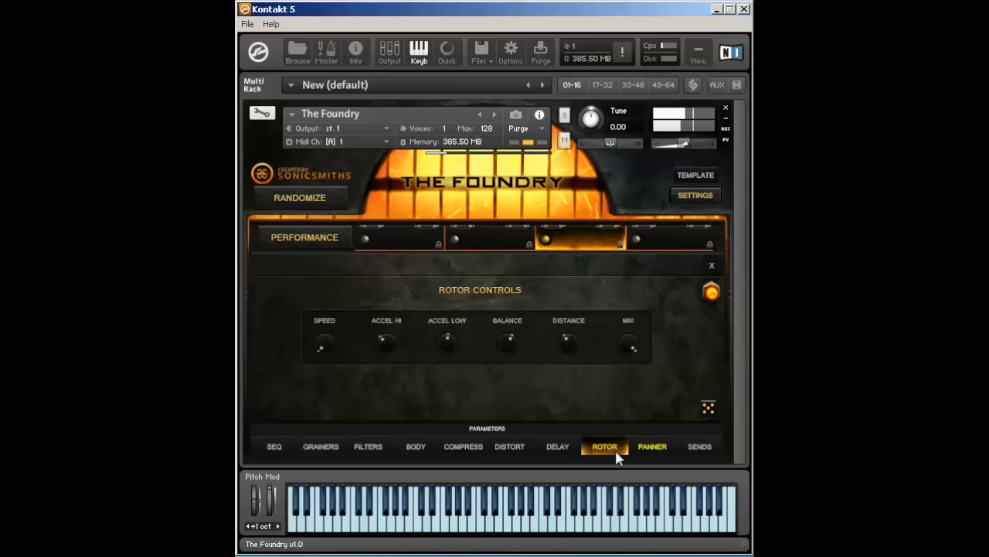
# - Try LFO1 as pan modulation, reset it to Off, and set the panner to Surround
pyautogui.click(652, 446)
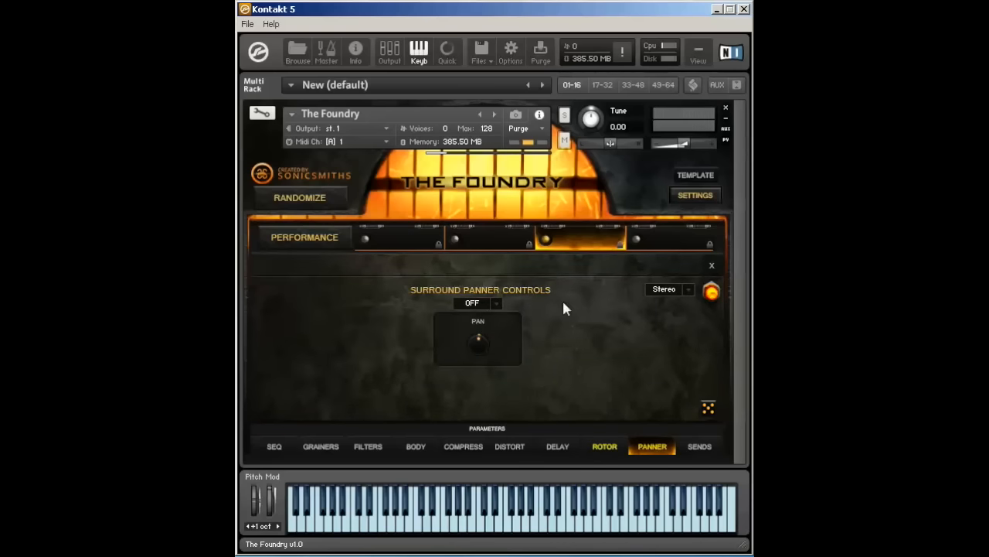
pyautogui.click(605, 446)
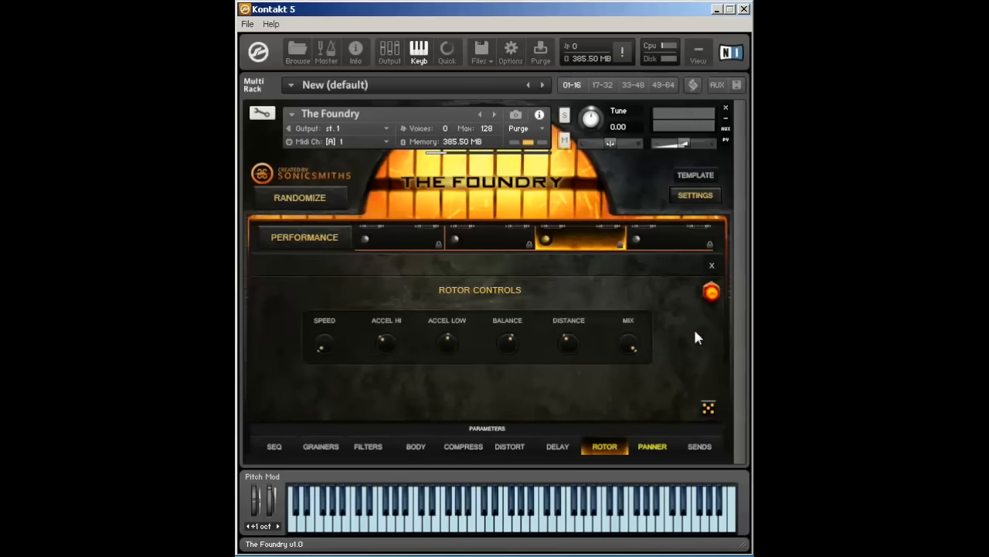
pyautogui.click(652, 446)
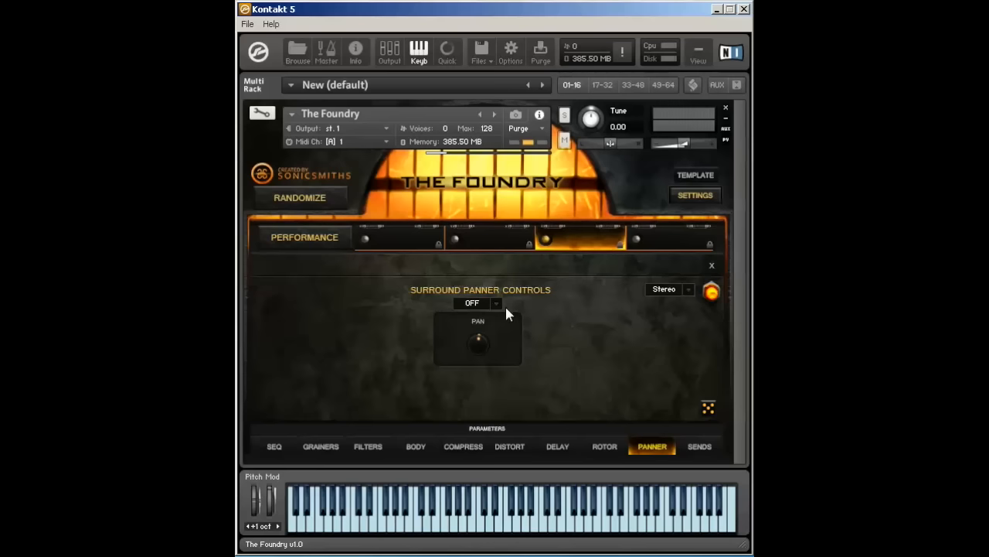
pyautogui.click(477, 302)
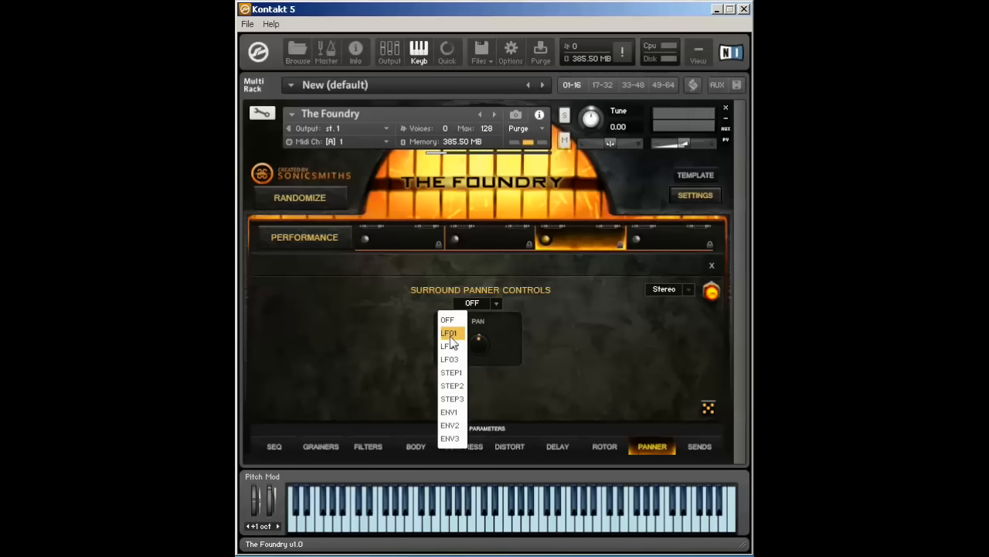
pyautogui.click(449, 333)
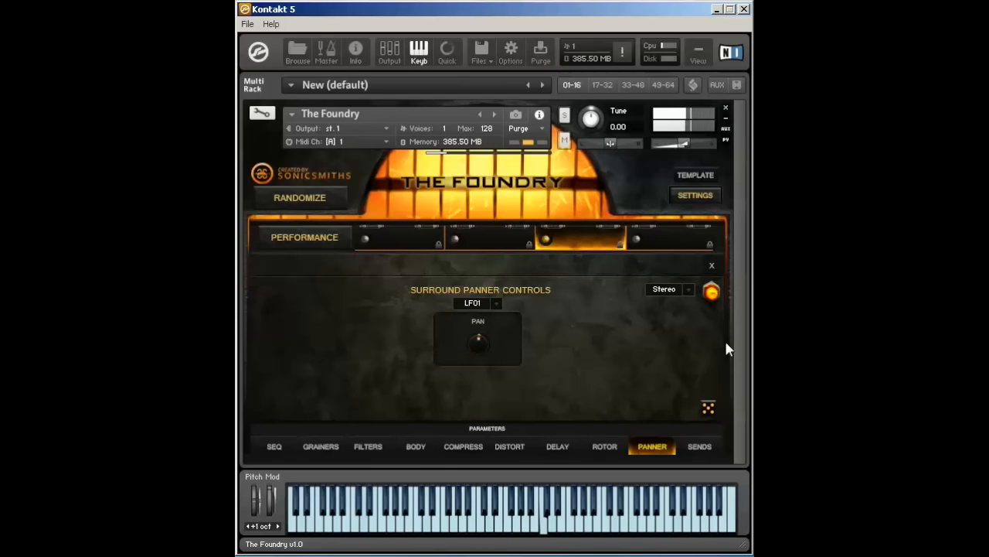
pyautogui.moveTo(502, 298)
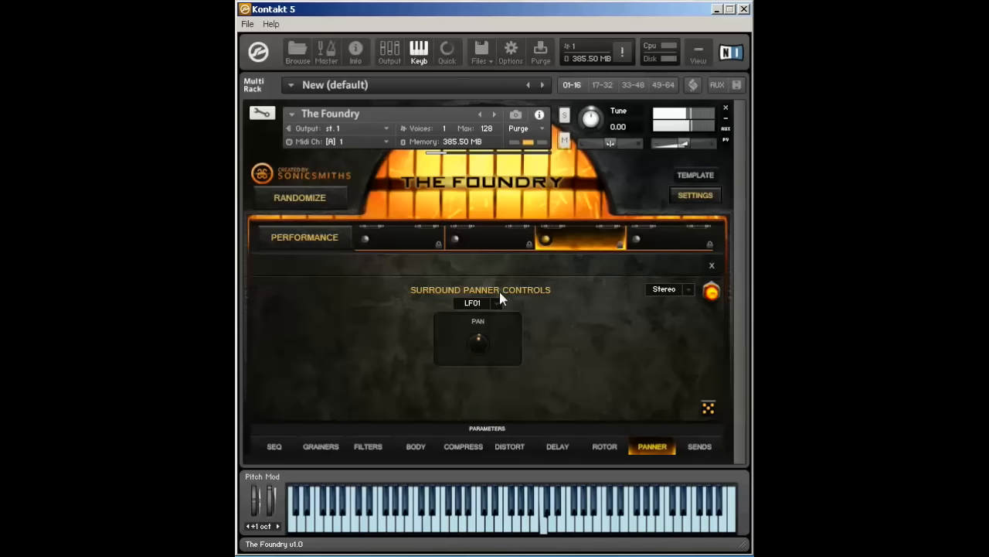
pyautogui.click(478, 303)
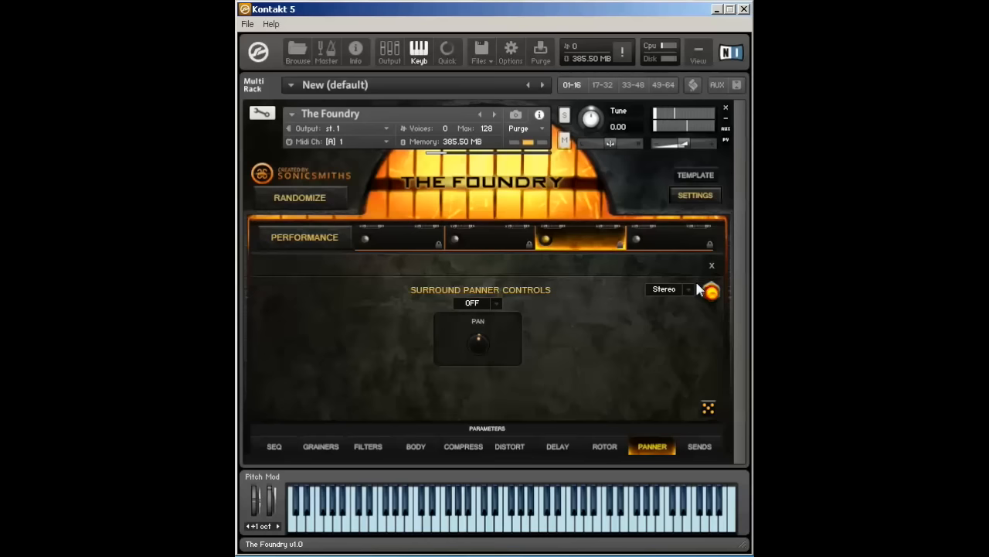
pyautogui.click(669, 288)
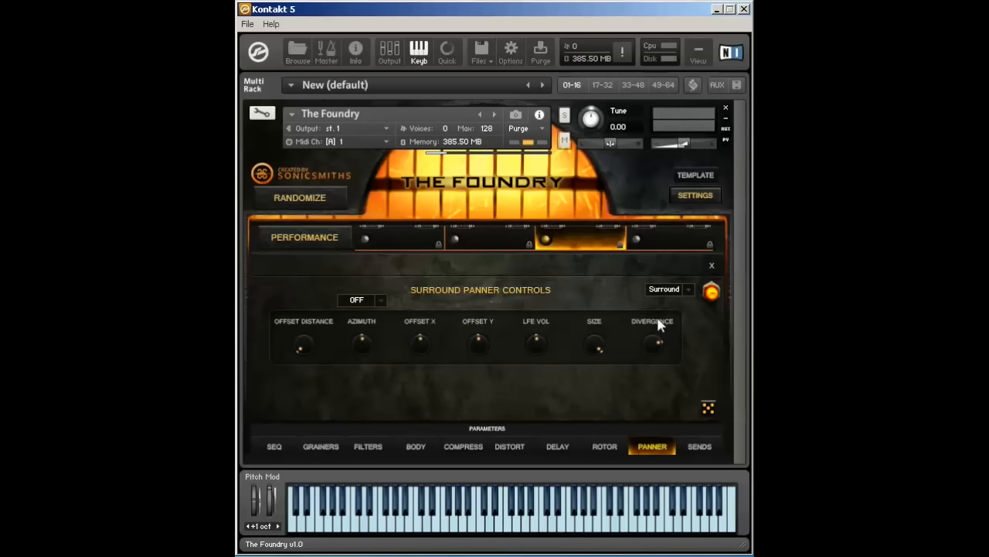
pyautogui.moveTo(396, 68)
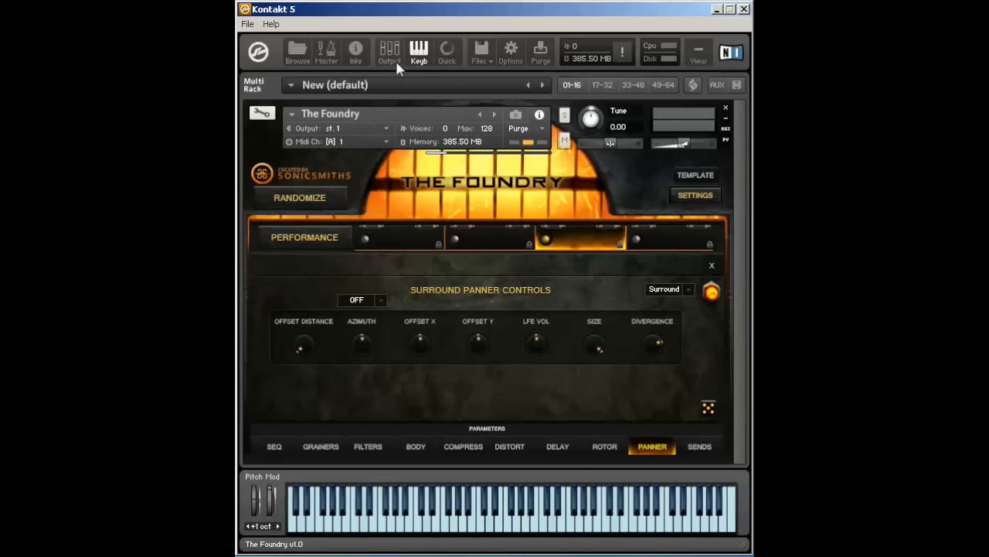
# - Create a 6-channel master output on AIO Analog 1 and route the instrument to surr.2
pyautogui.click(390, 52)
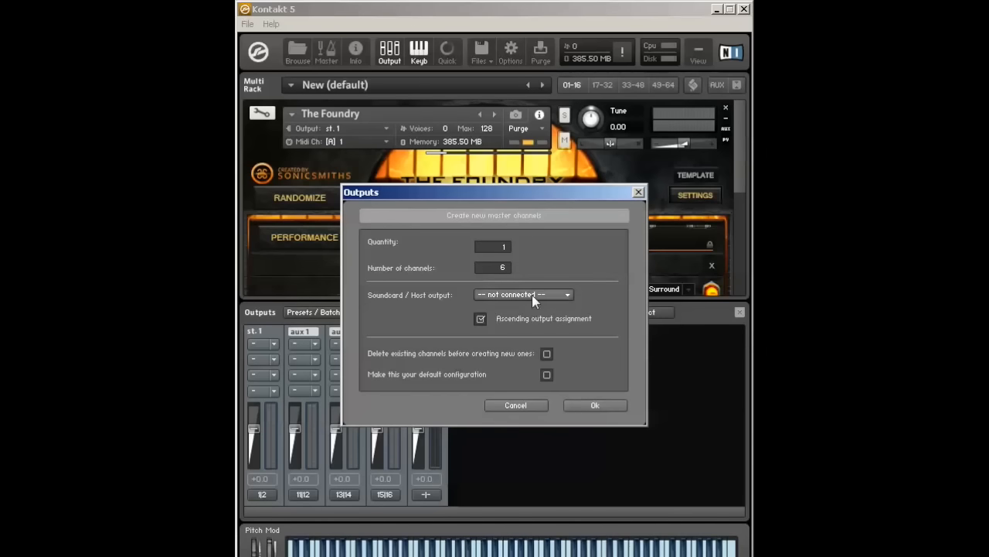
pyautogui.click(523, 294)
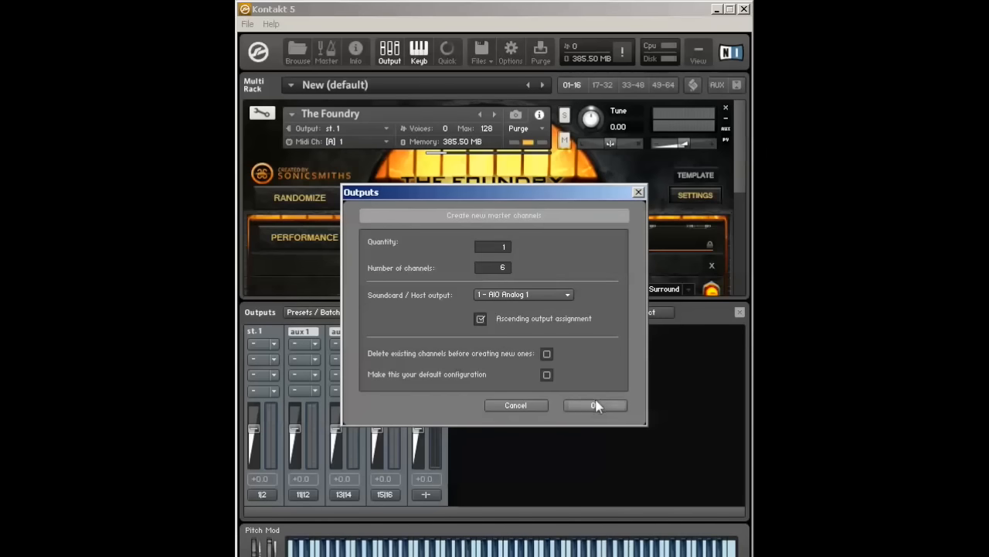
pyautogui.click(596, 405)
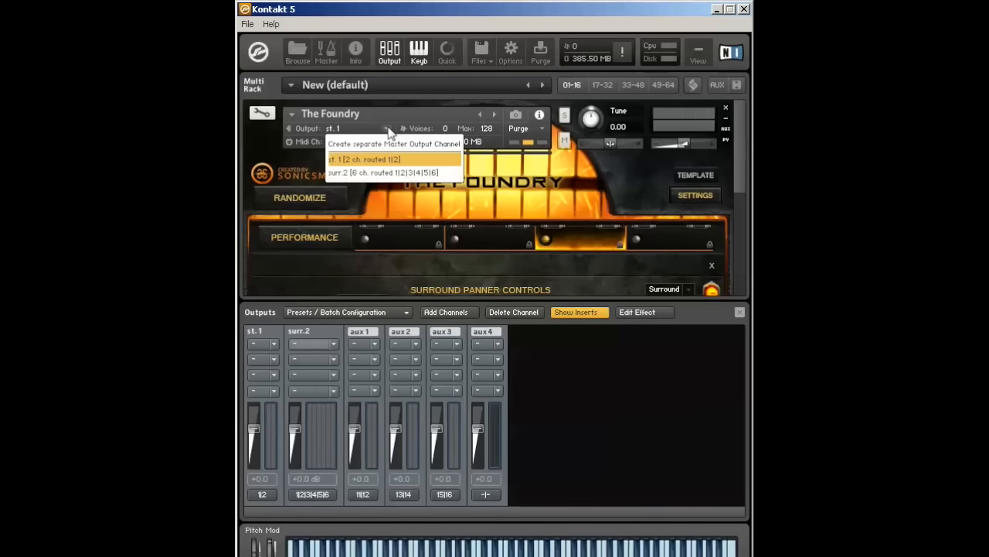
pyautogui.click(382, 172)
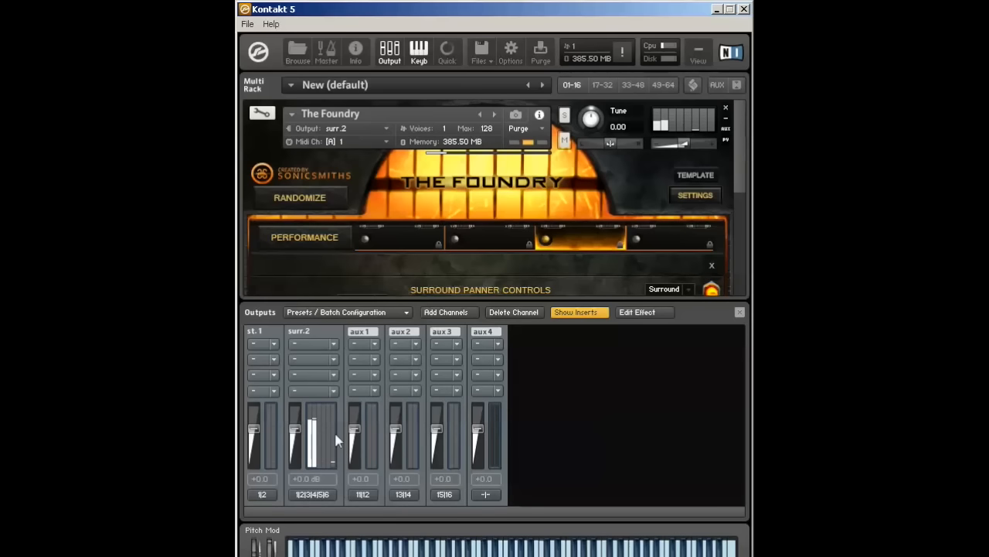
pyautogui.moveTo(336, 469)
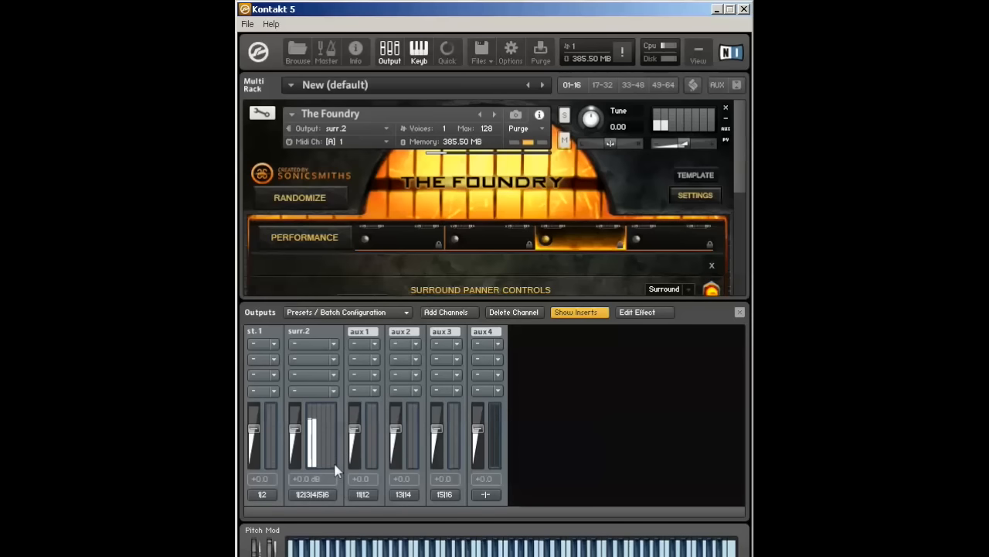
pyautogui.moveTo(691, 301)
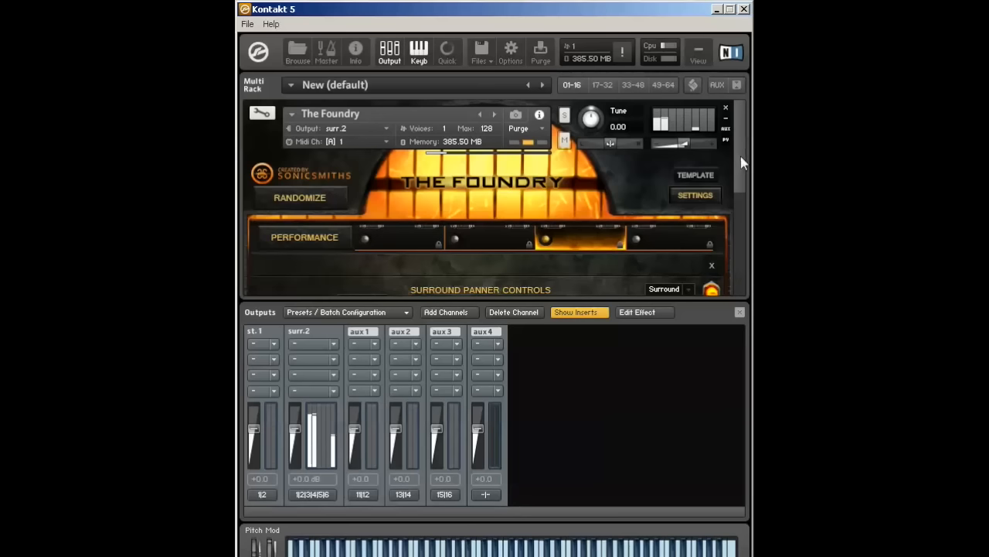
pyautogui.scroll(-3)
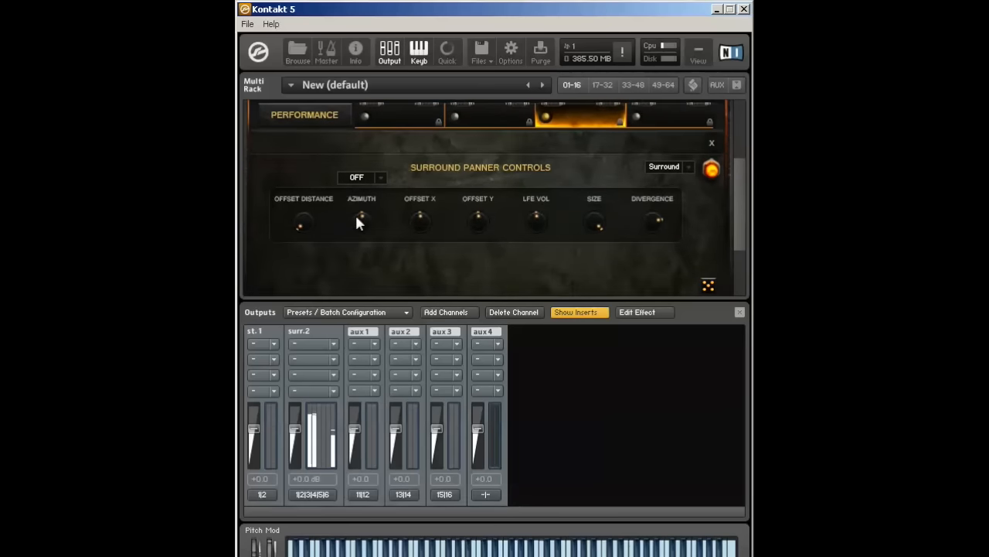
pyautogui.moveTo(355, 262)
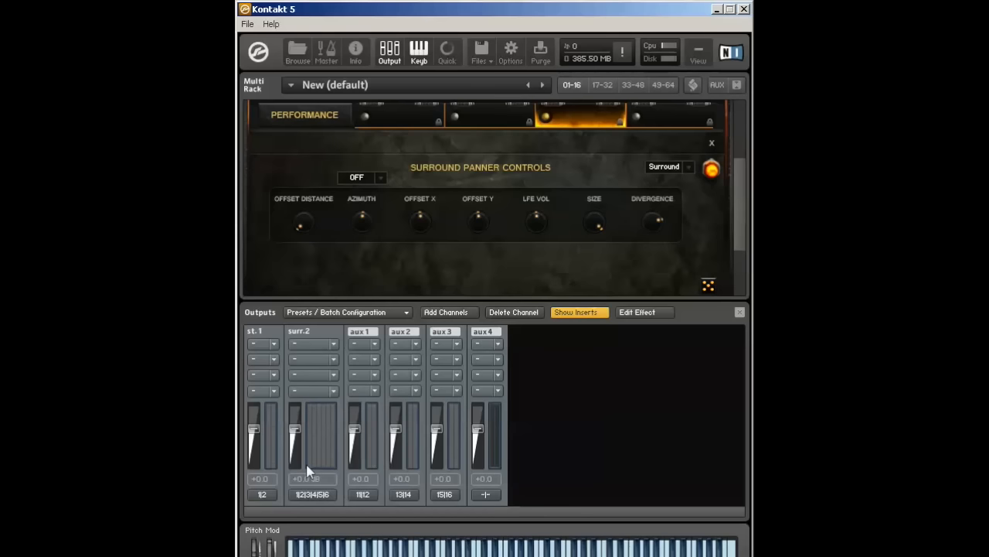
pyautogui.moveTo(320, 468)
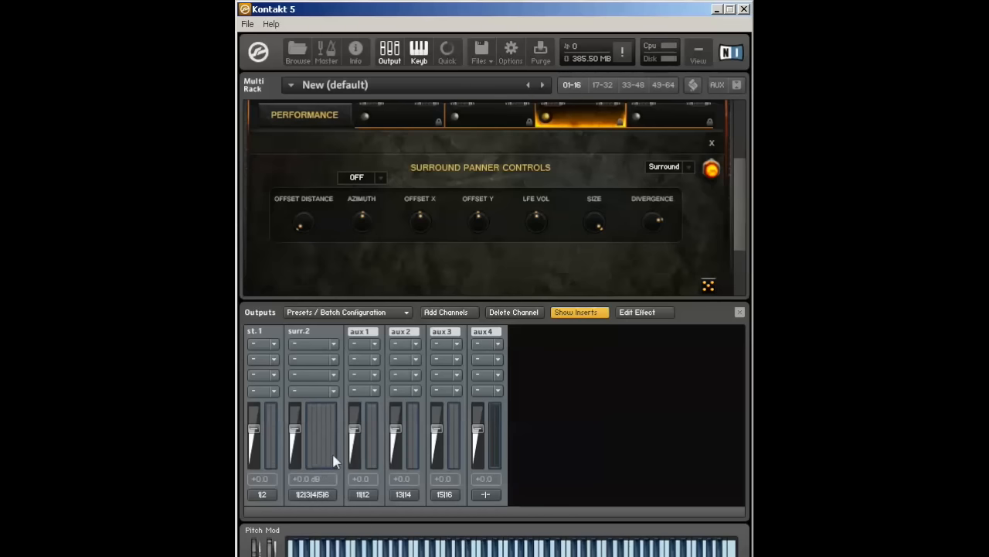
pyautogui.moveTo(686, 171)
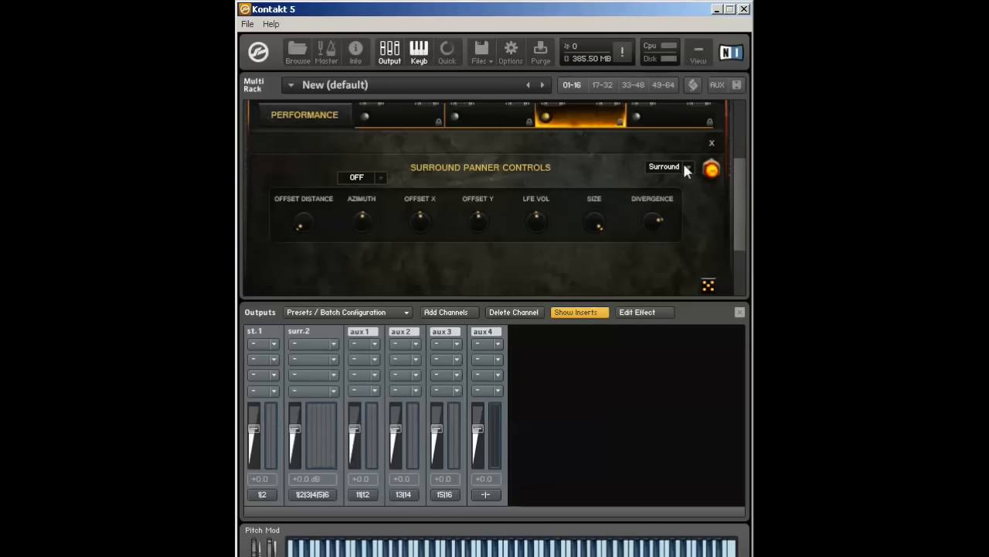
pyautogui.moveTo(663, 222)
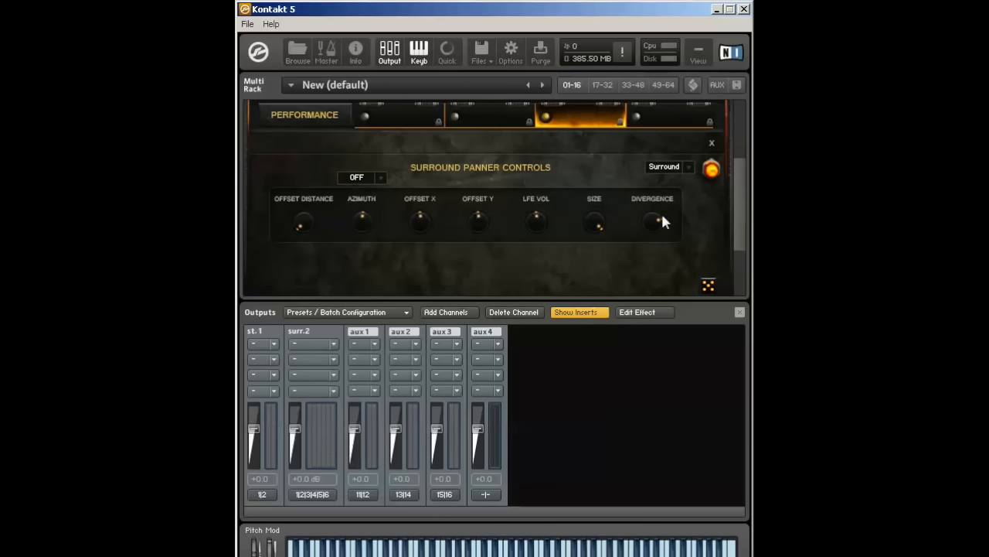
pyautogui.moveTo(528, 203)
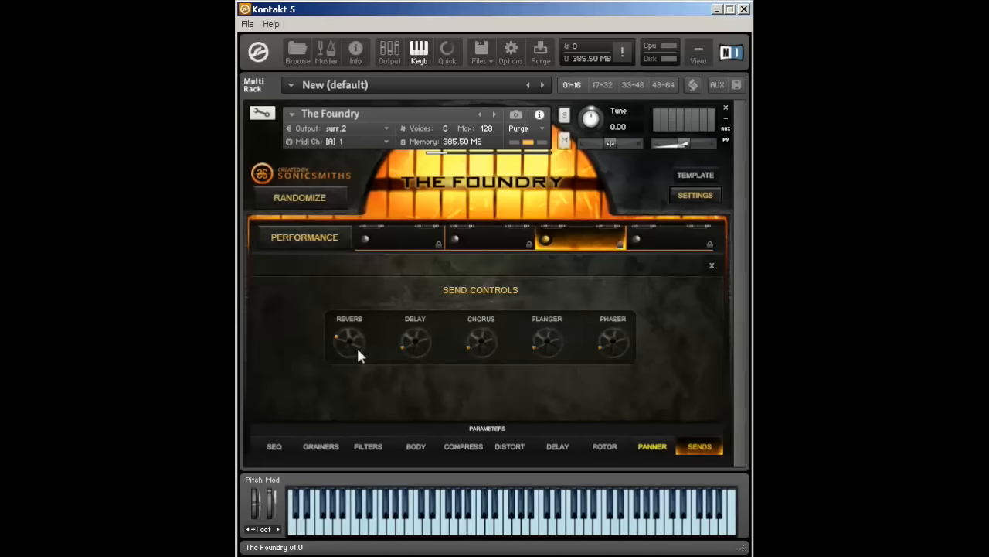
pyautogui.moveTo(560, 345)
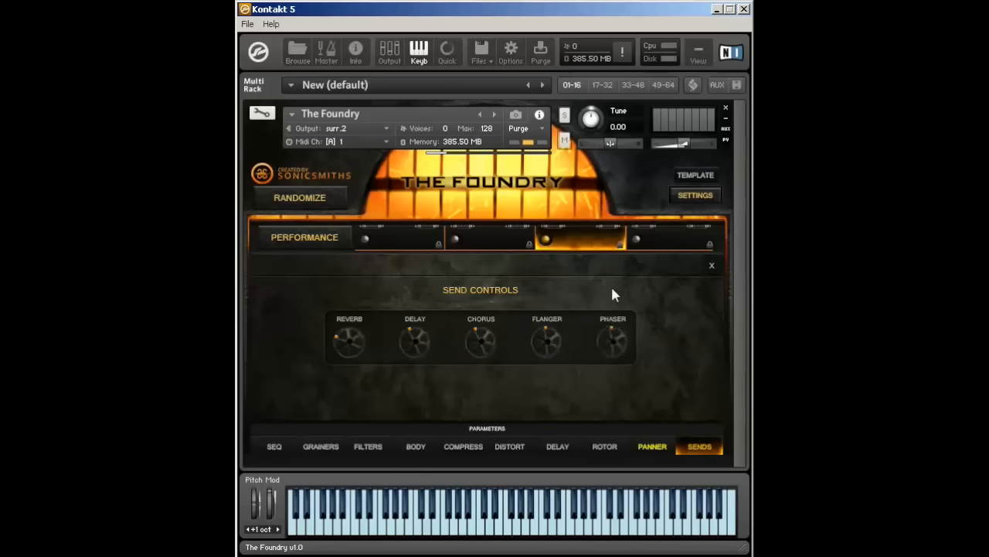
# - Browse Sends, the performance overview and voice 3's page, then open global Settings
pyautogui.click(694, 195)
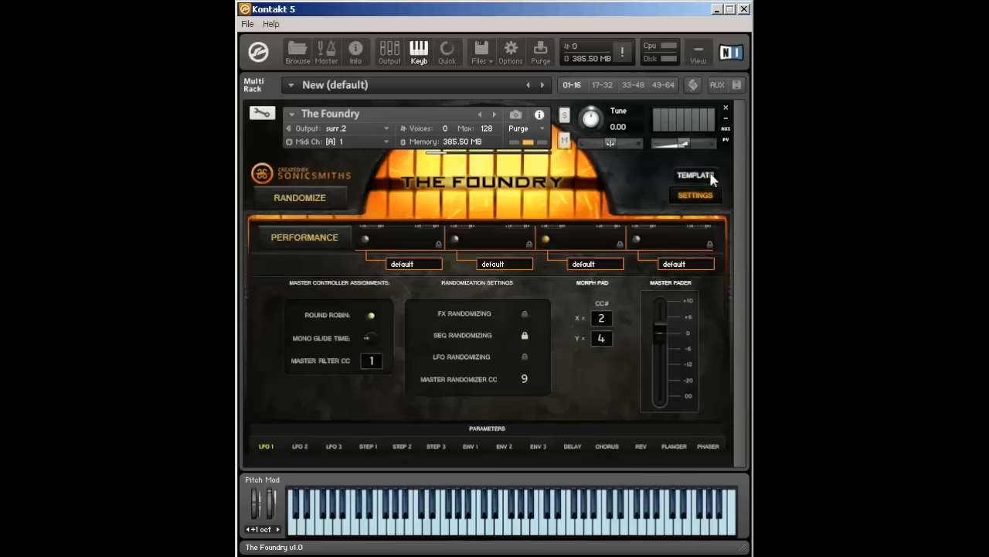
pyautogui.click(581, 238)
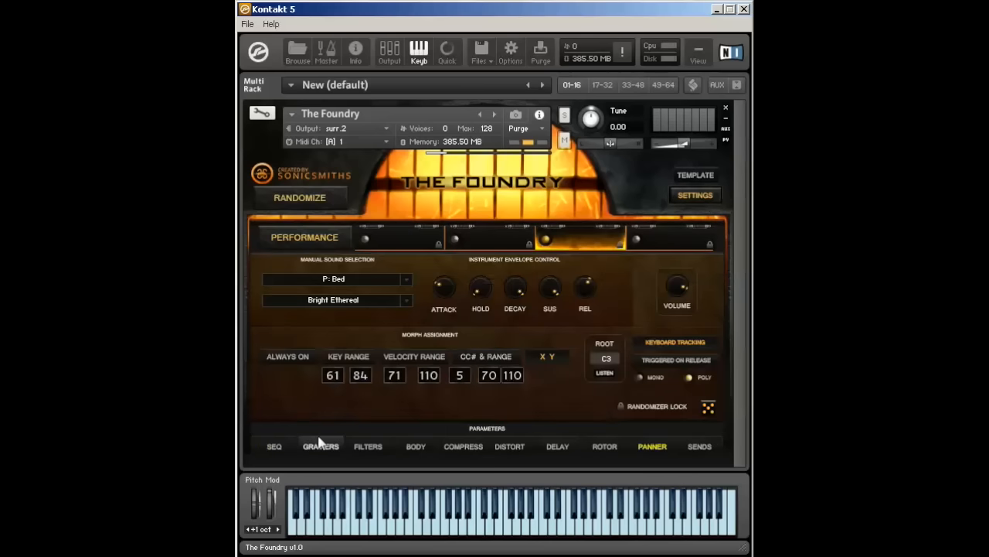
pyautogui.moveTo(699, 446)
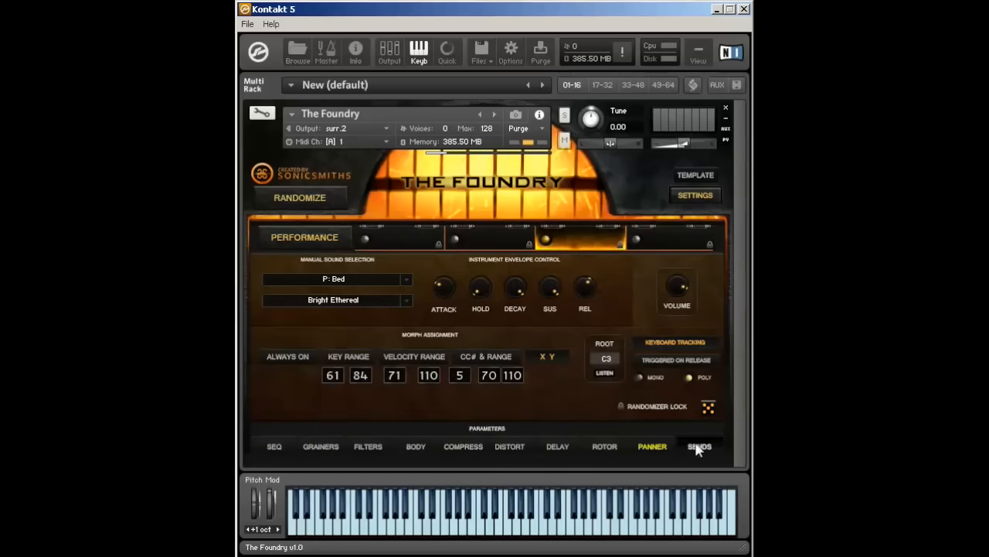
pyautogui.click(699, 446)
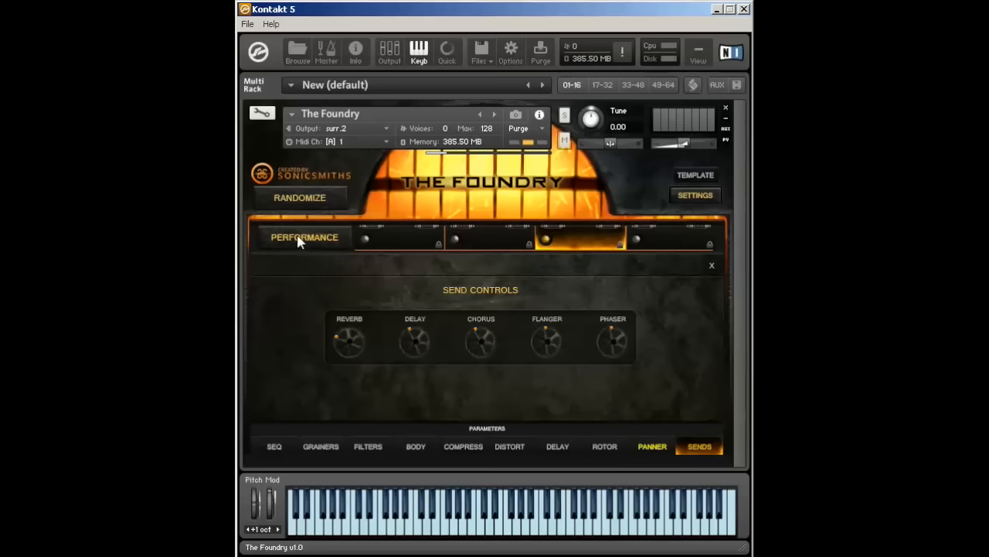
pyautogui.click(304, 237)
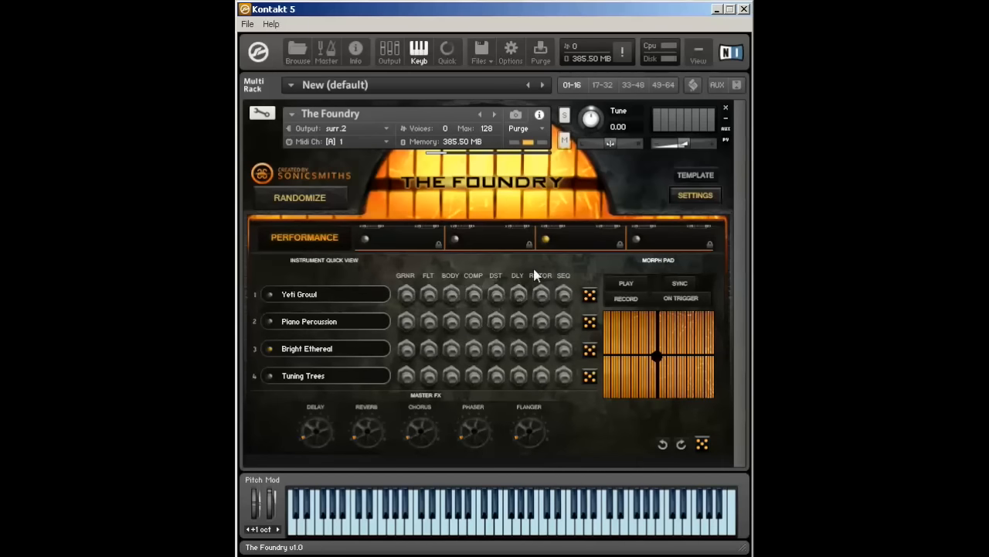
pyautogui.click(582, 238)
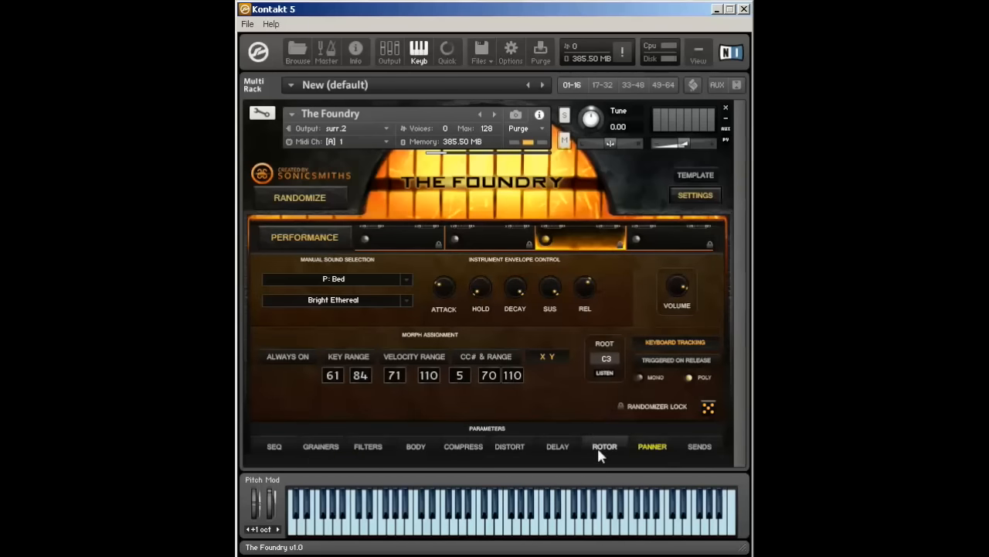
pyautogui.moveTo(352, 390)
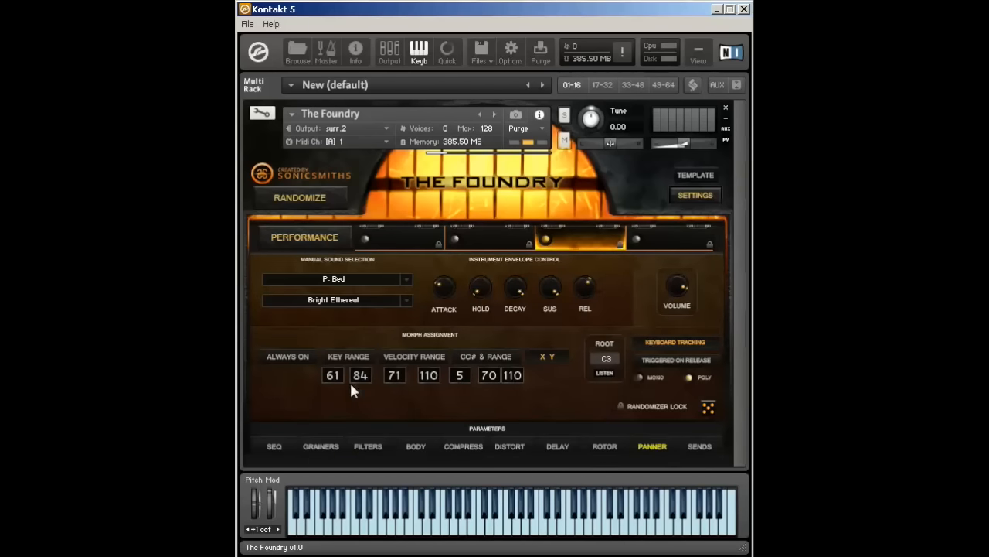
pyautogui.moveTo(476, 363)
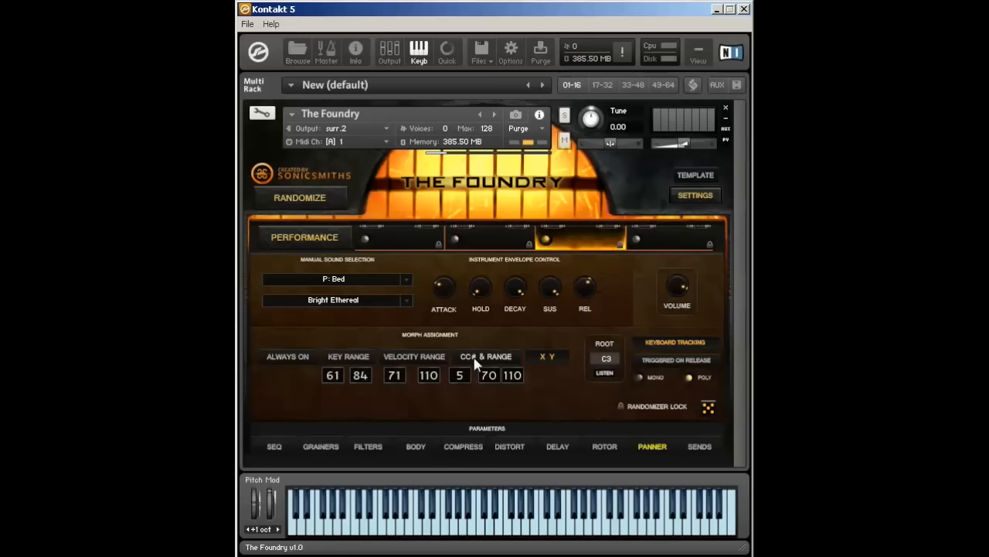
pyautogui.click(274, 446)
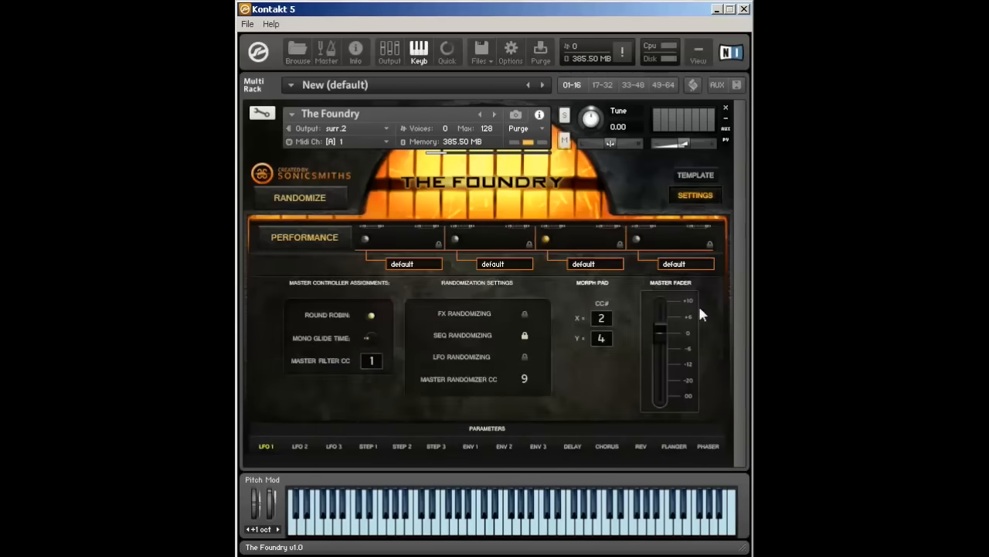
pyautogui.moveTo(603, 406)
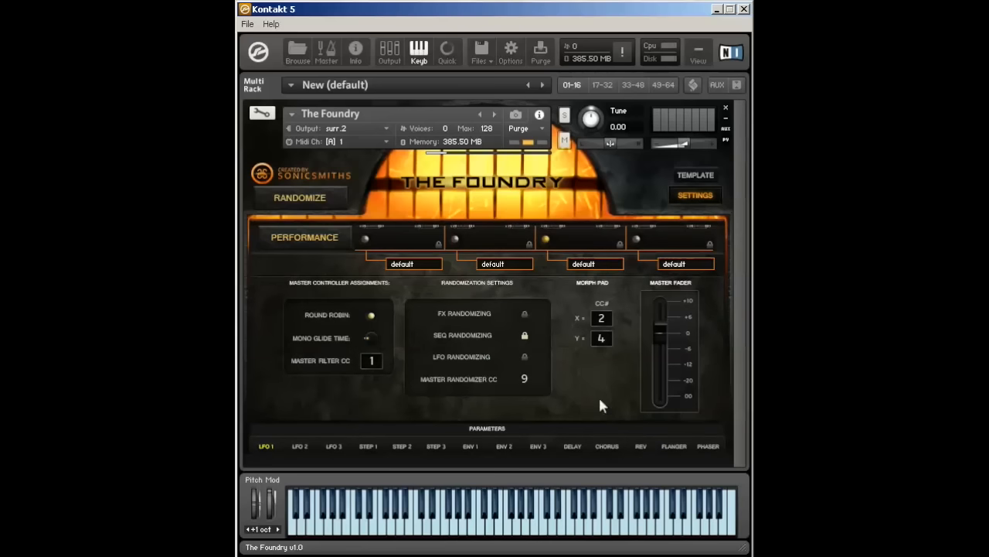